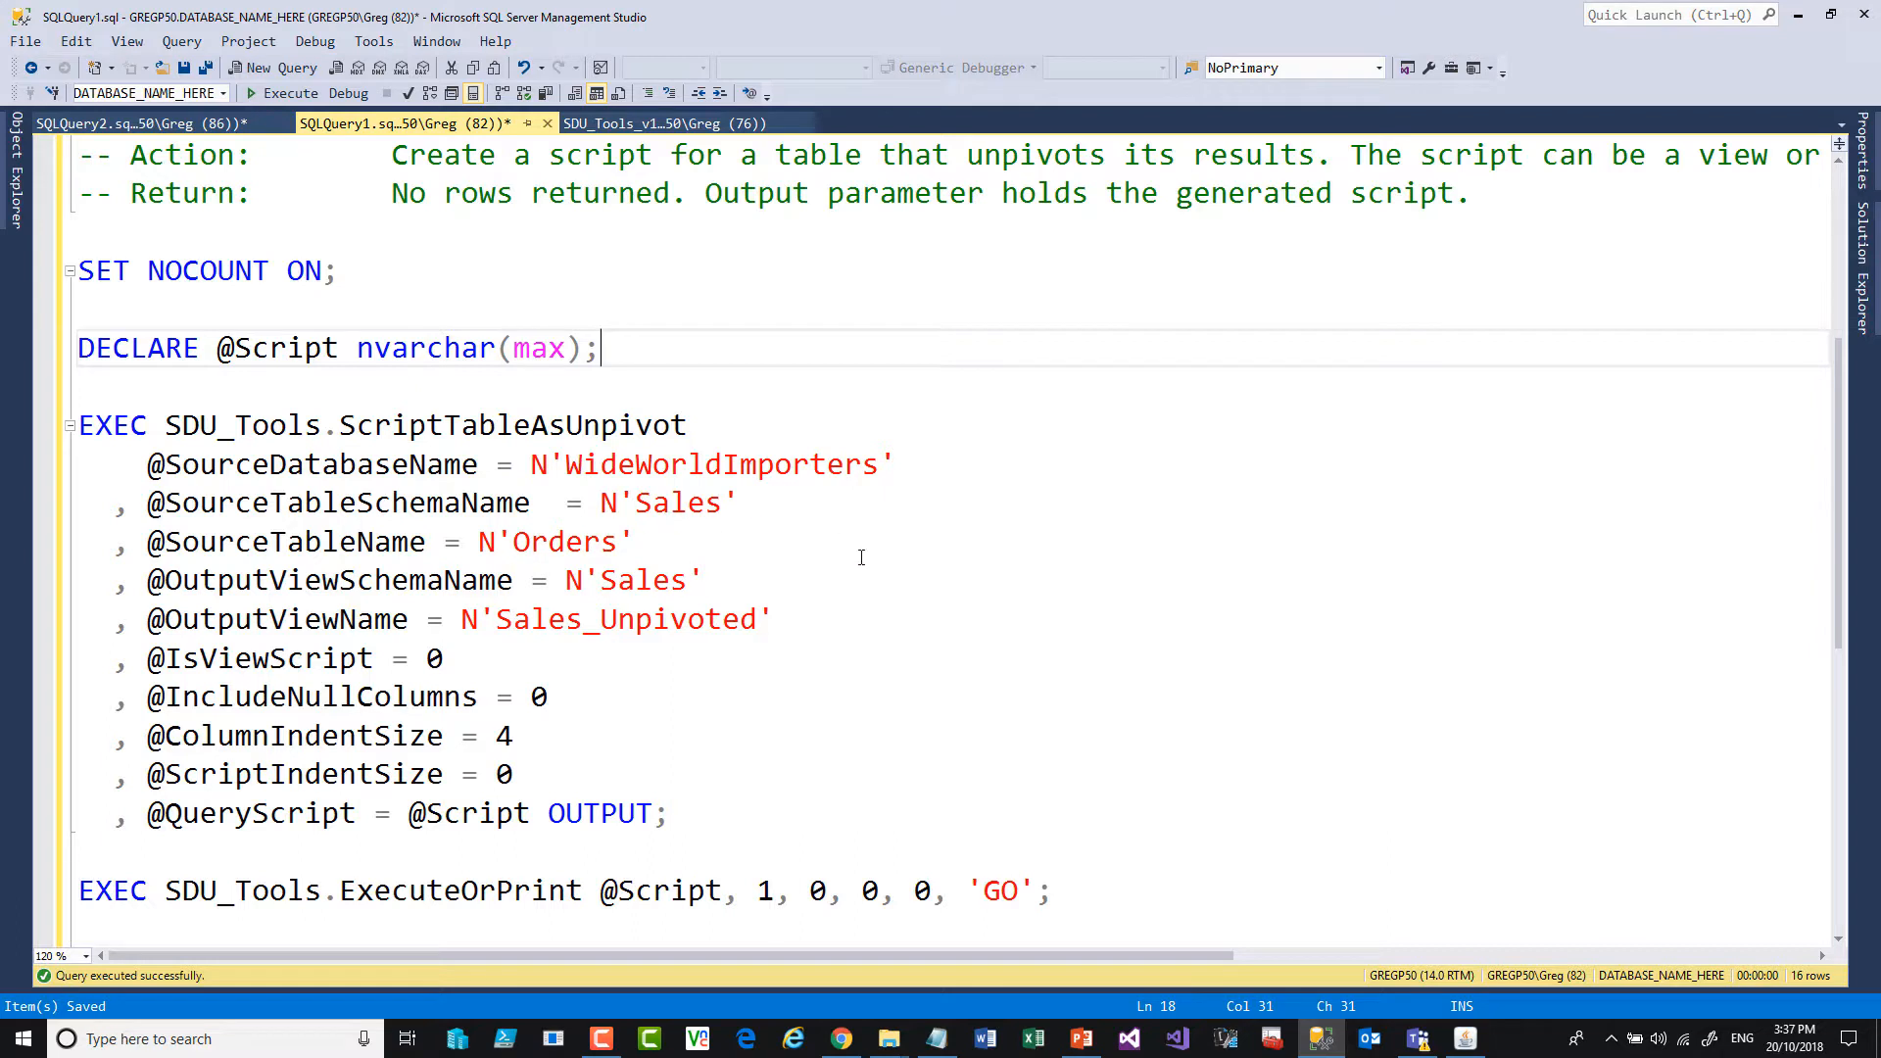
Check the generator's WideWorldImporters, Sales and Sales_Unpivoted parameters, then run the whole script.
double_click(720, 465)
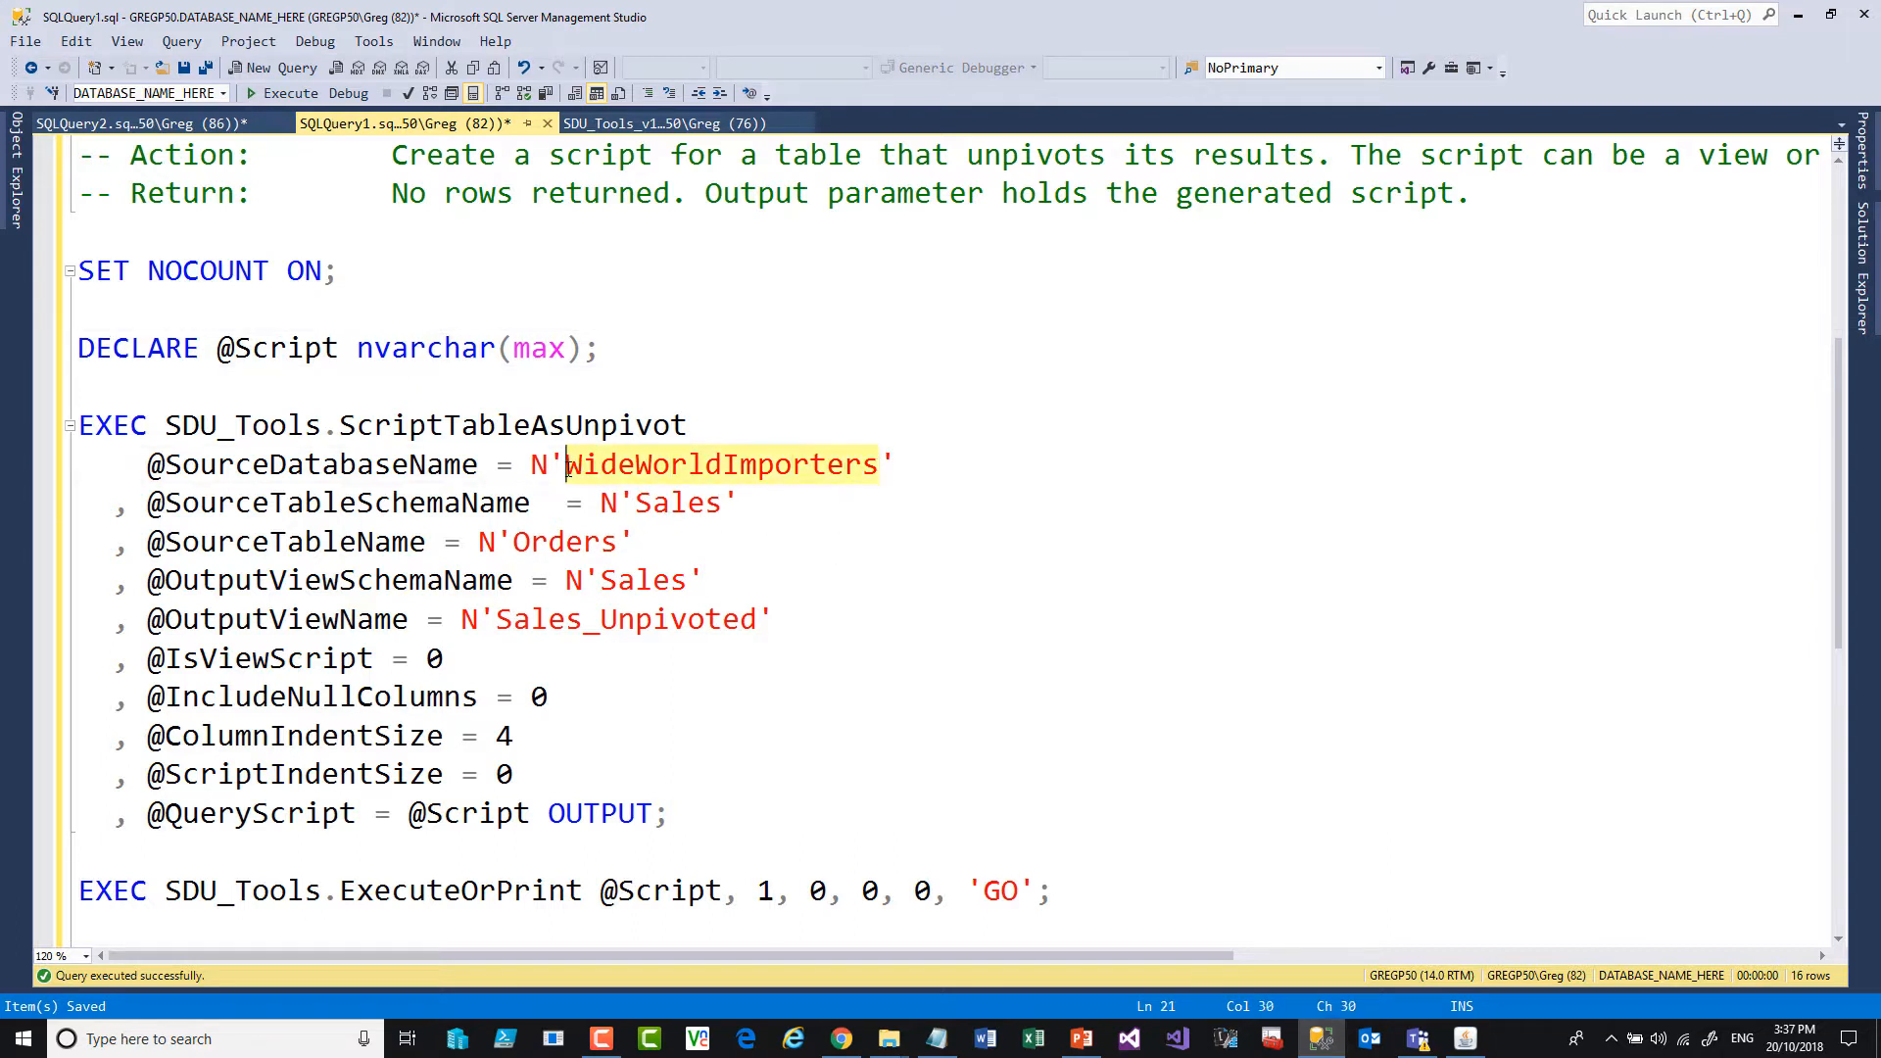
double_click(680, 502)
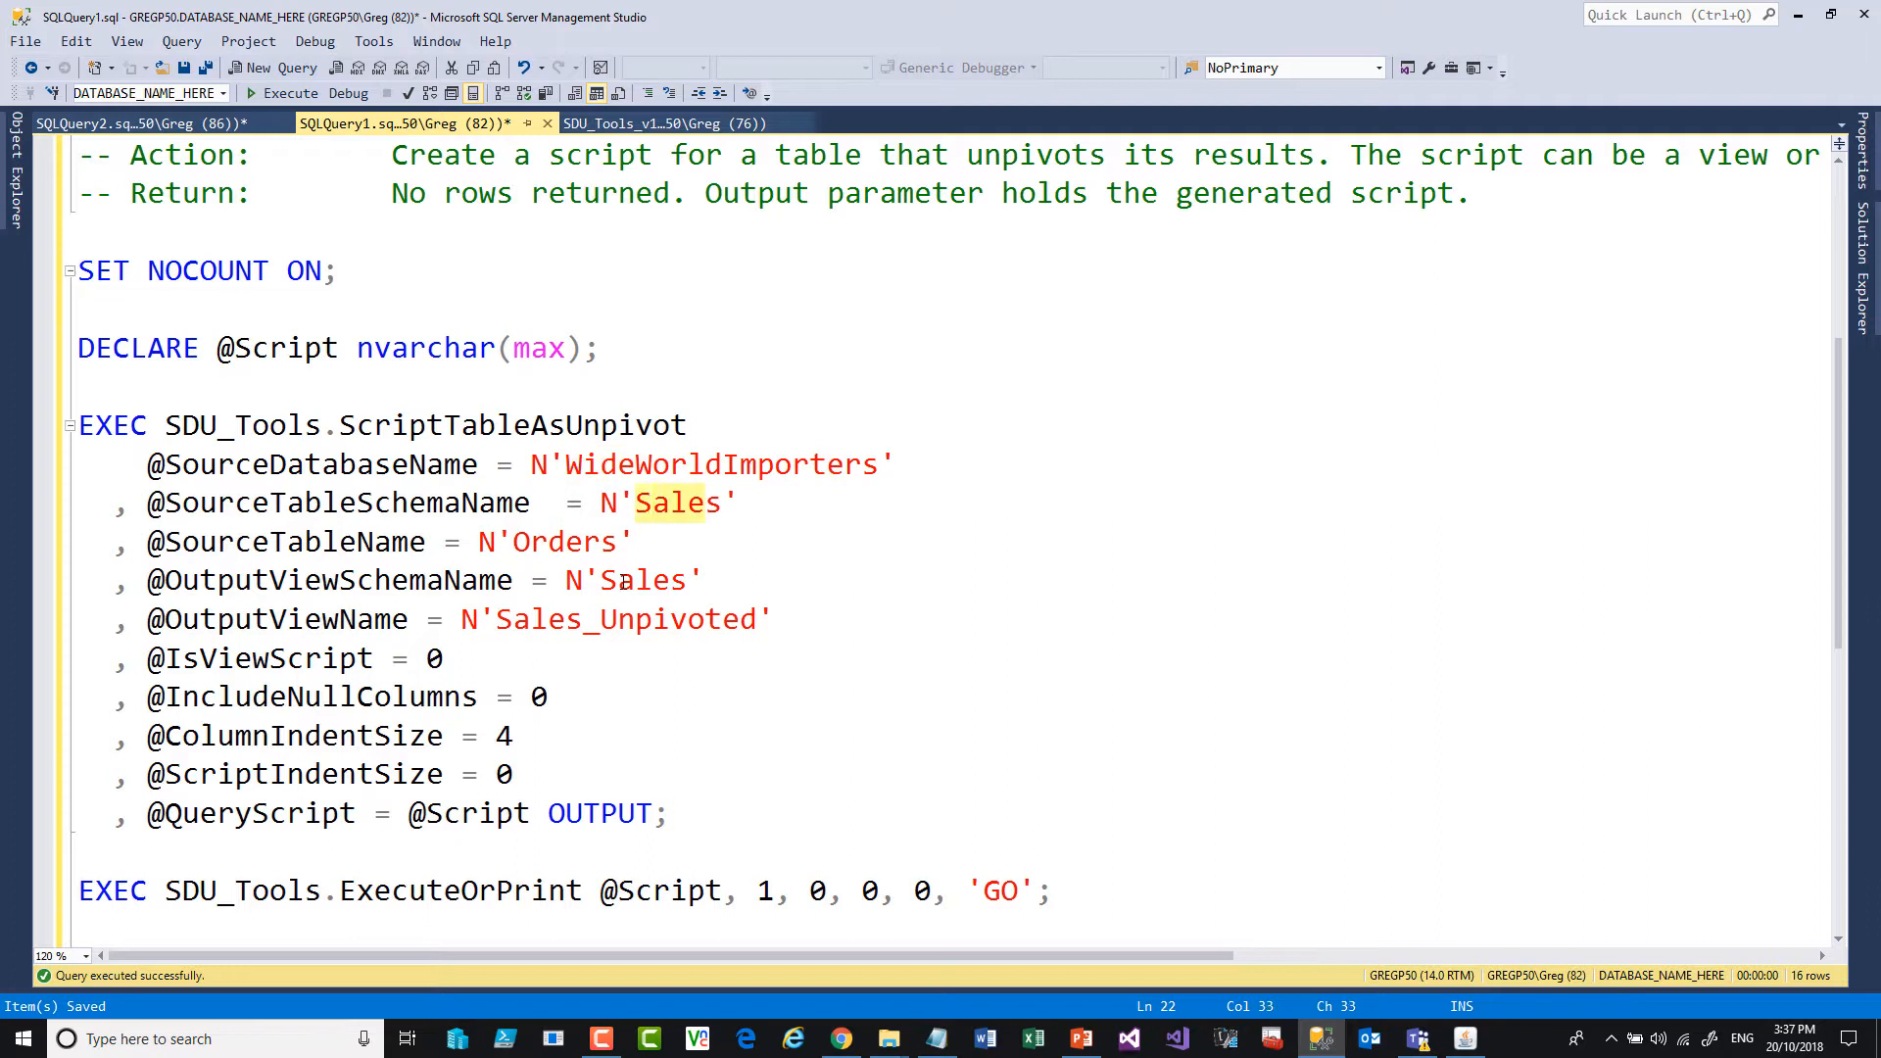
double_click(555, 540)
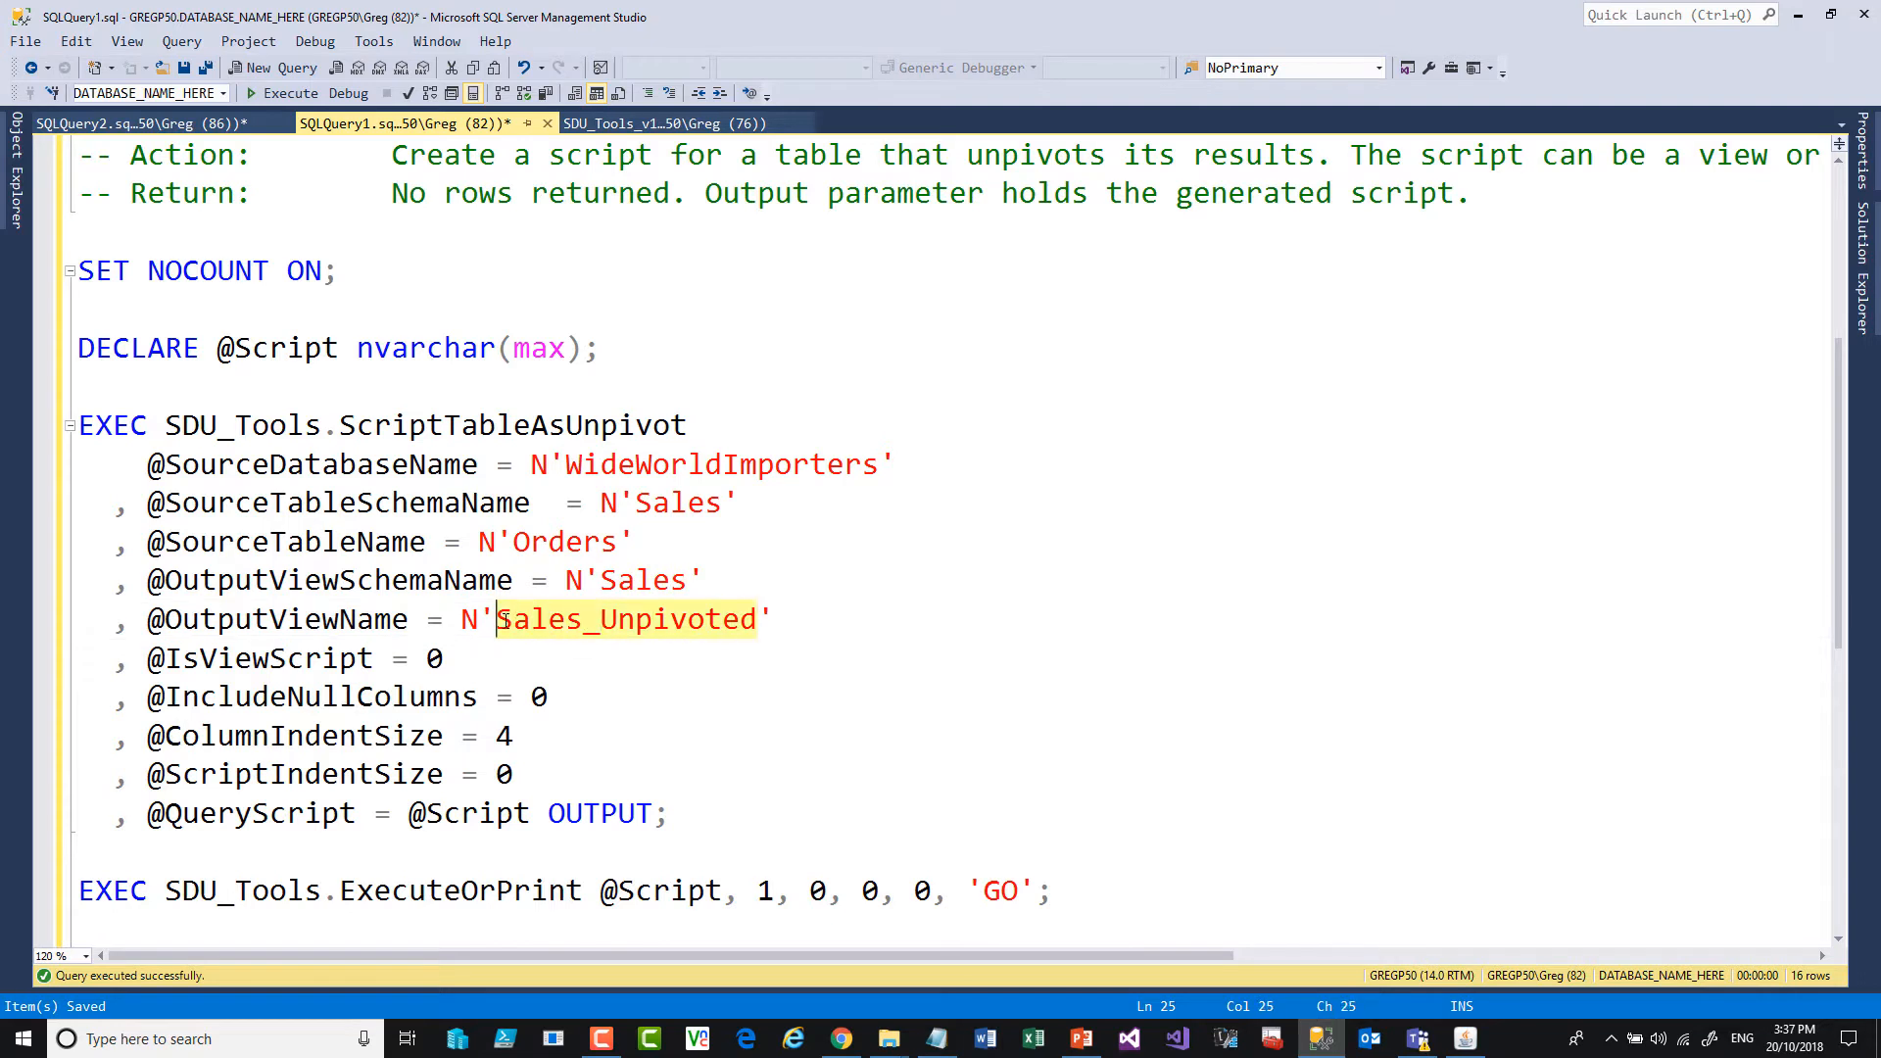
left_click(432, 657)
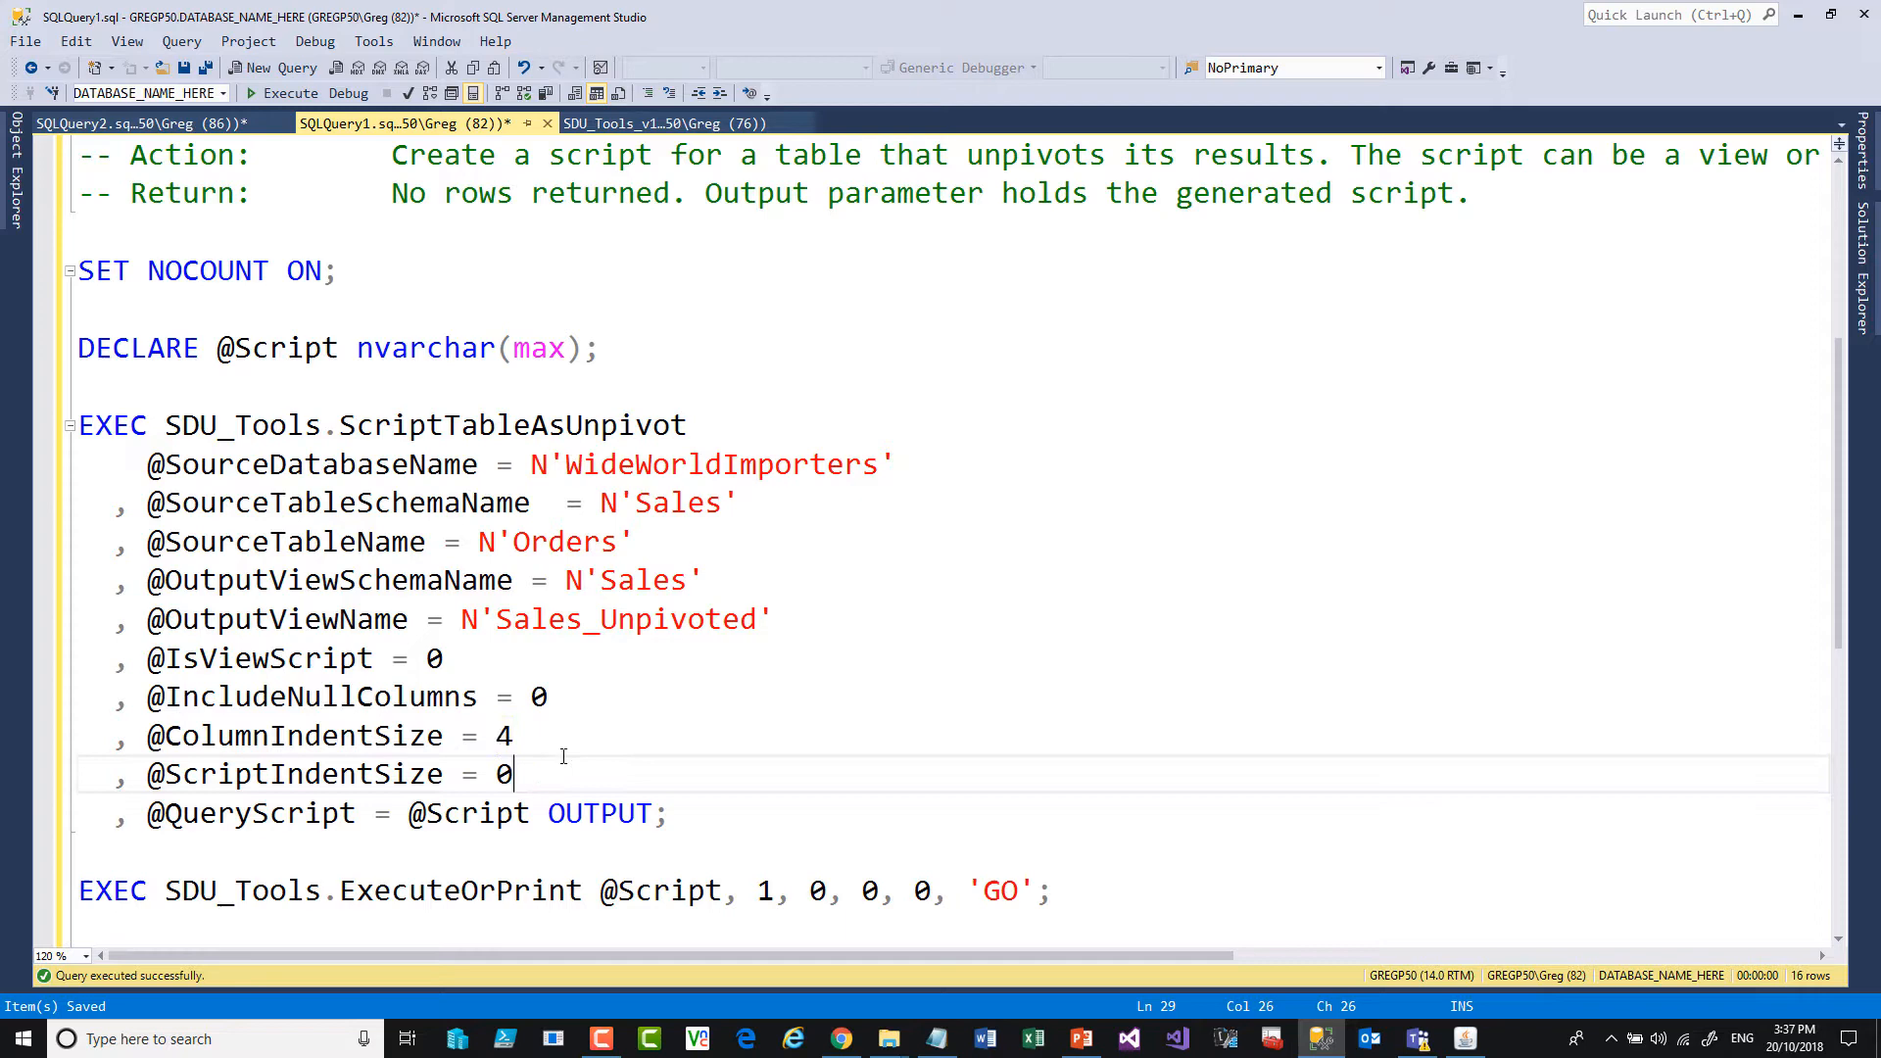
key("ctrl+a")
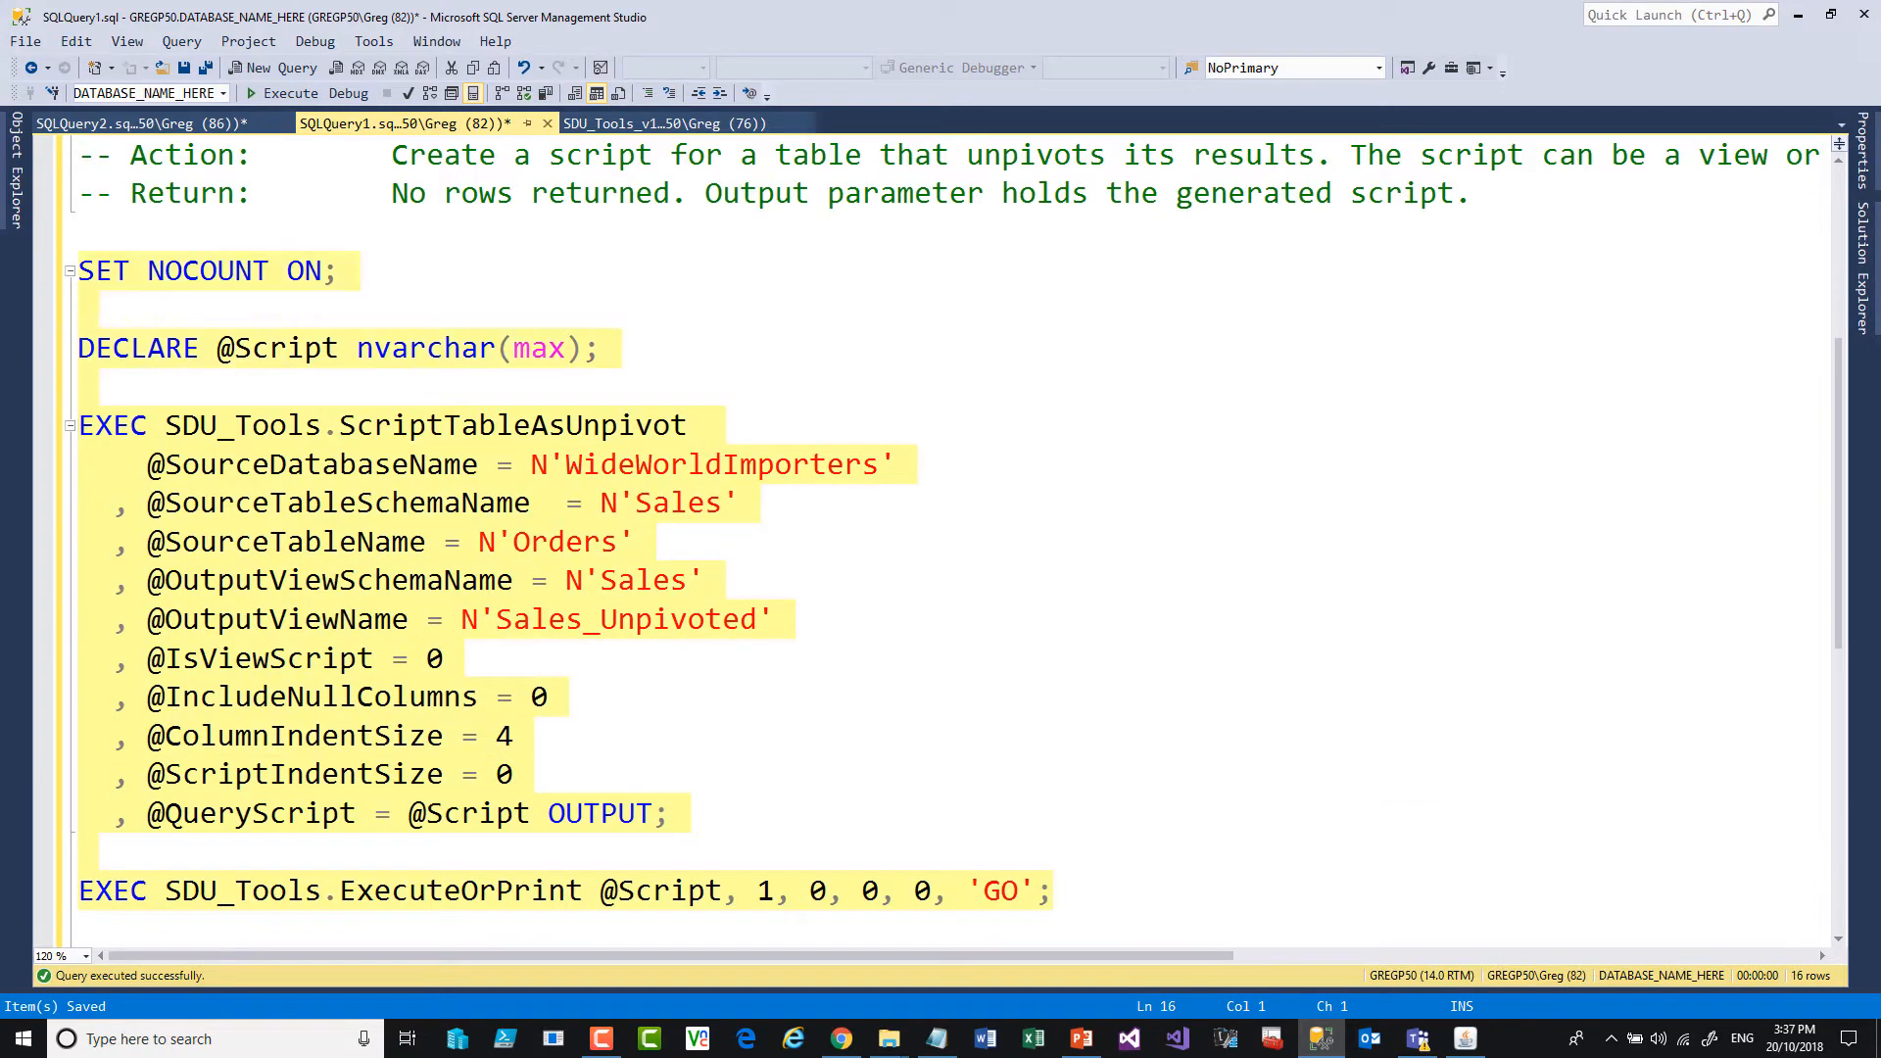
left_click(289, 94)
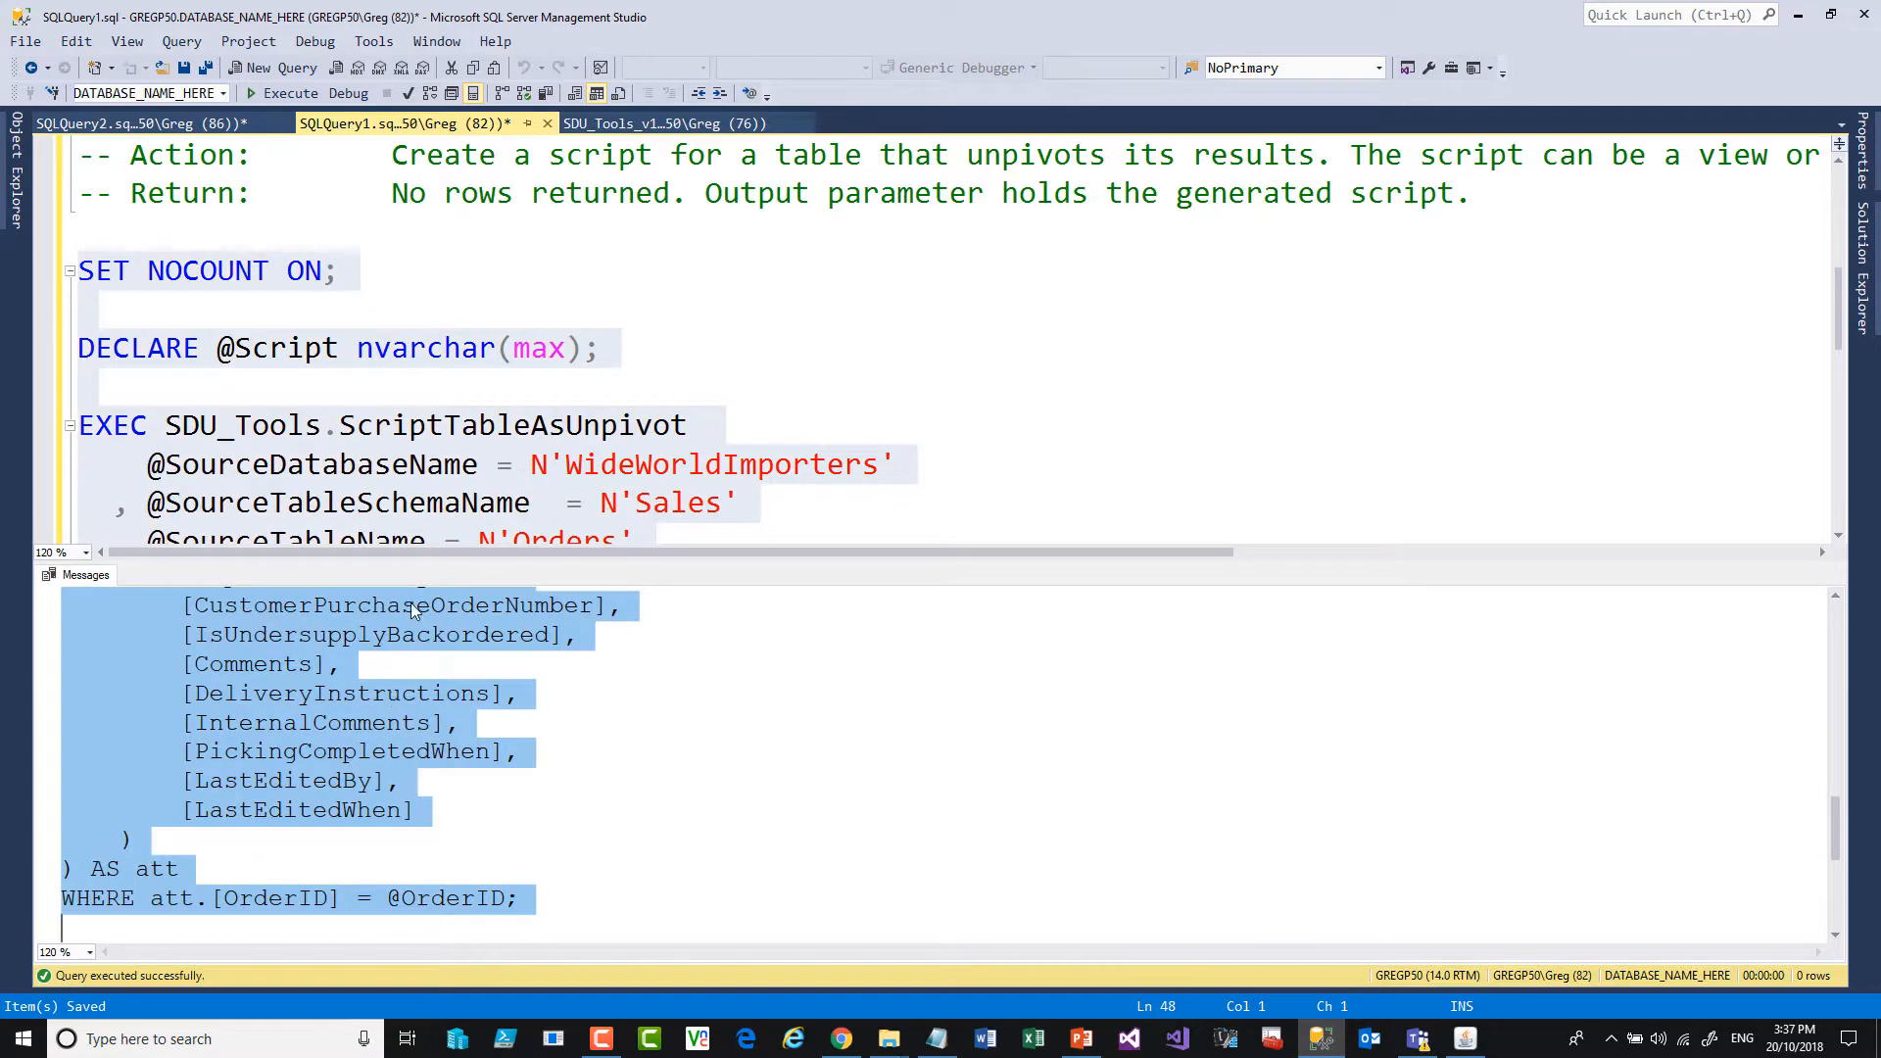
Put the generated query in a new window; review its 127 datetime style and OrderID column.
left_click(276, 68)
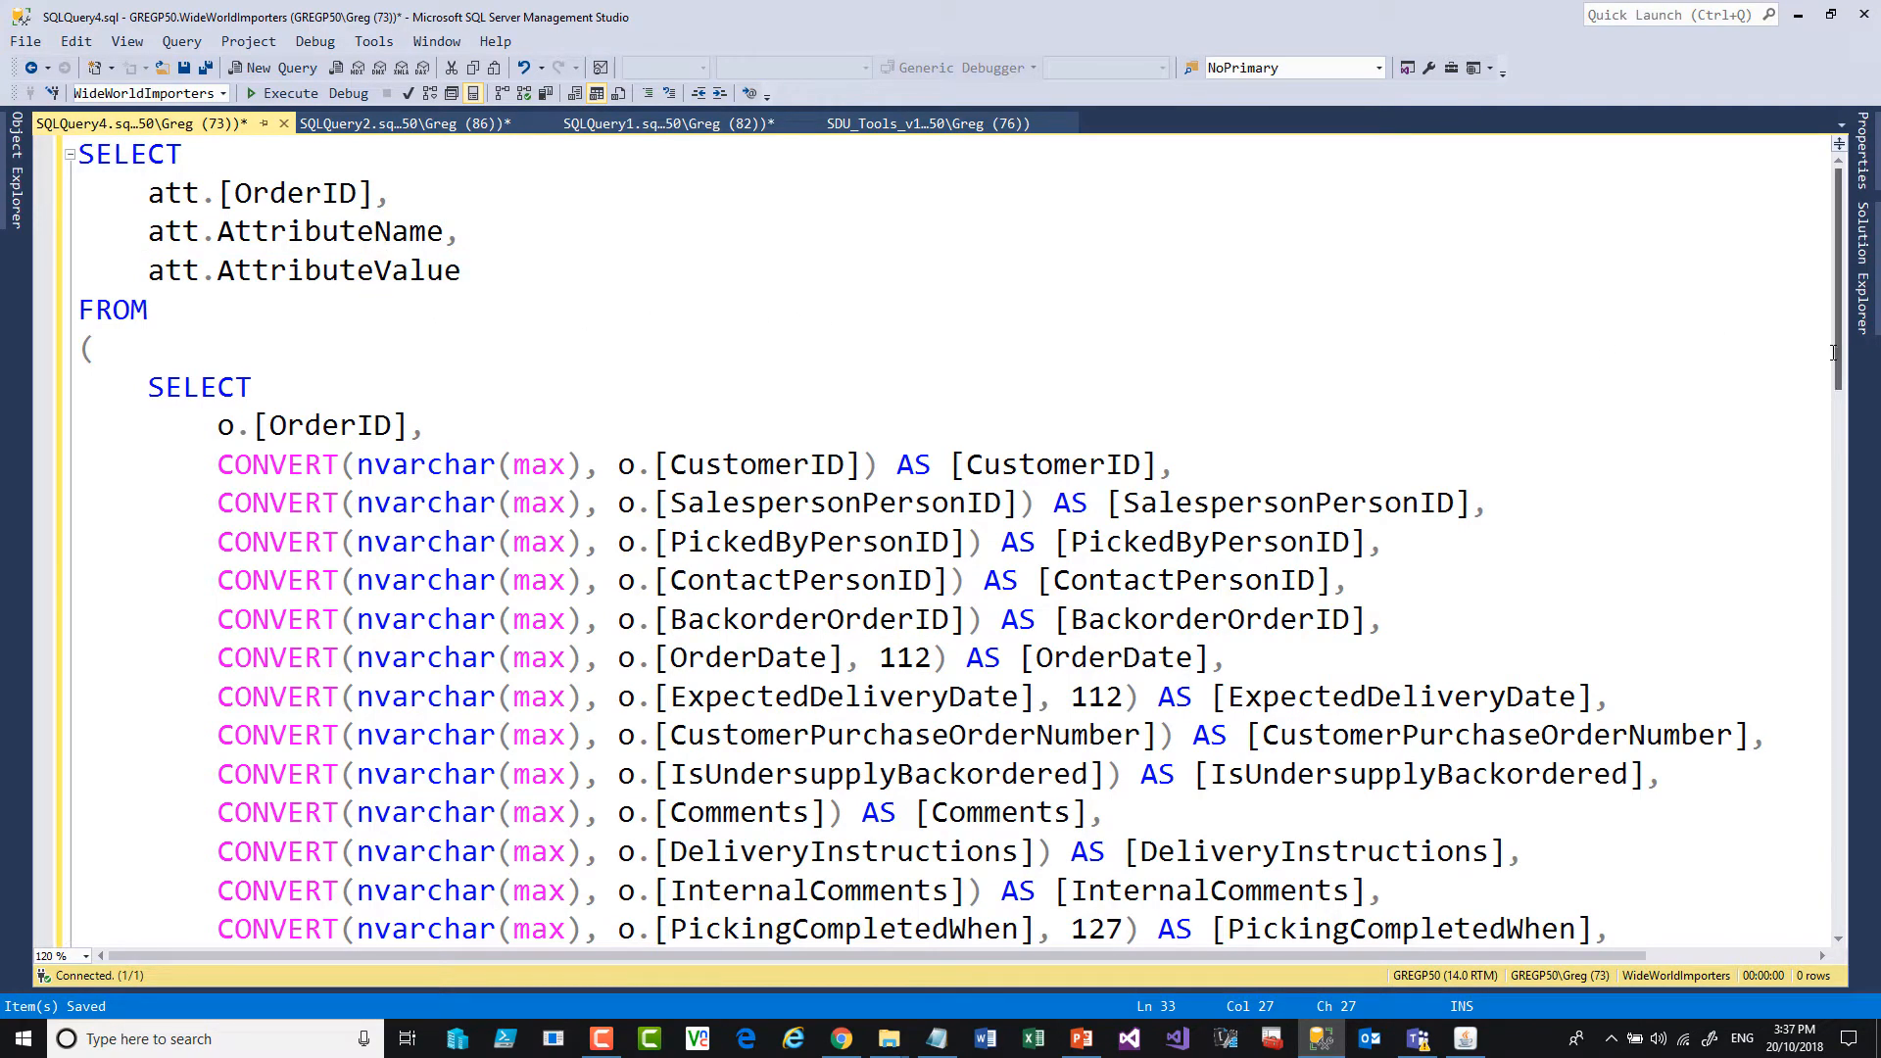
scroll("down", 3)
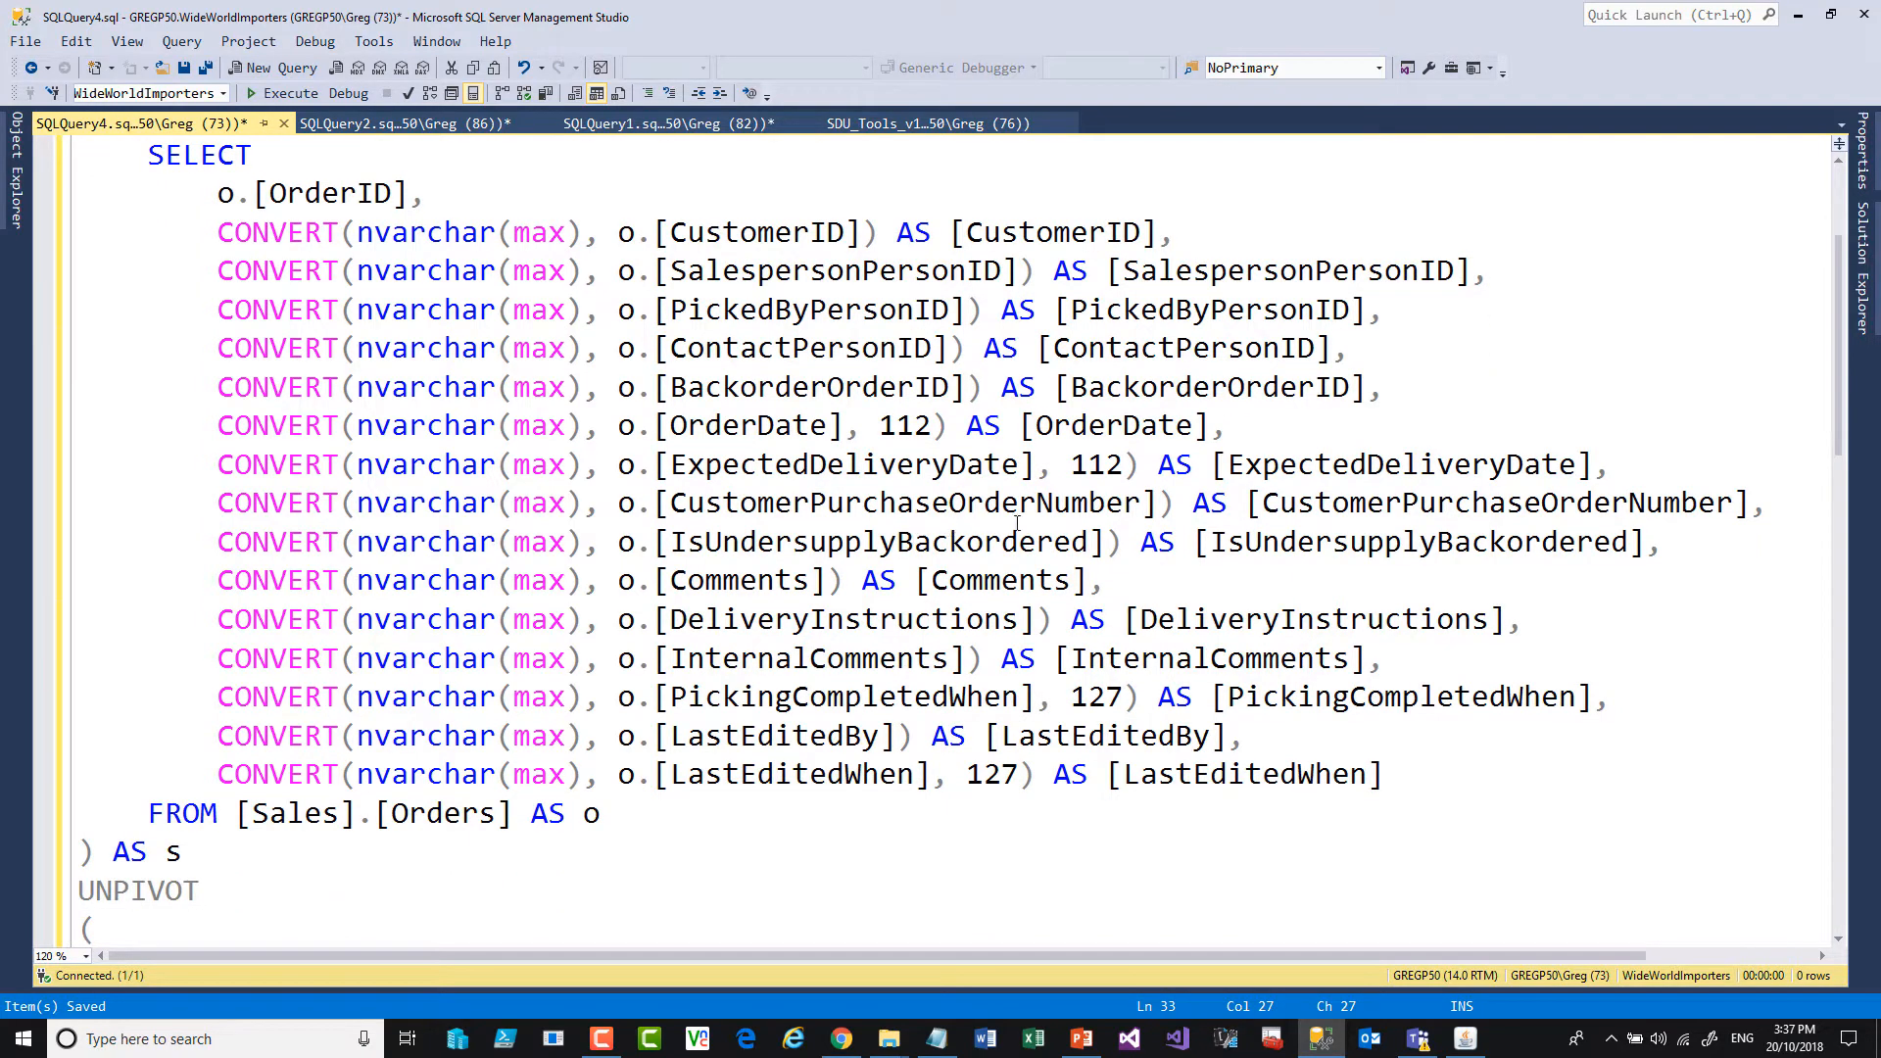
double_click(1094, 465)
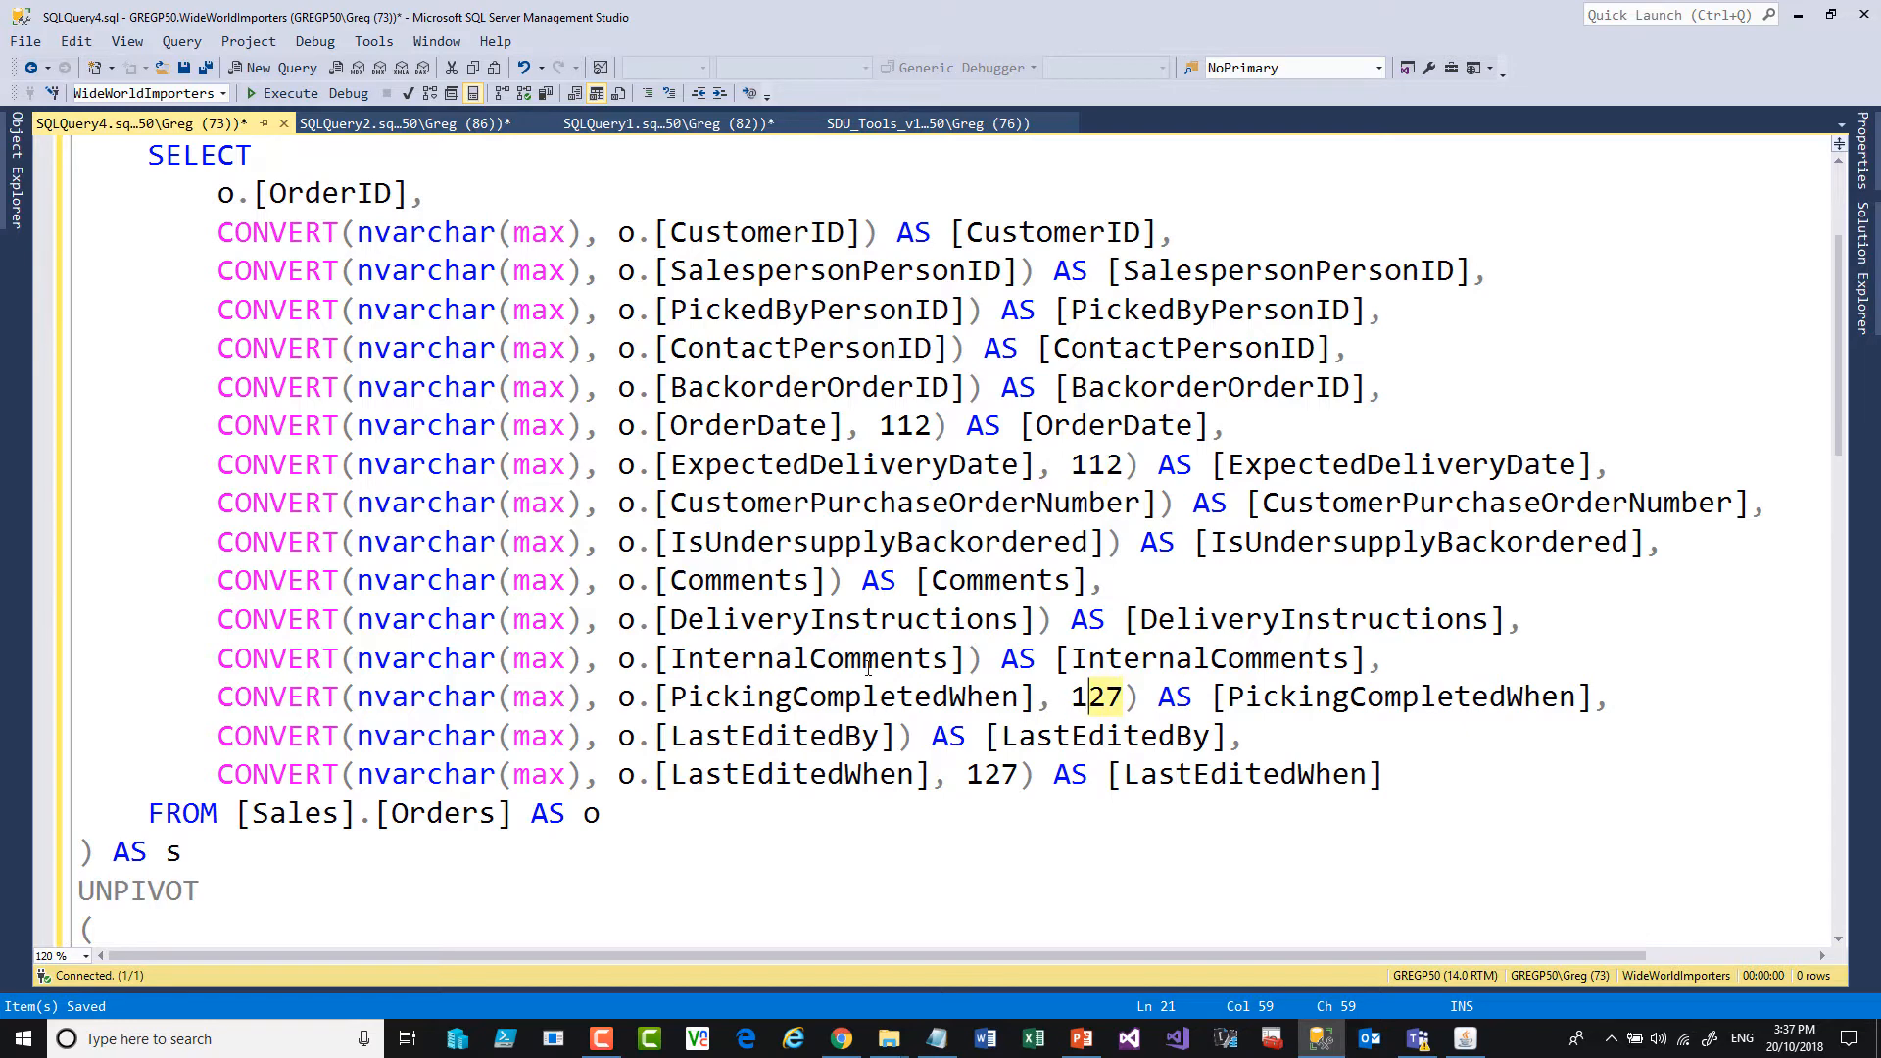
scroll("down", 3)
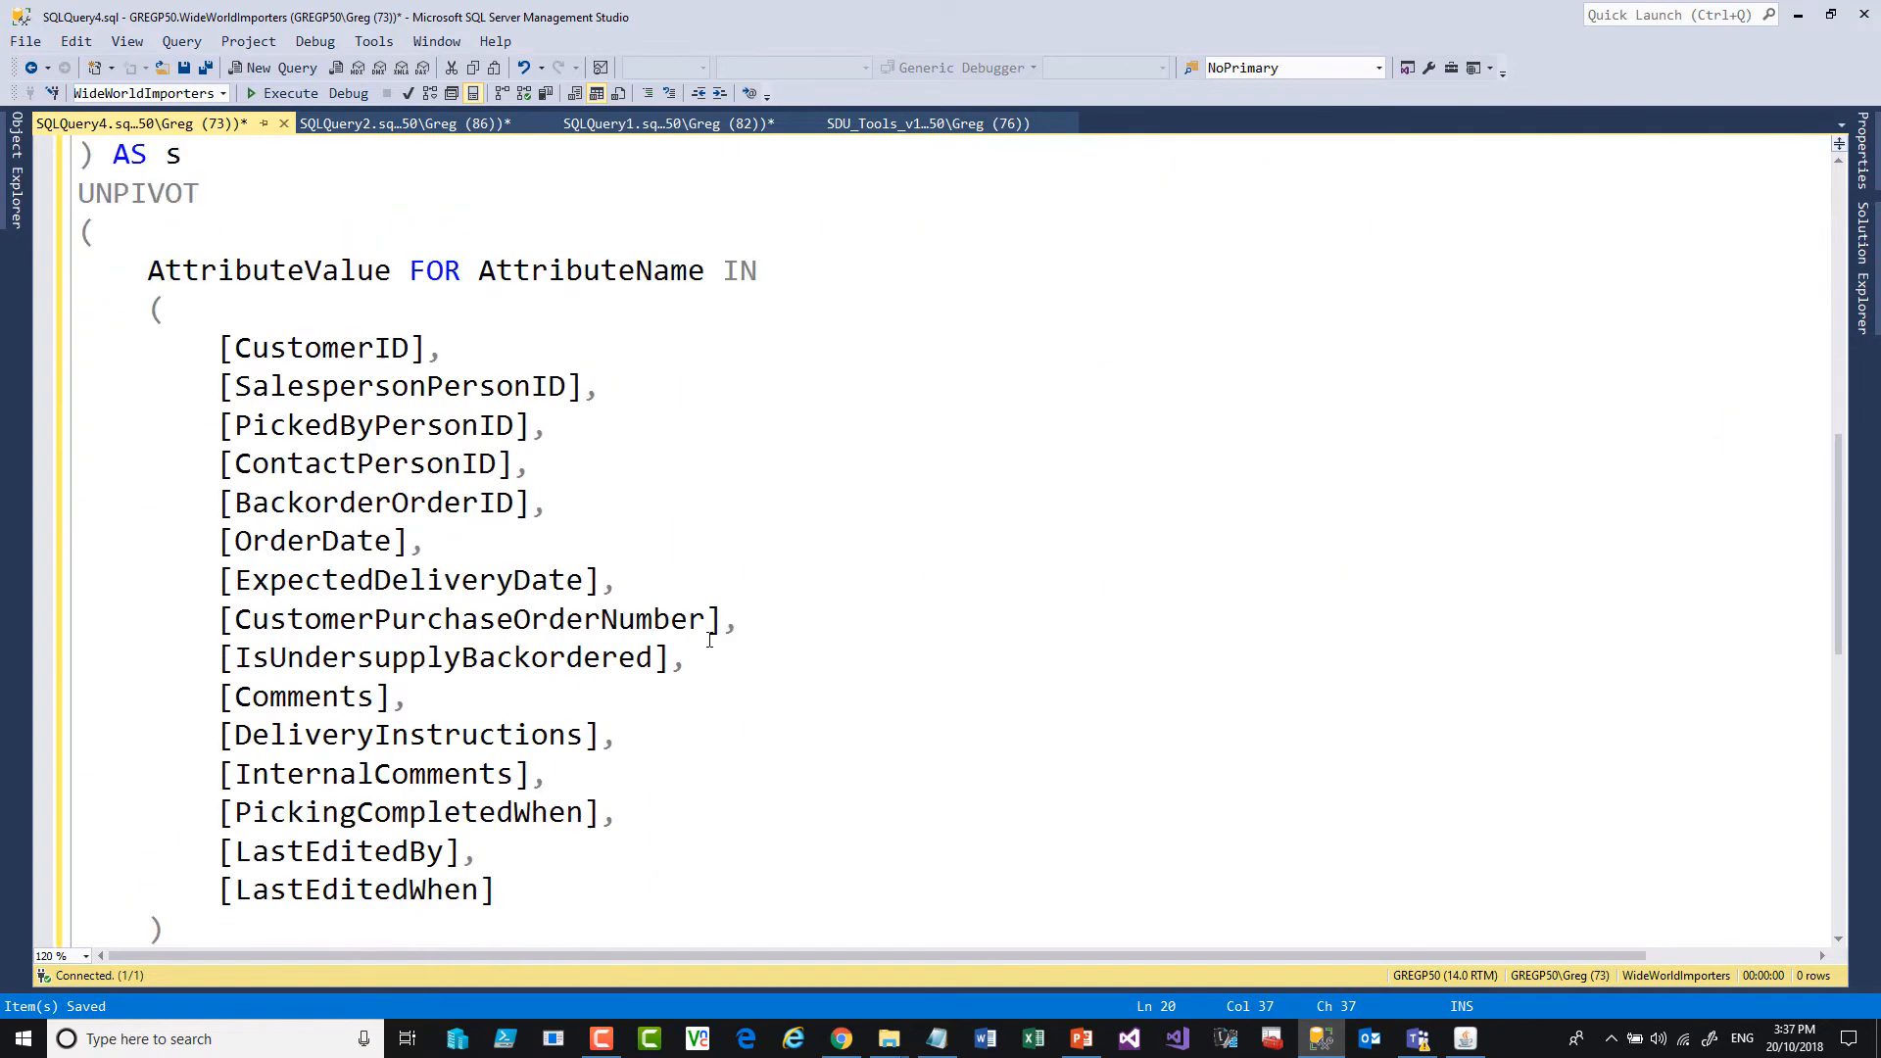
scroll("down", 3)
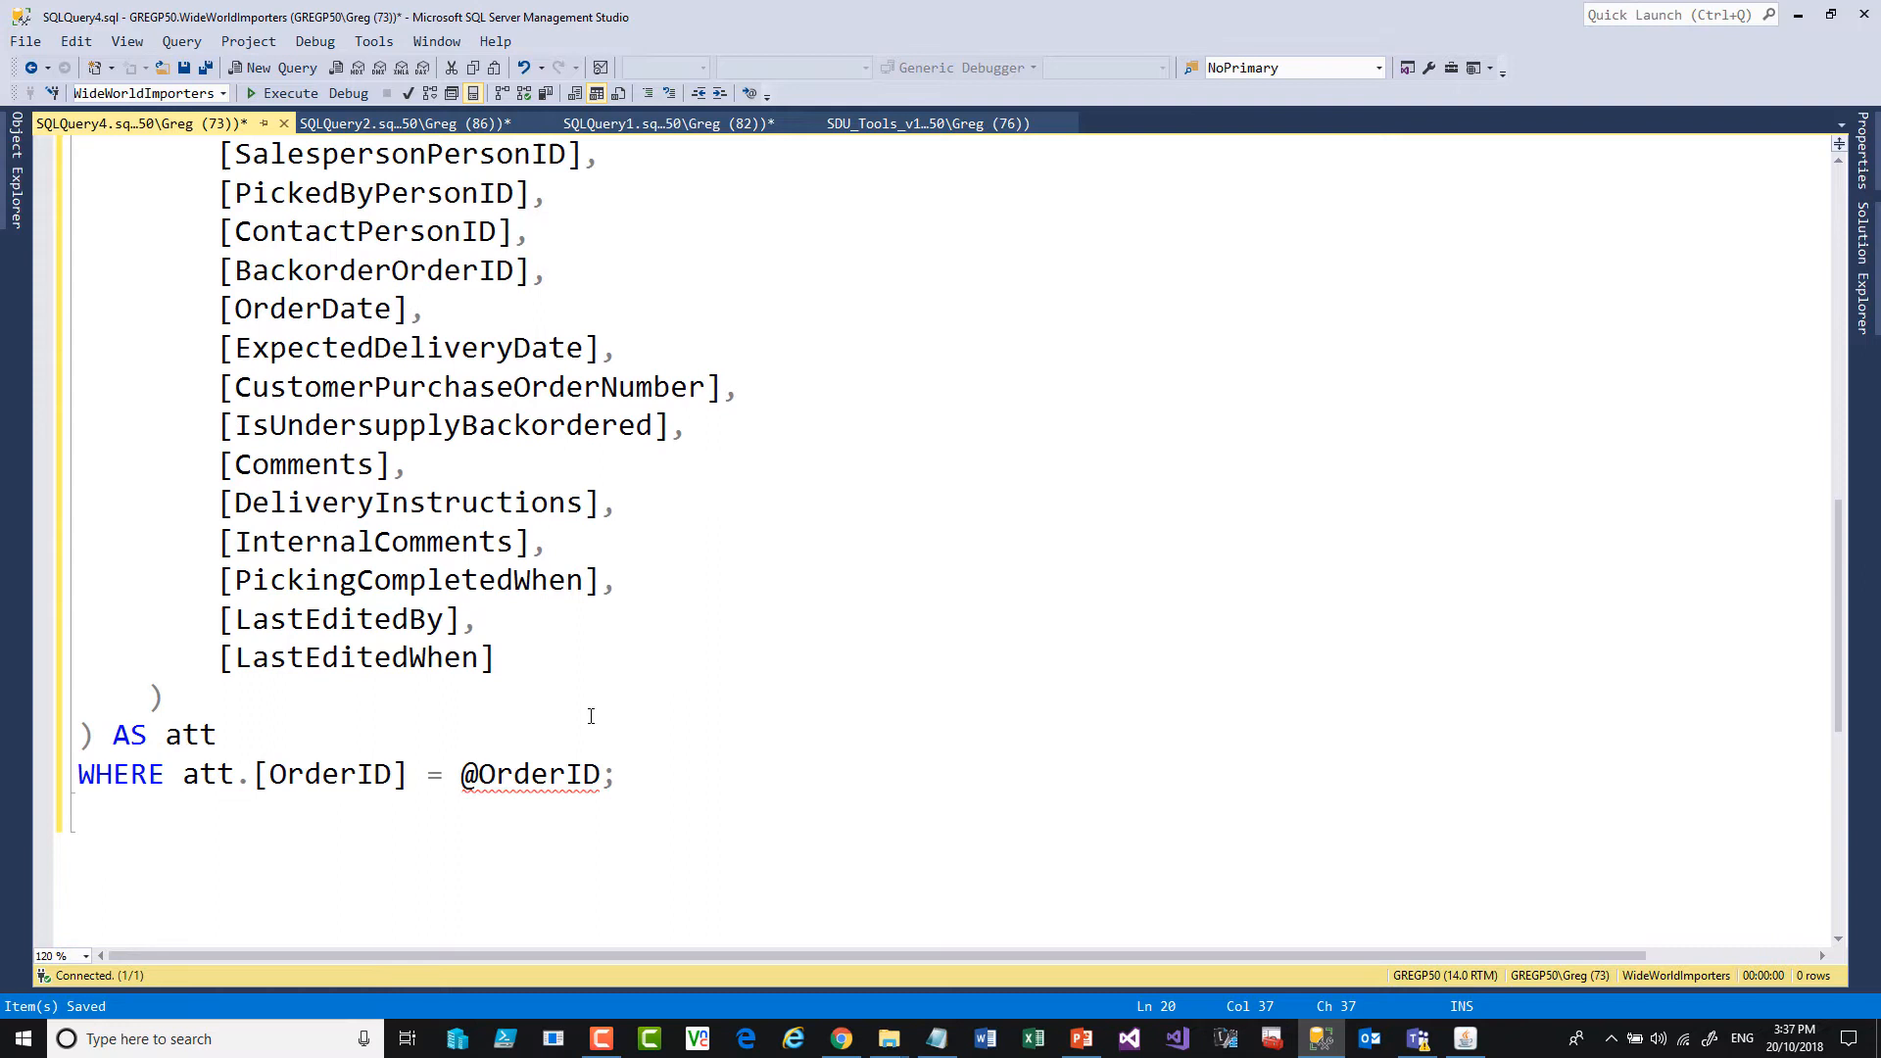
double_click(530, 773)
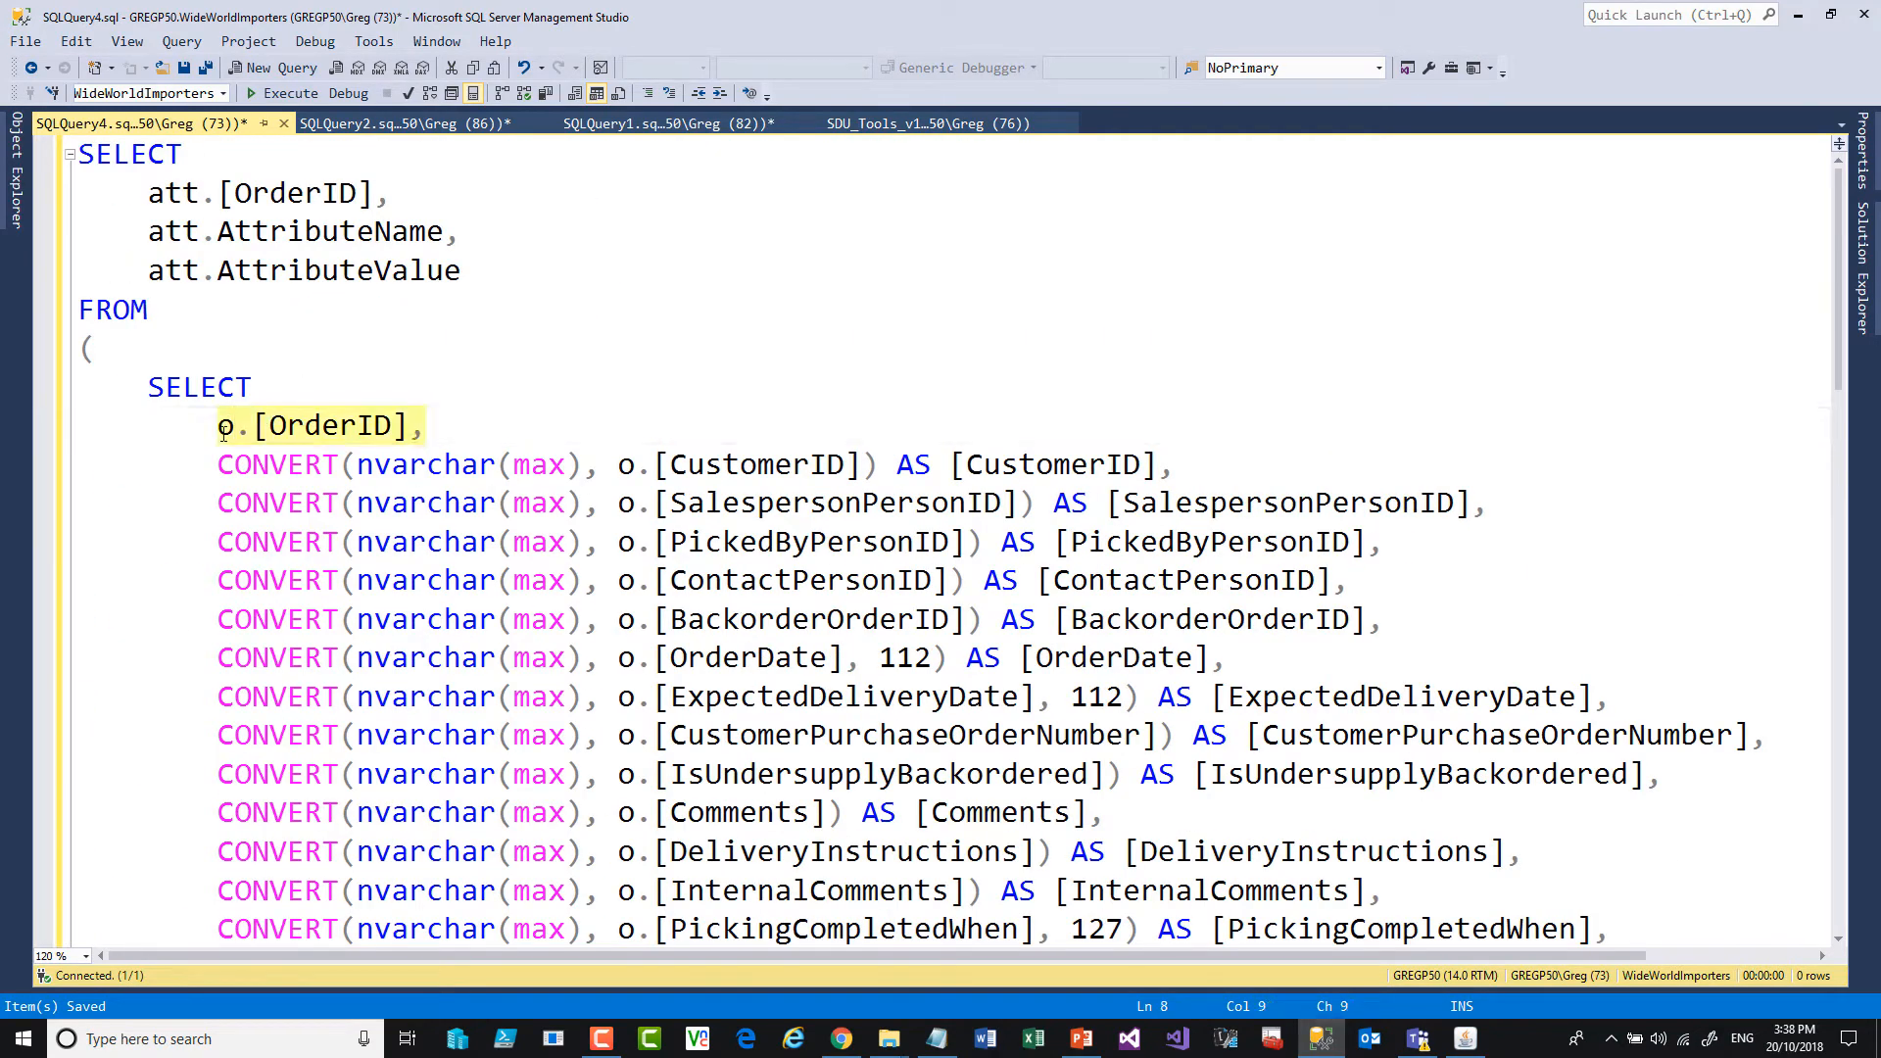
left_click(347, 310)
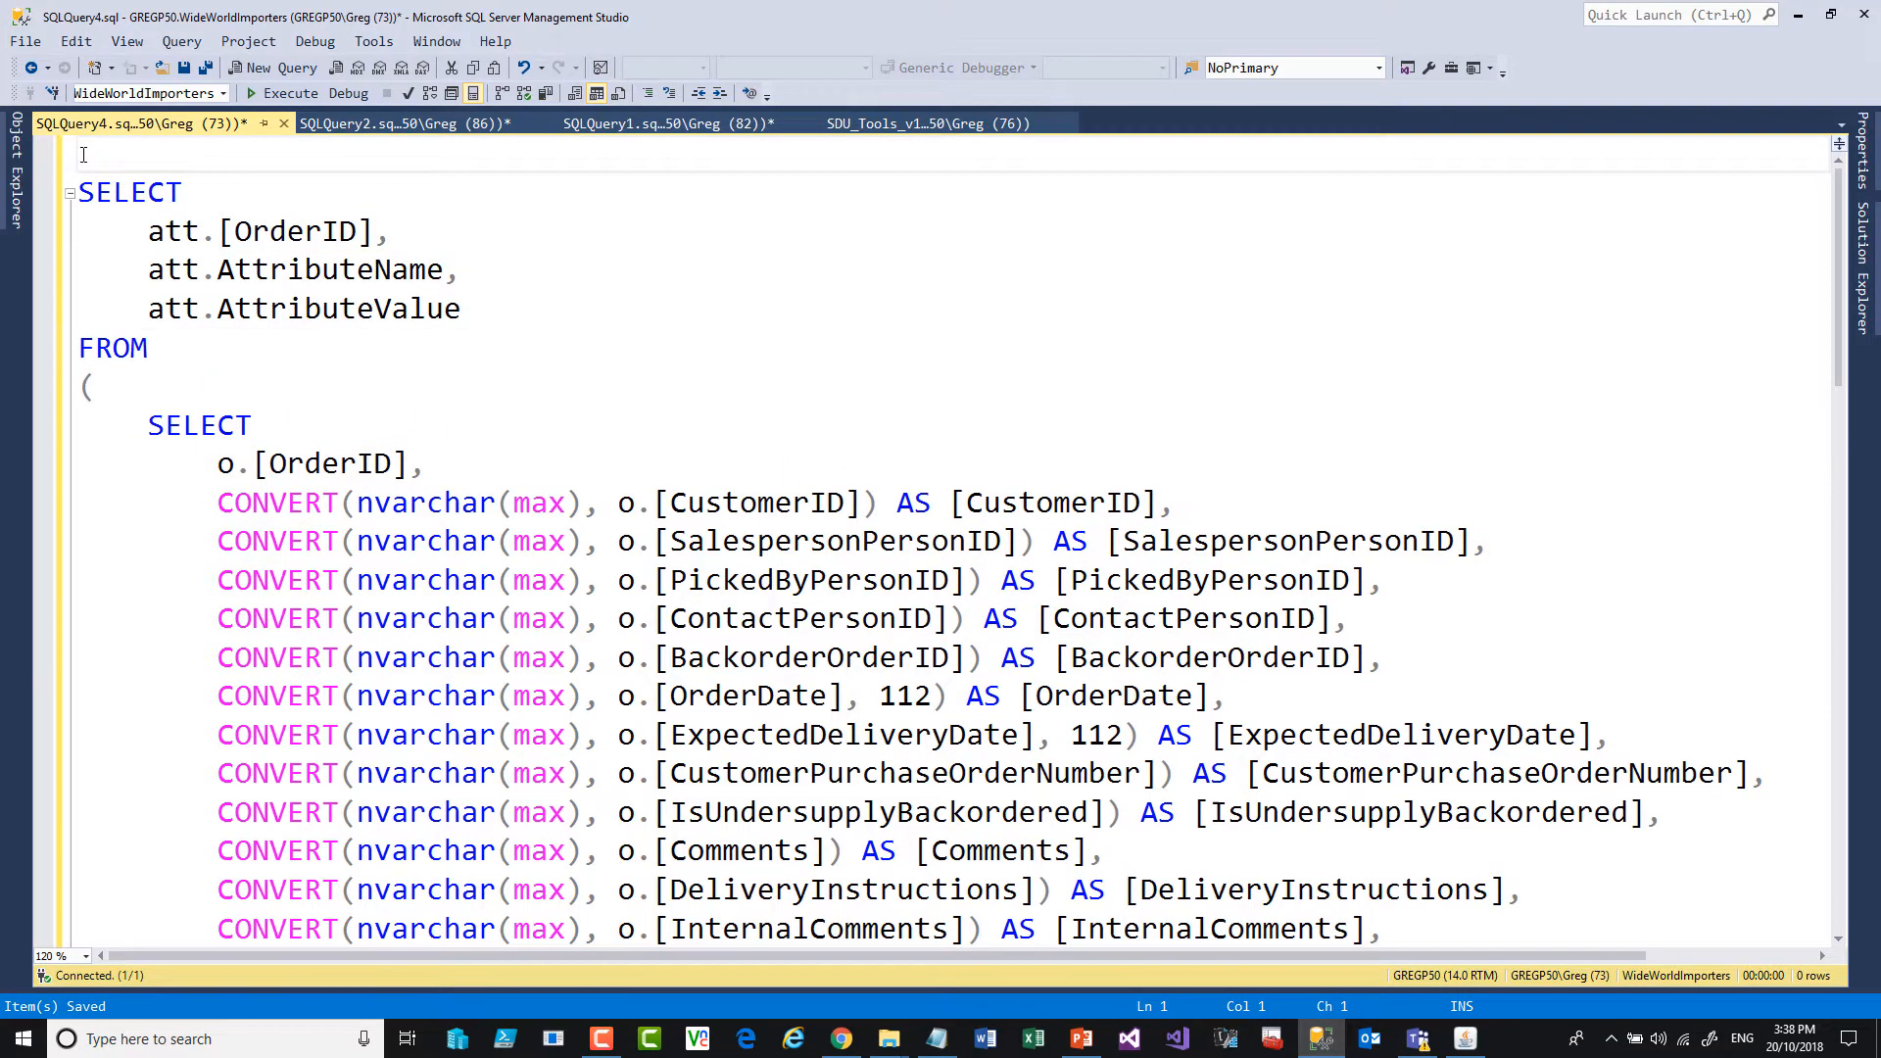
type("DECLARE")
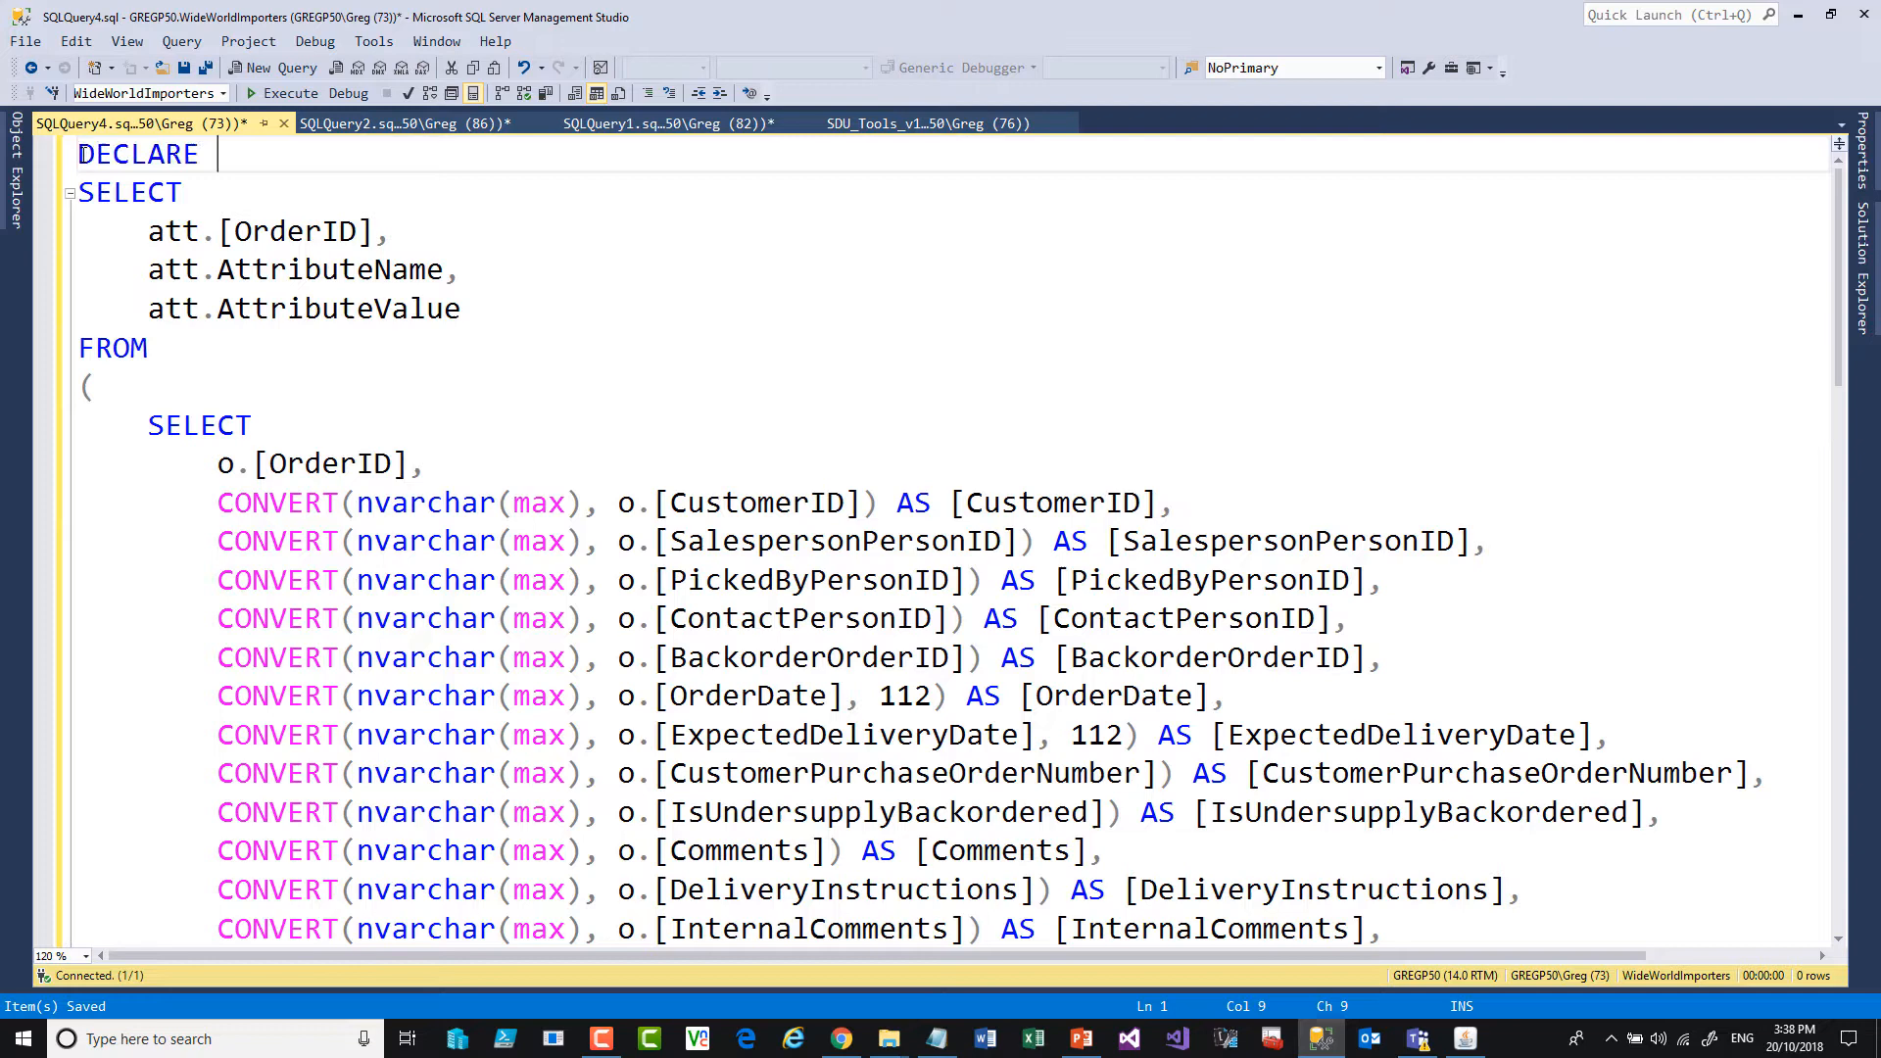
type("@OrderID AS in")
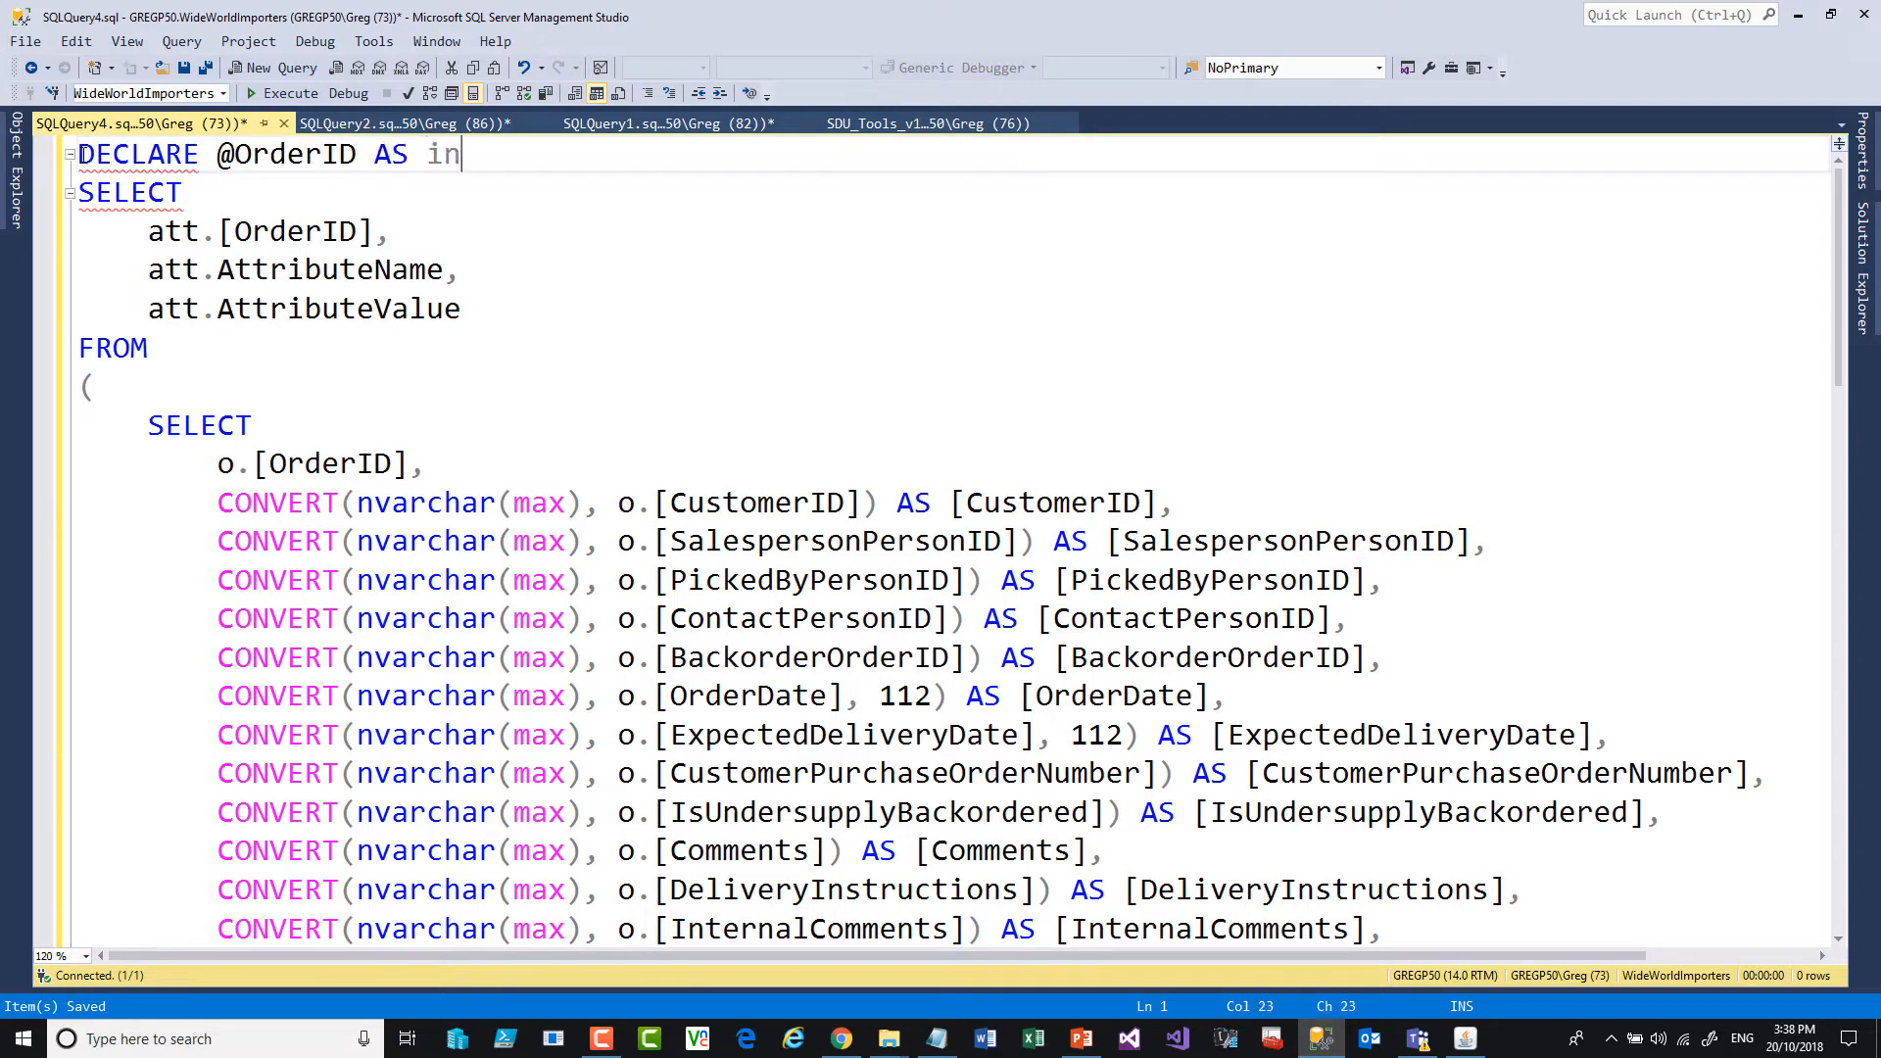
type("t =")
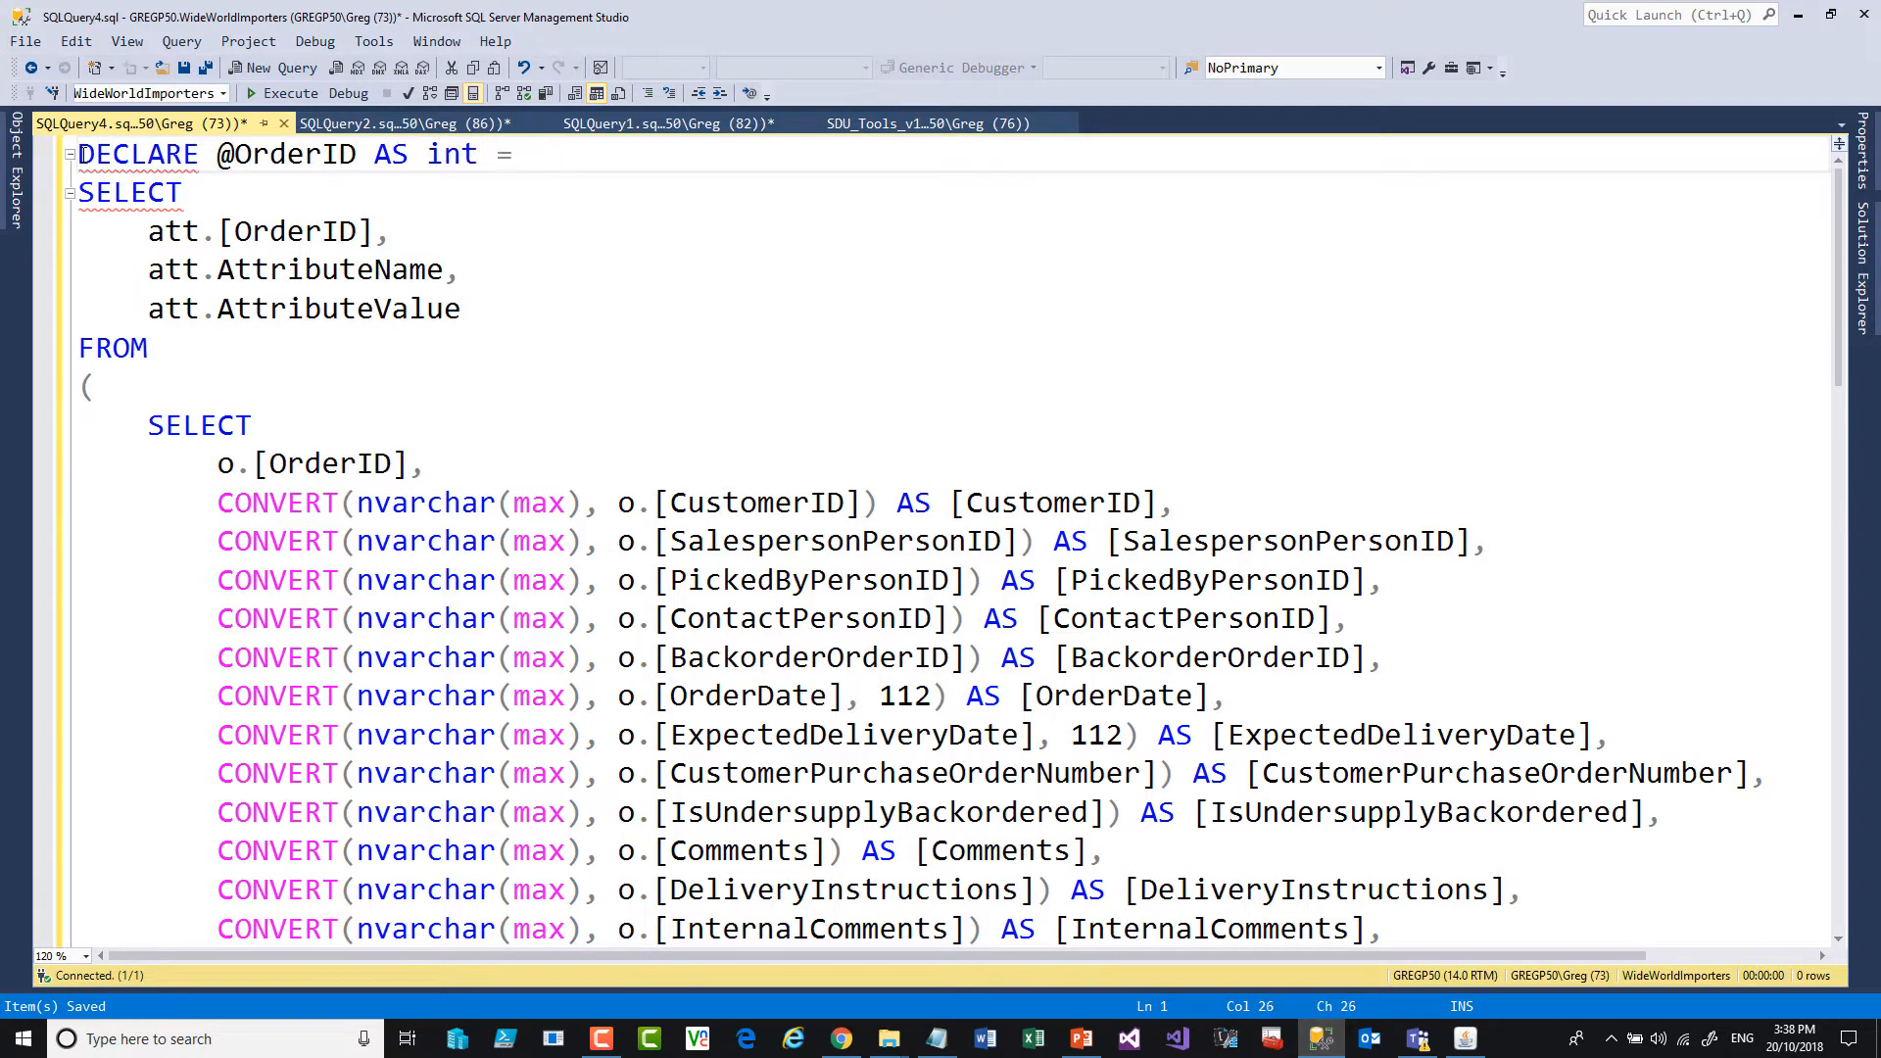
type("8;")
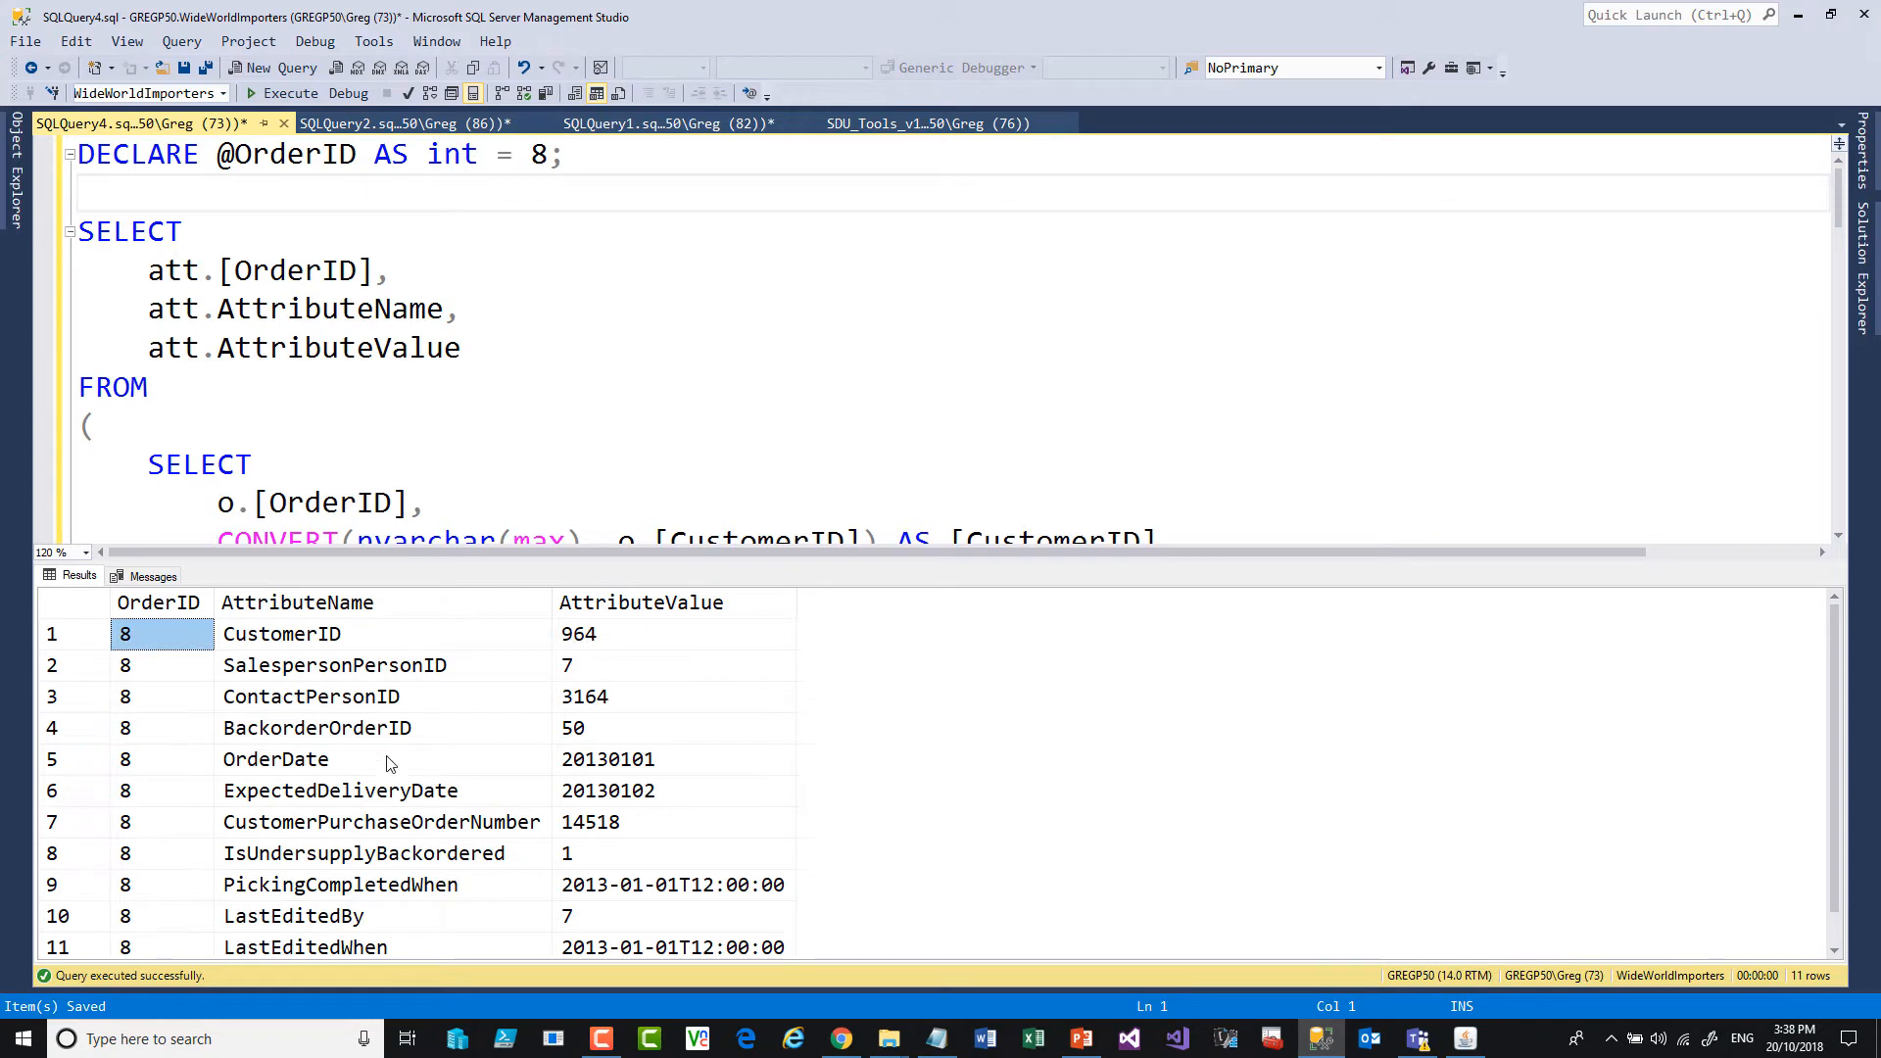
mouse_move(655, 706)
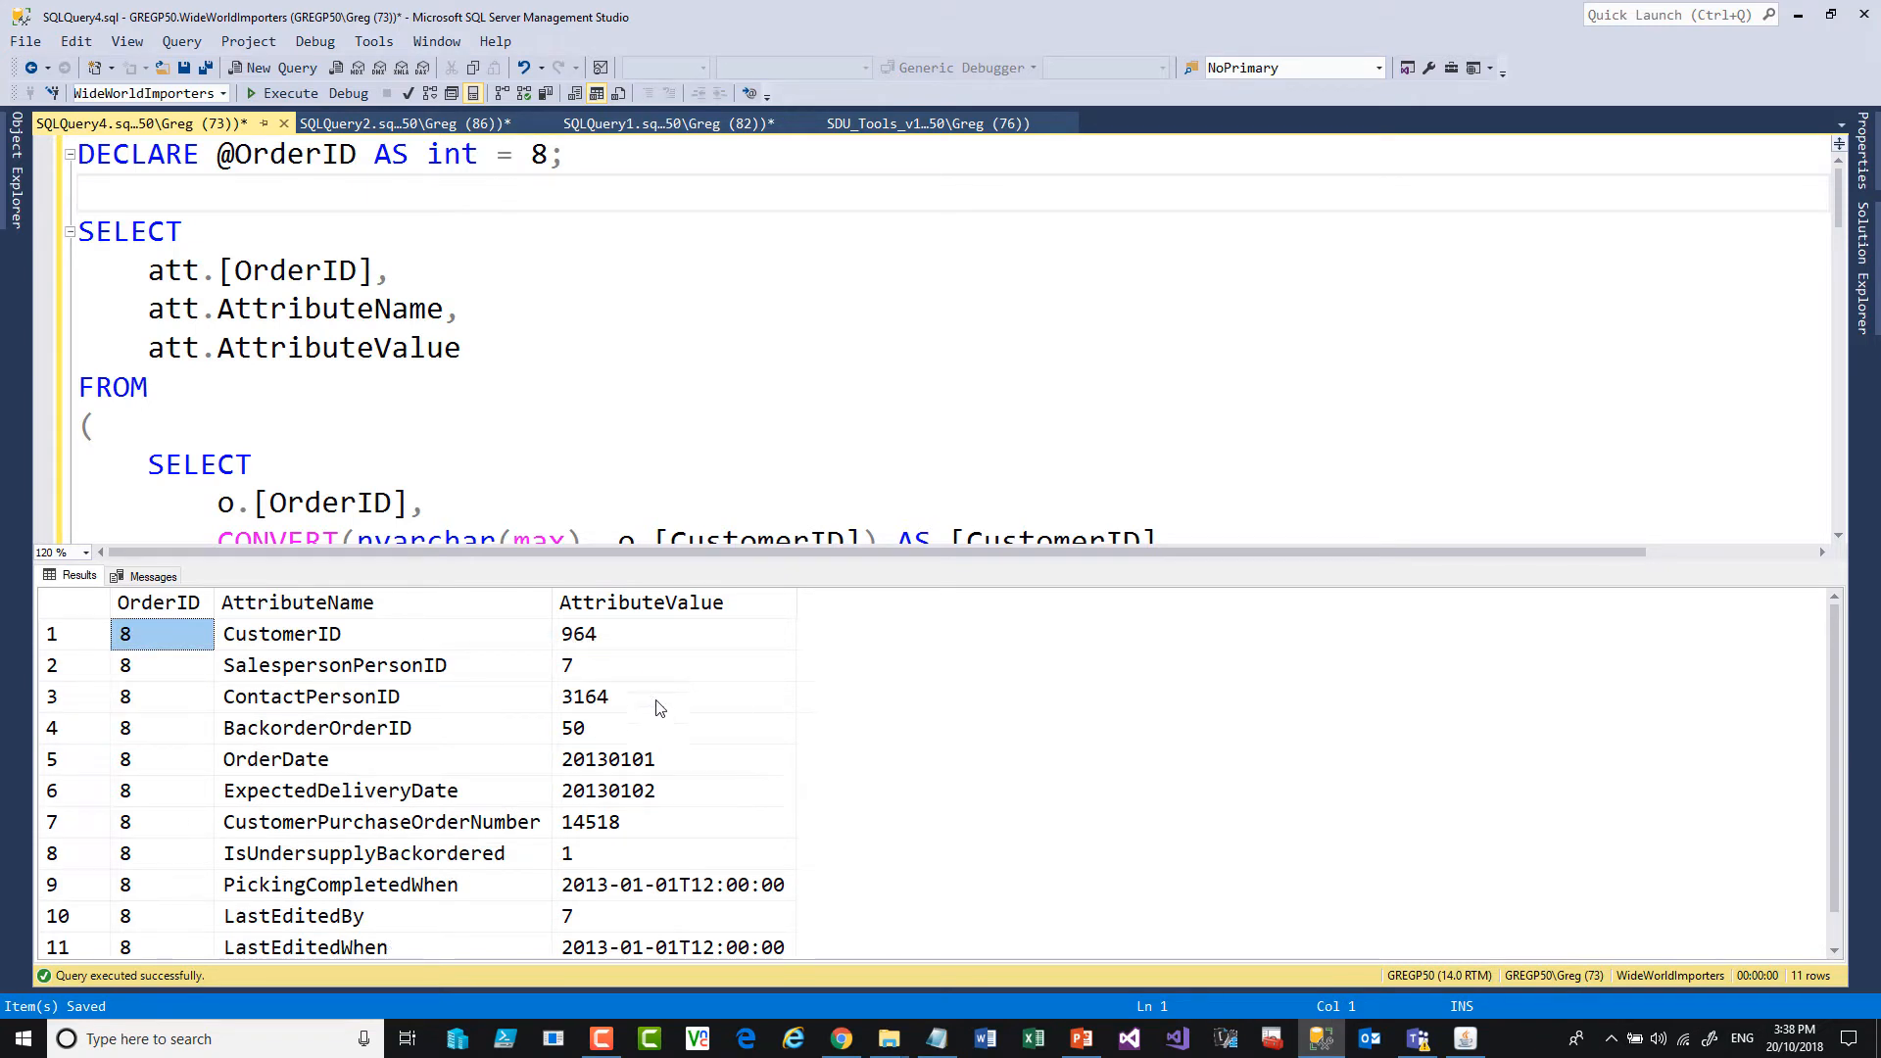
mouse_move(674, 934)
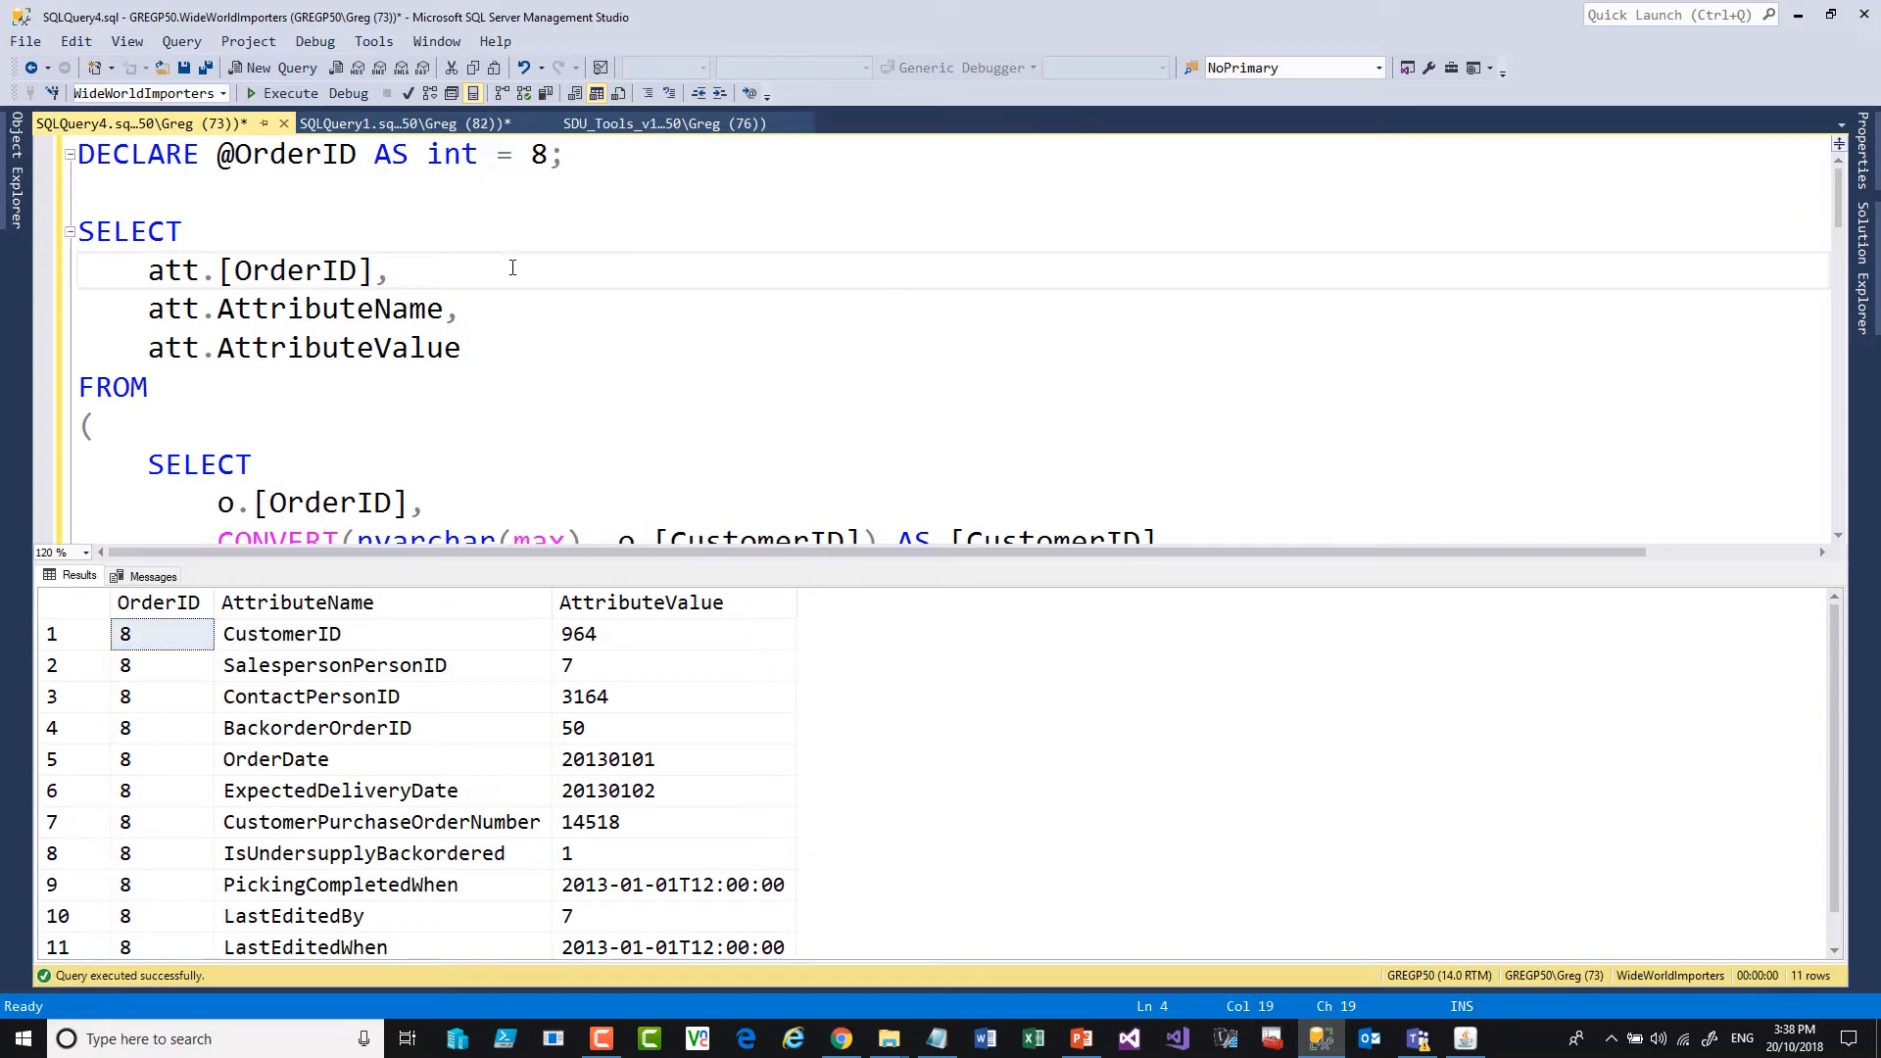
left_click(414, 122)
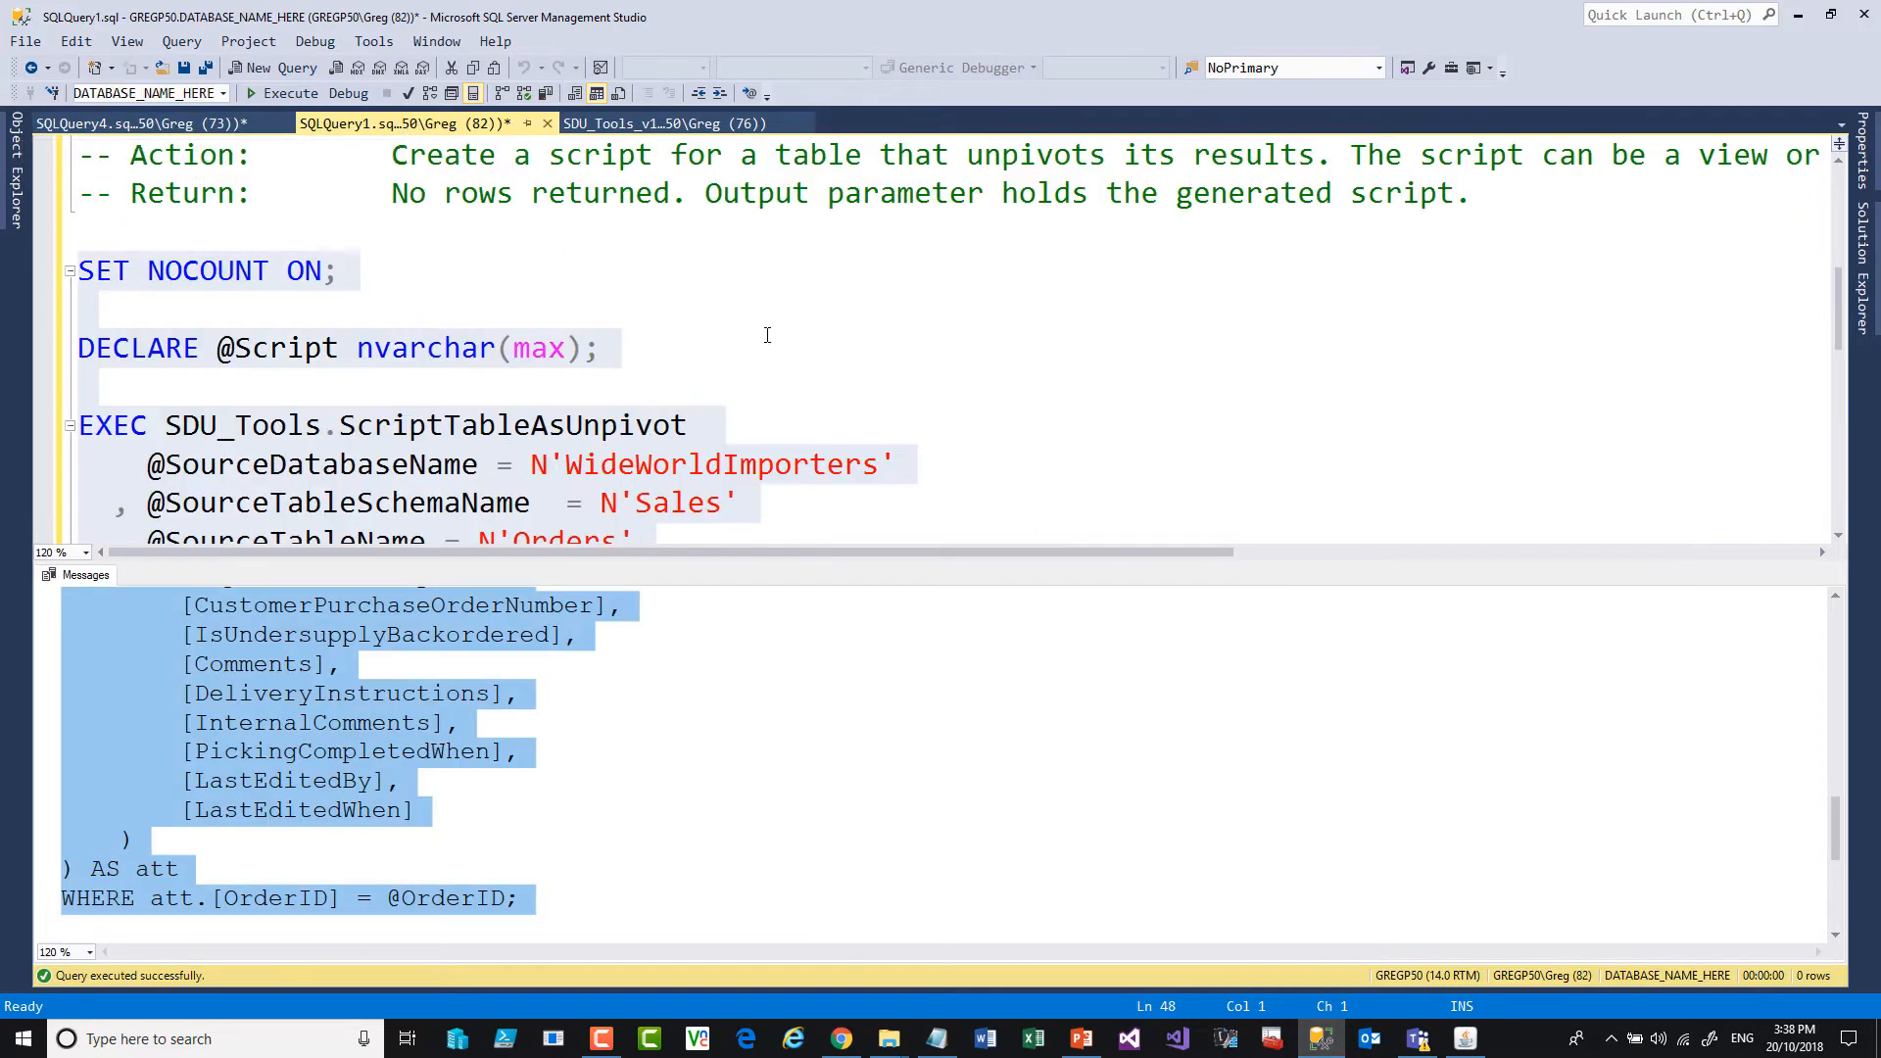
scroll("down", 3)
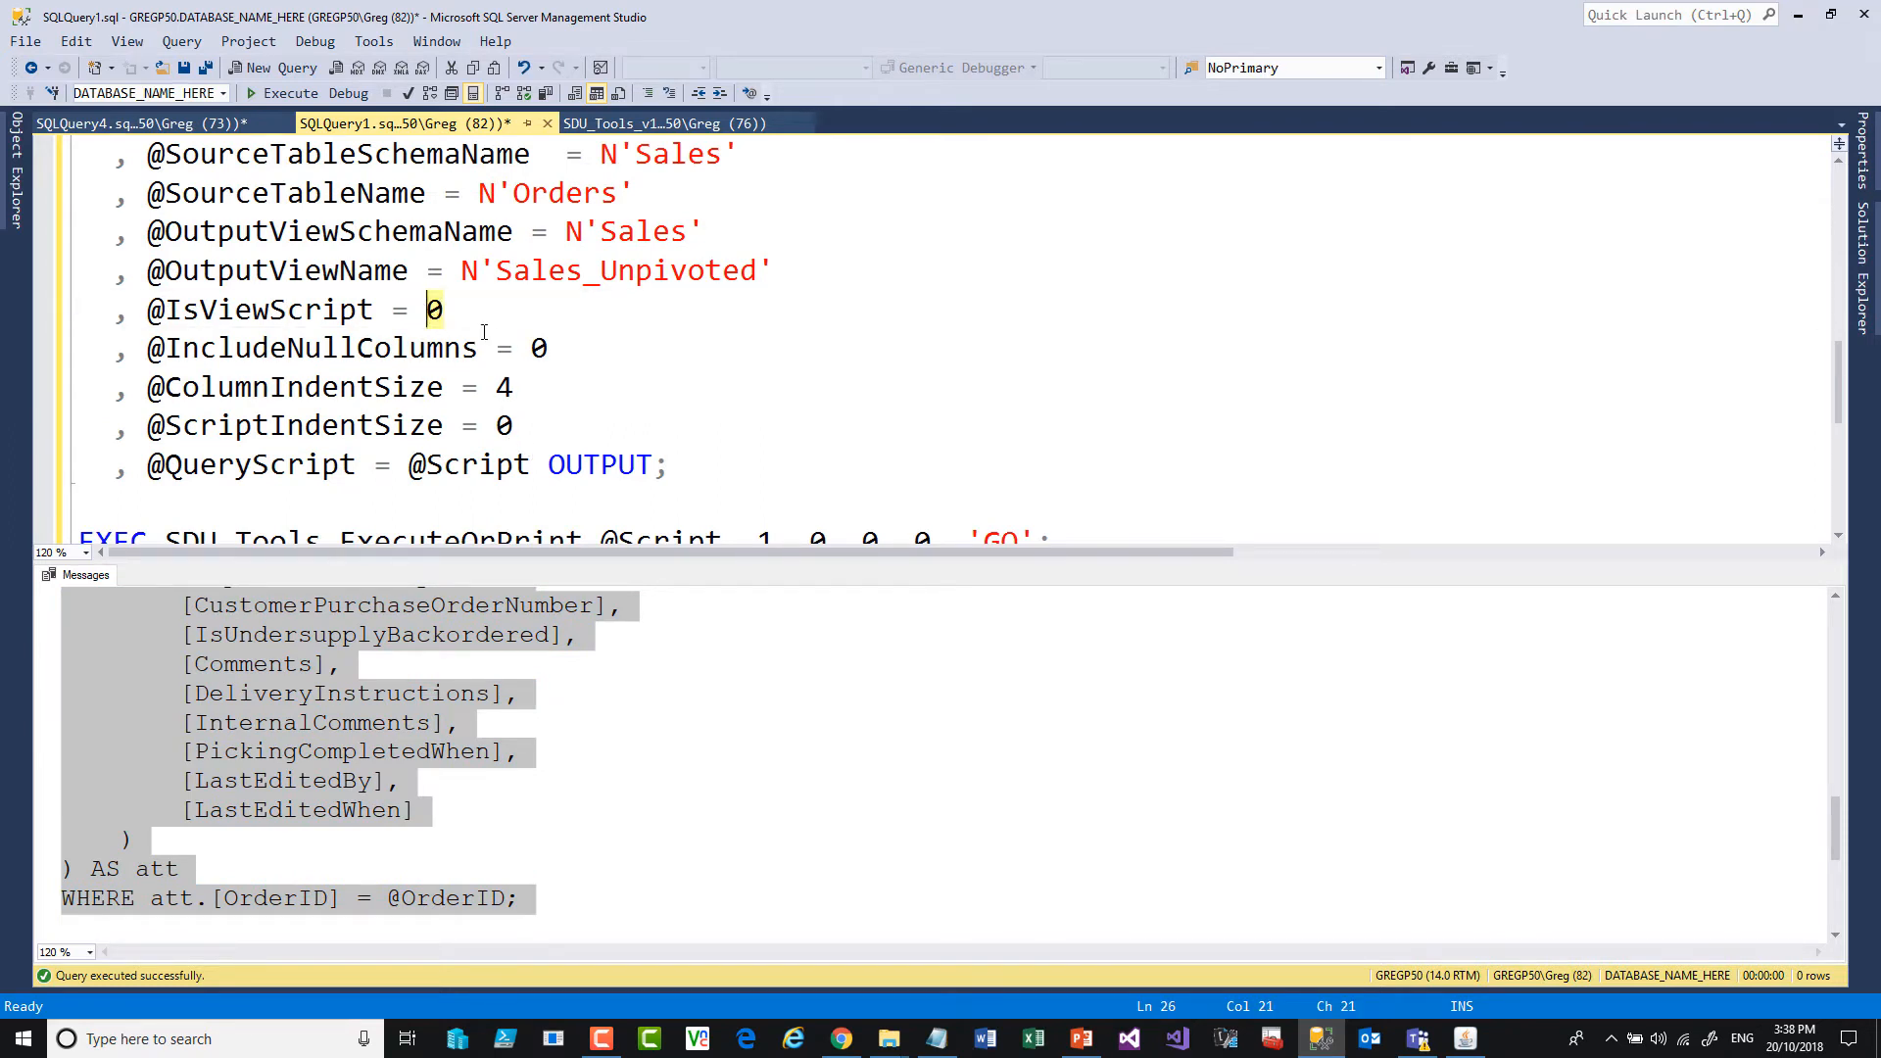
type("1")
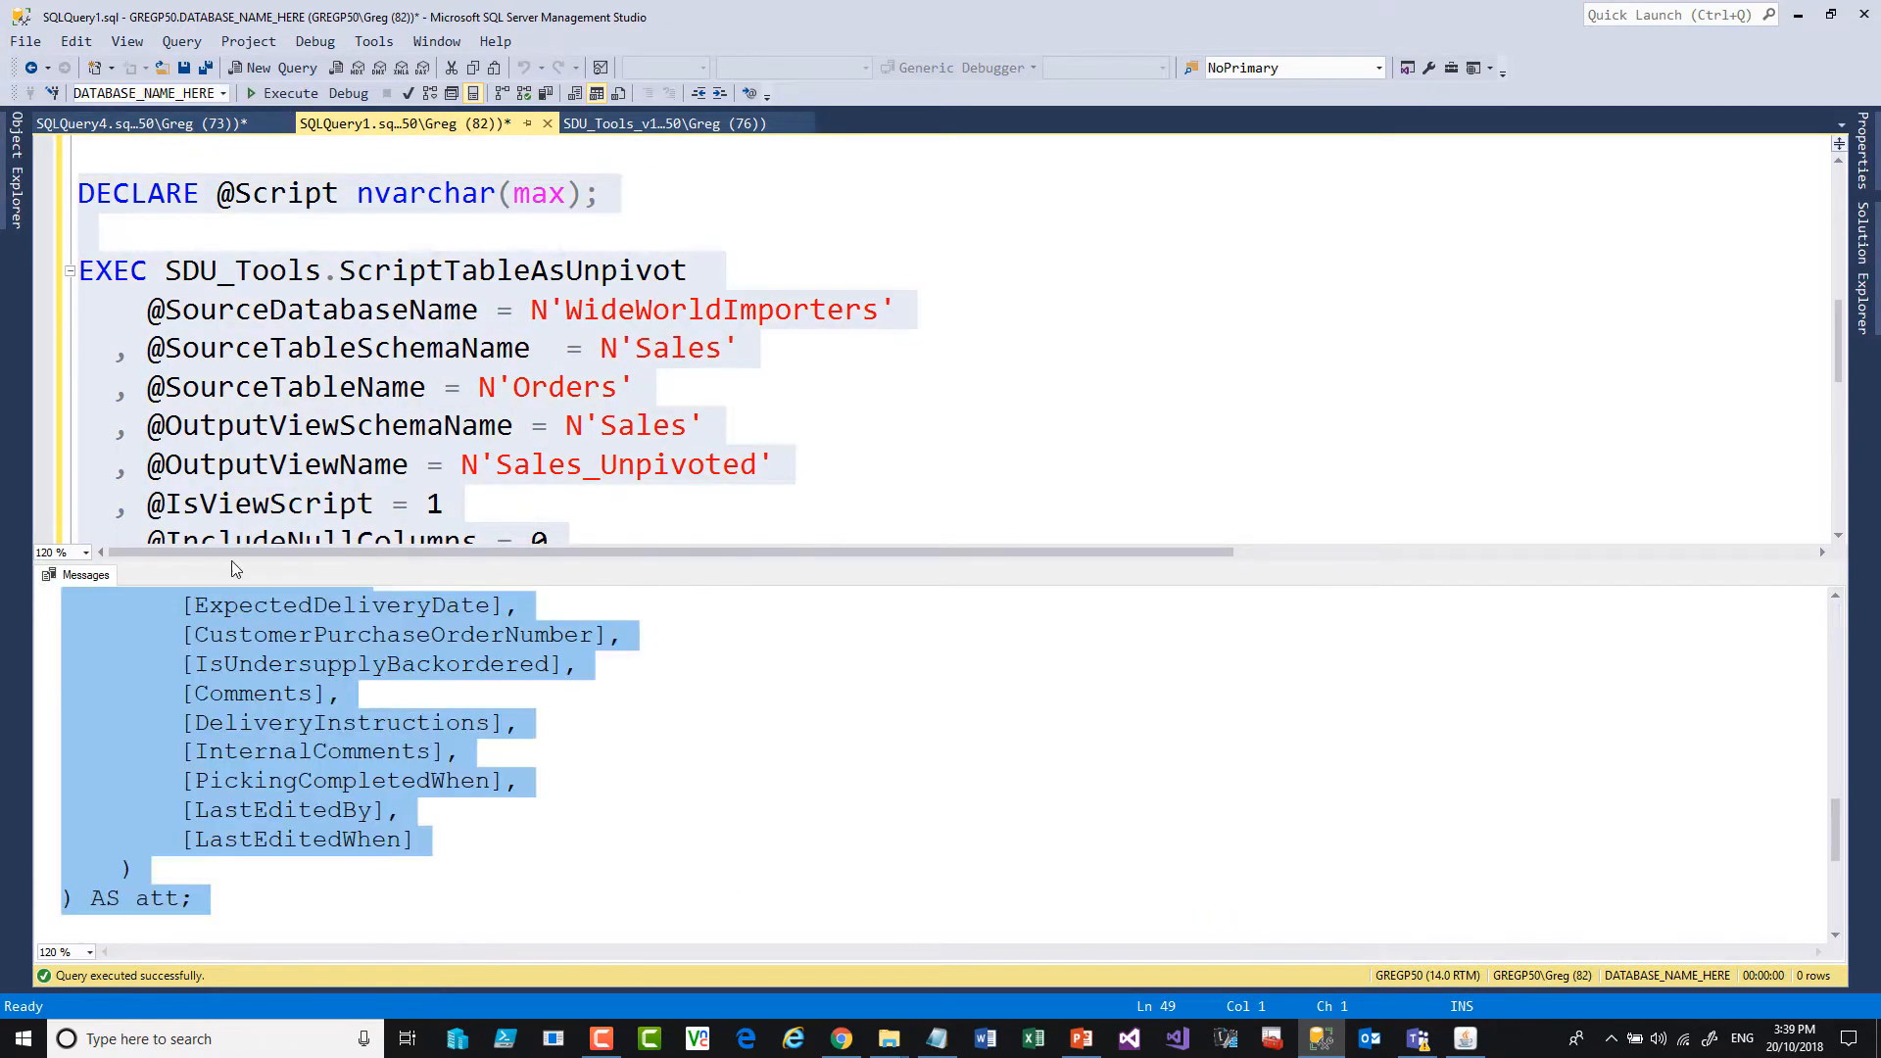
left_click(144, 123)
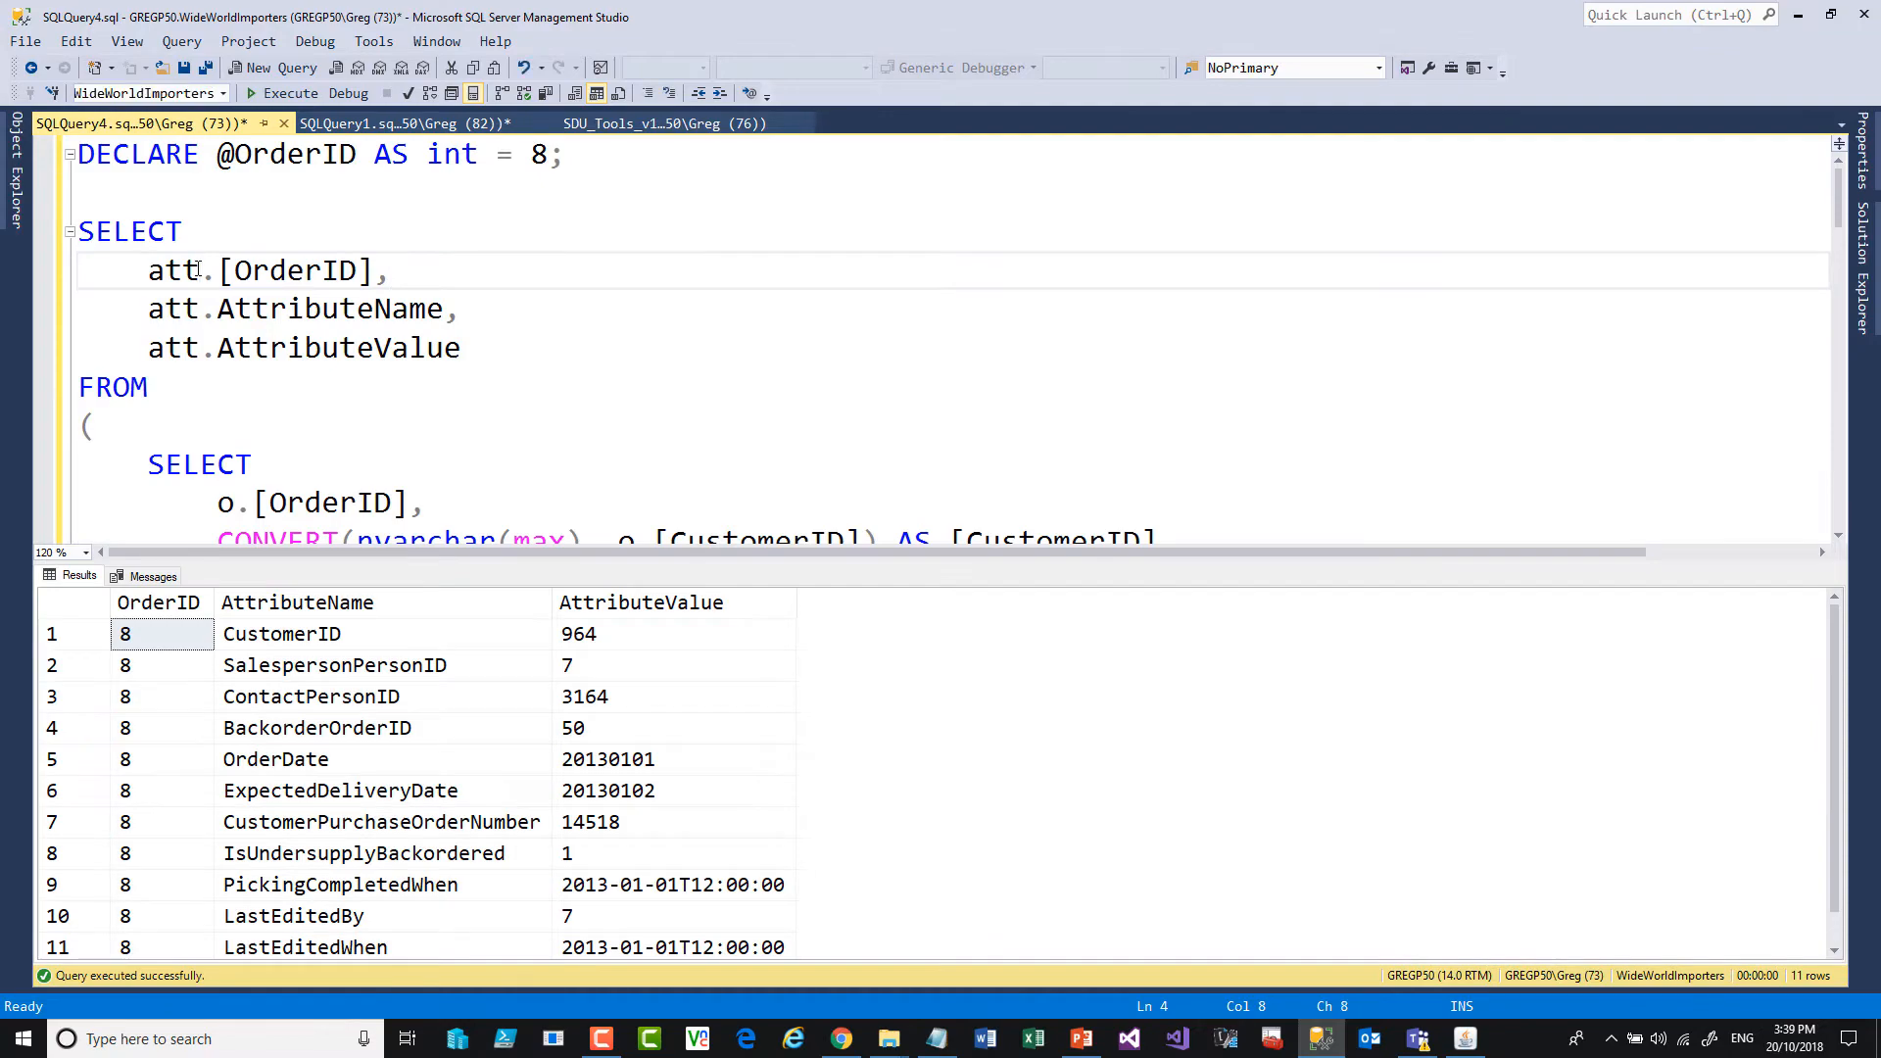
Create the Sales.Sales_Unpivoted view from the pasted script and open a blank query window.
scroll("down", 3)
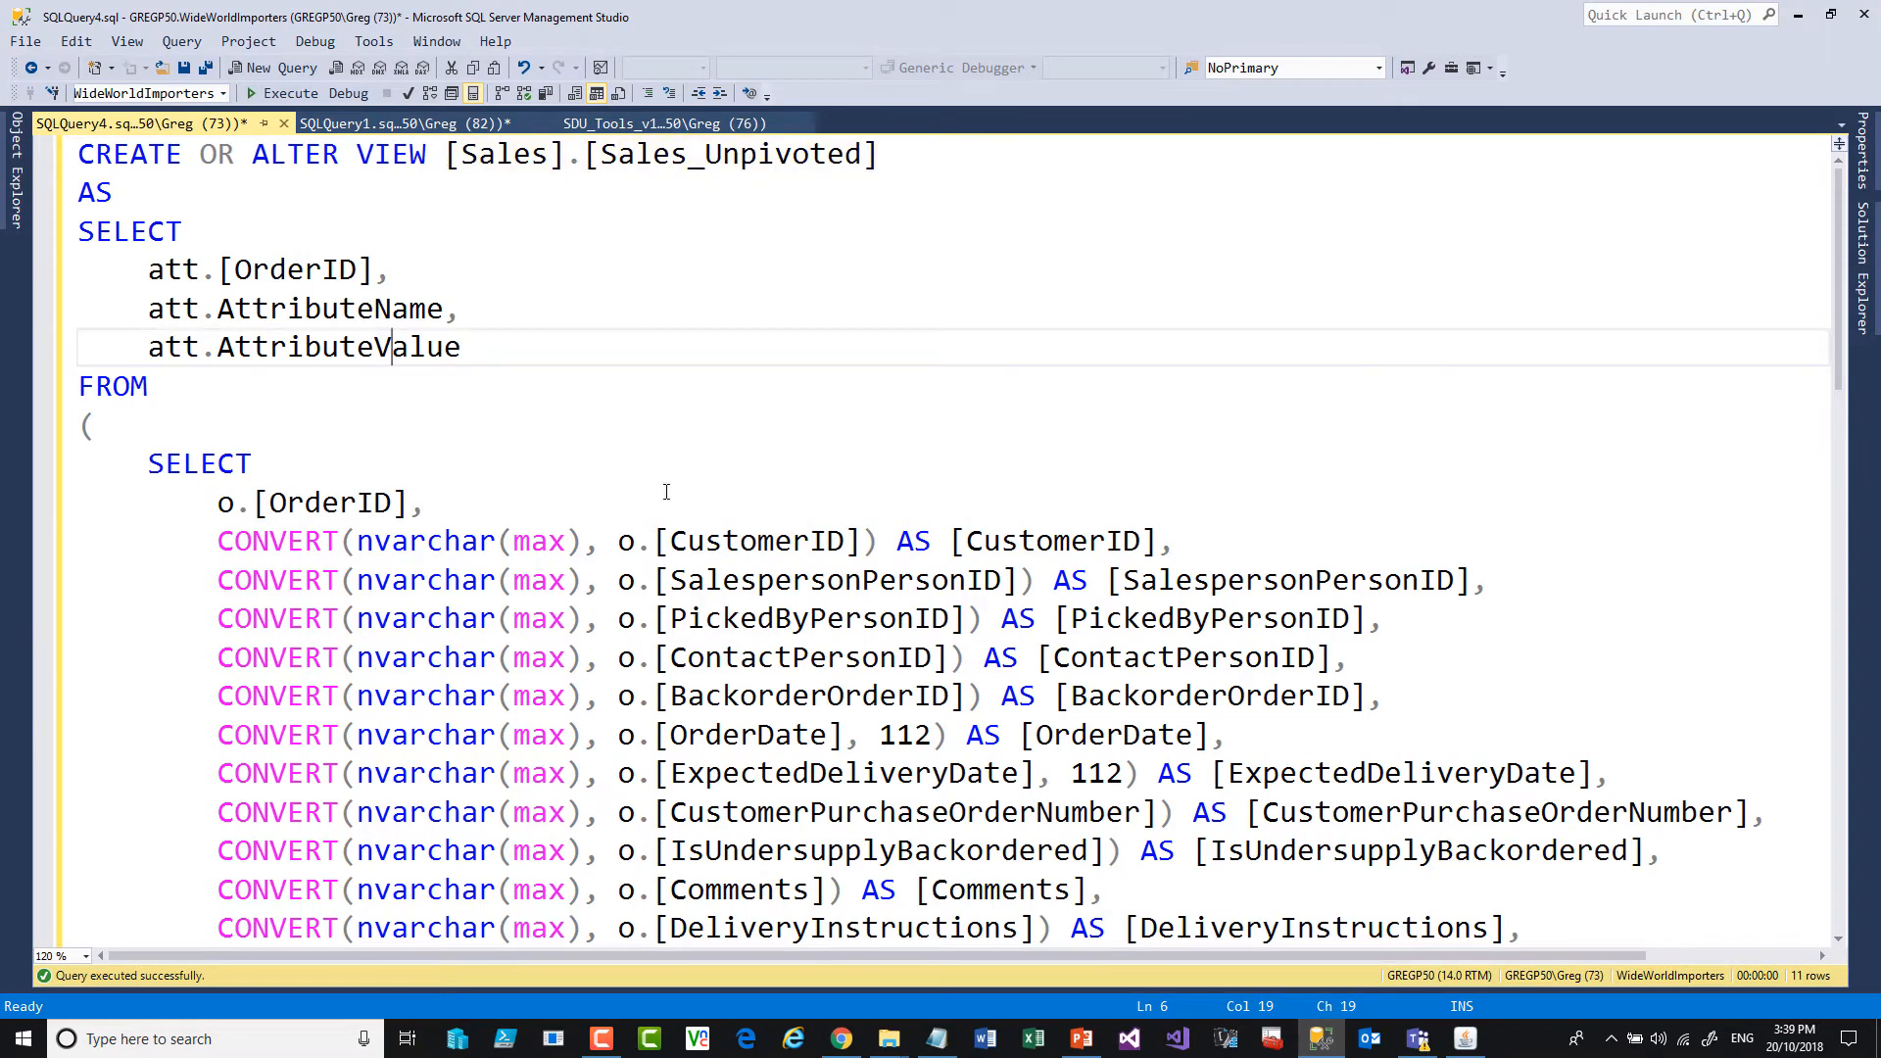
left_click(290, 92)
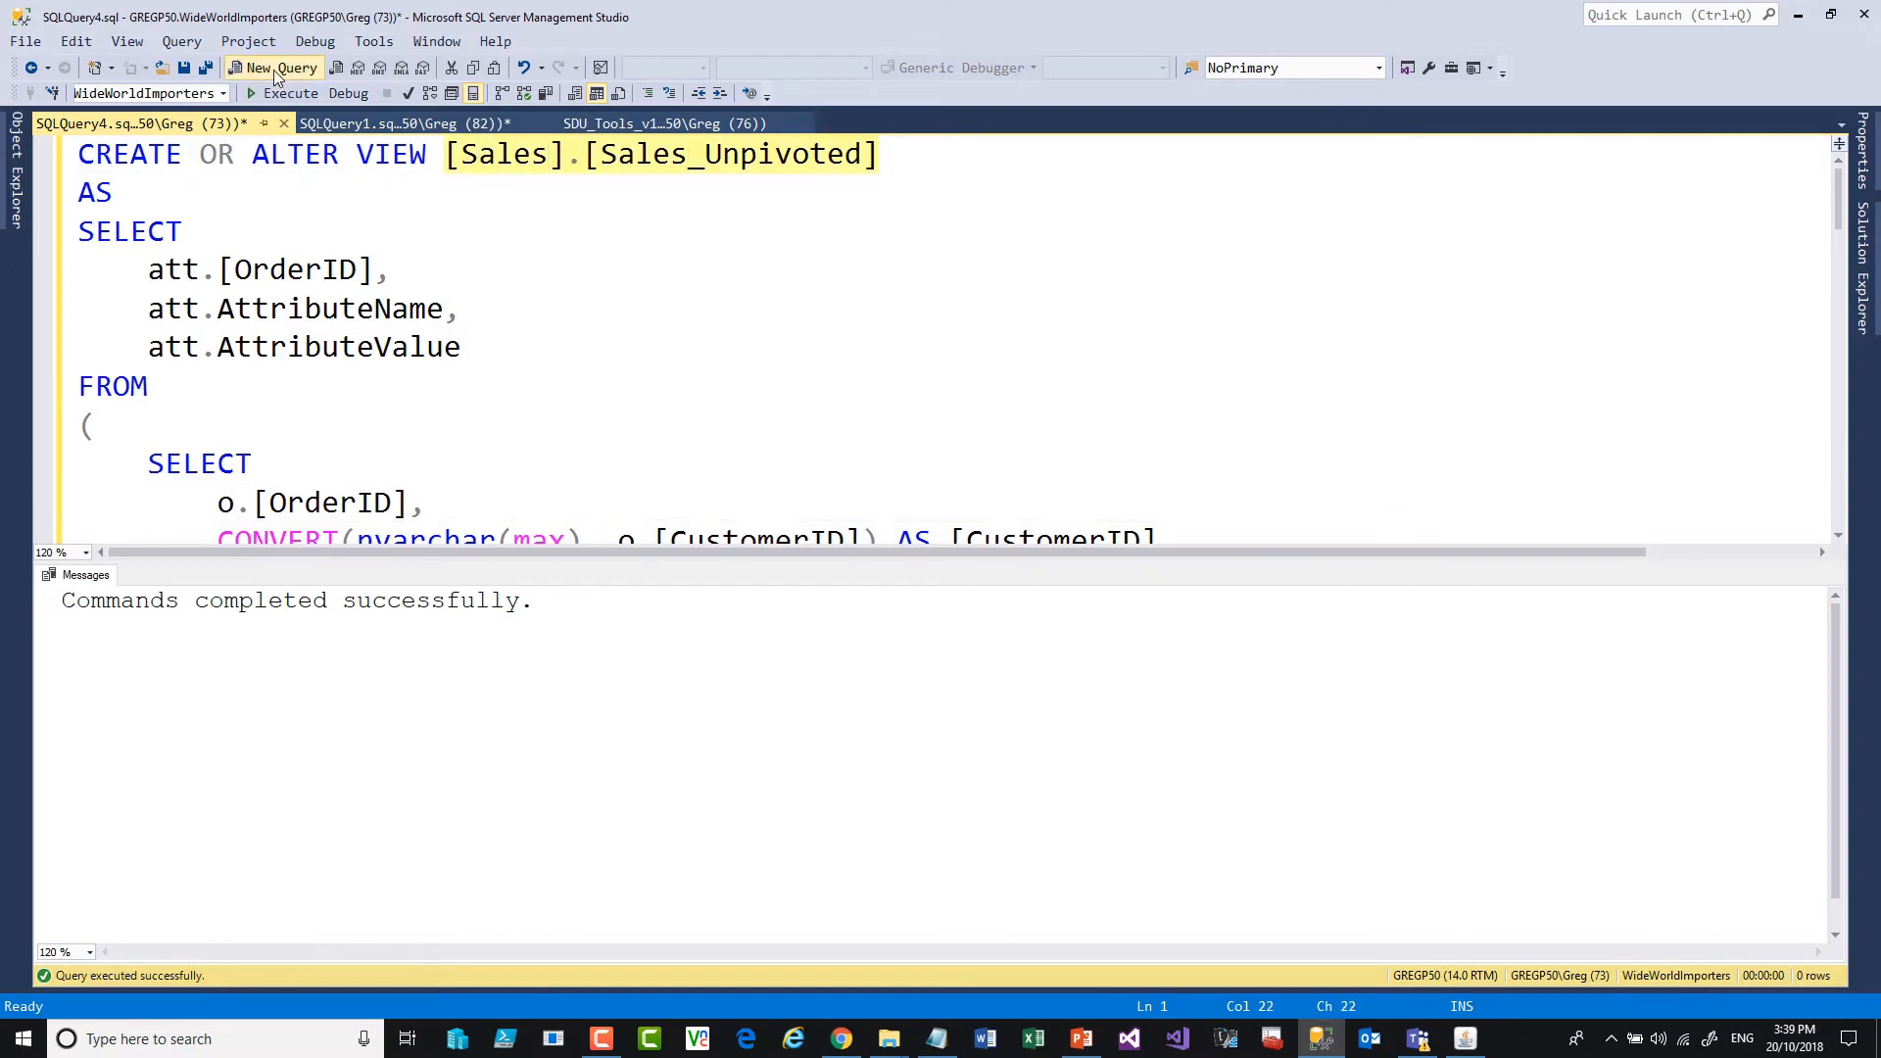
left_click(273, 68)
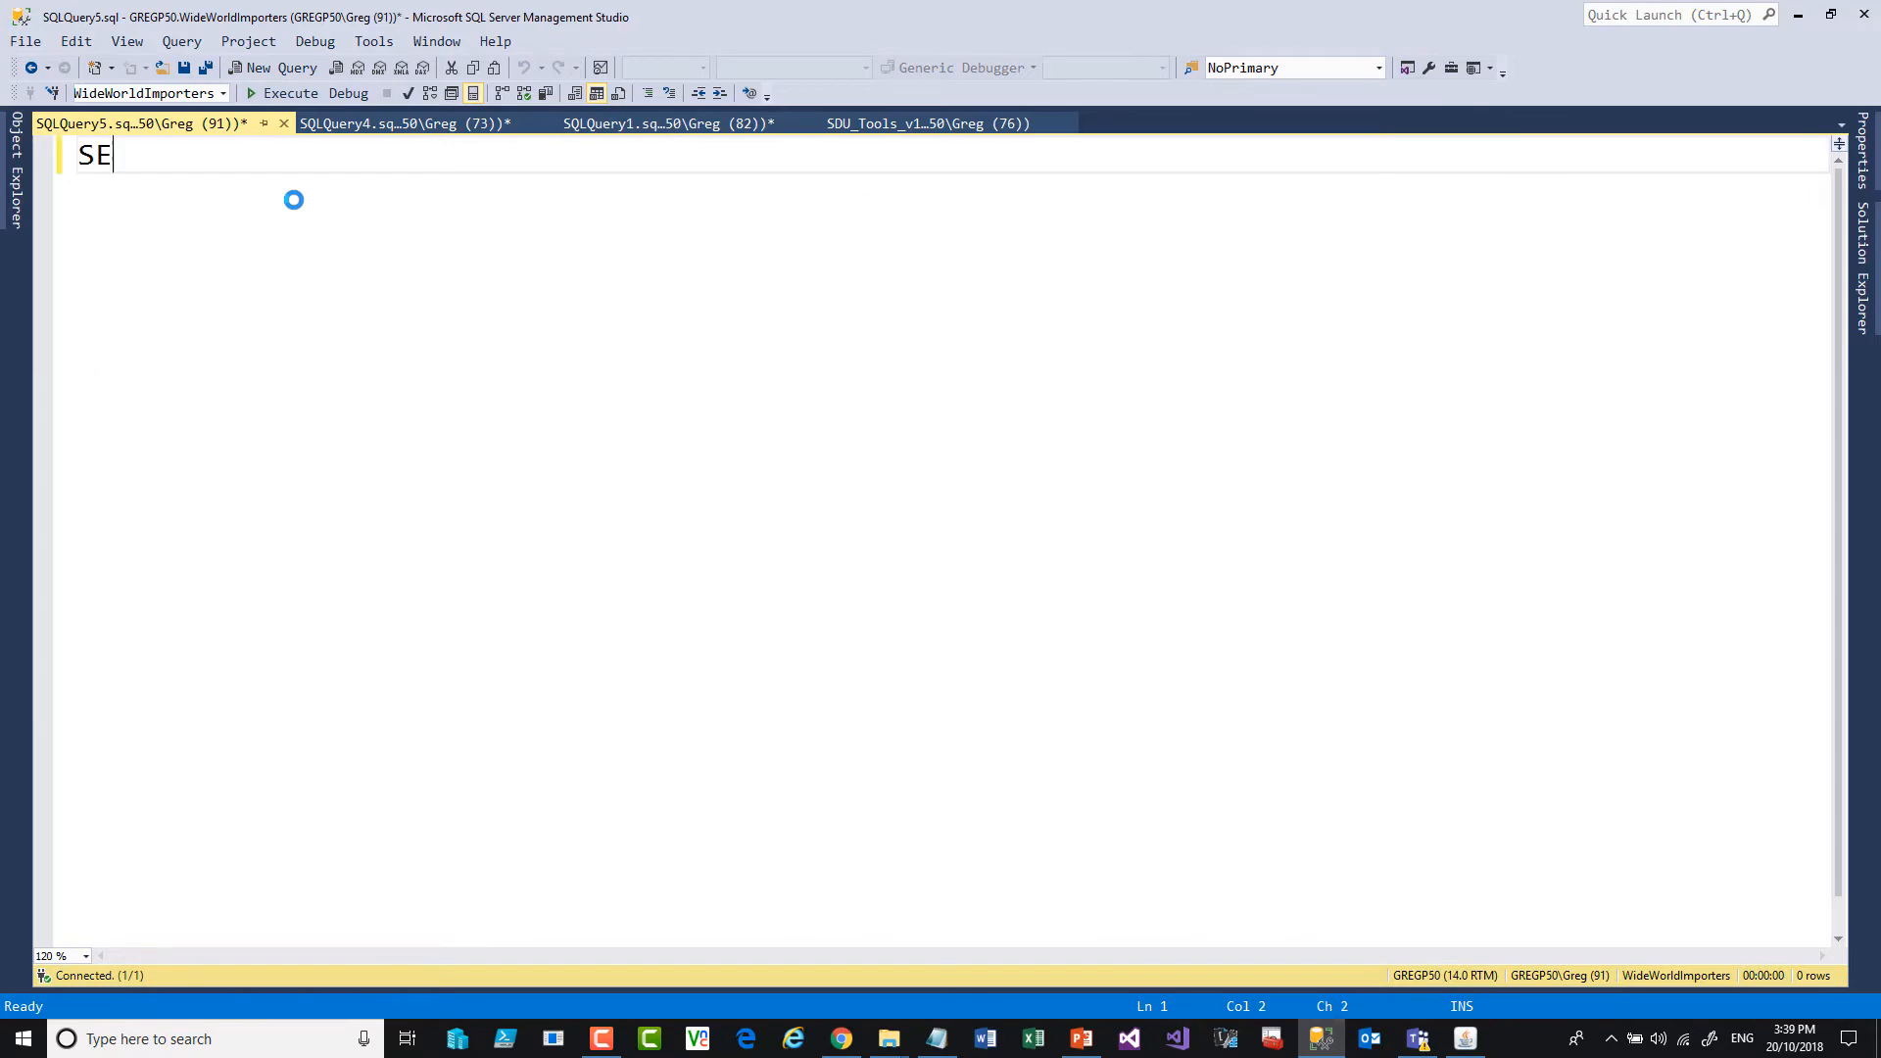
Run SELECT TOP(100) * FROM Sales.Sales_Unpivoted WHERE OrderID = 14.
type("LECT TOP(")
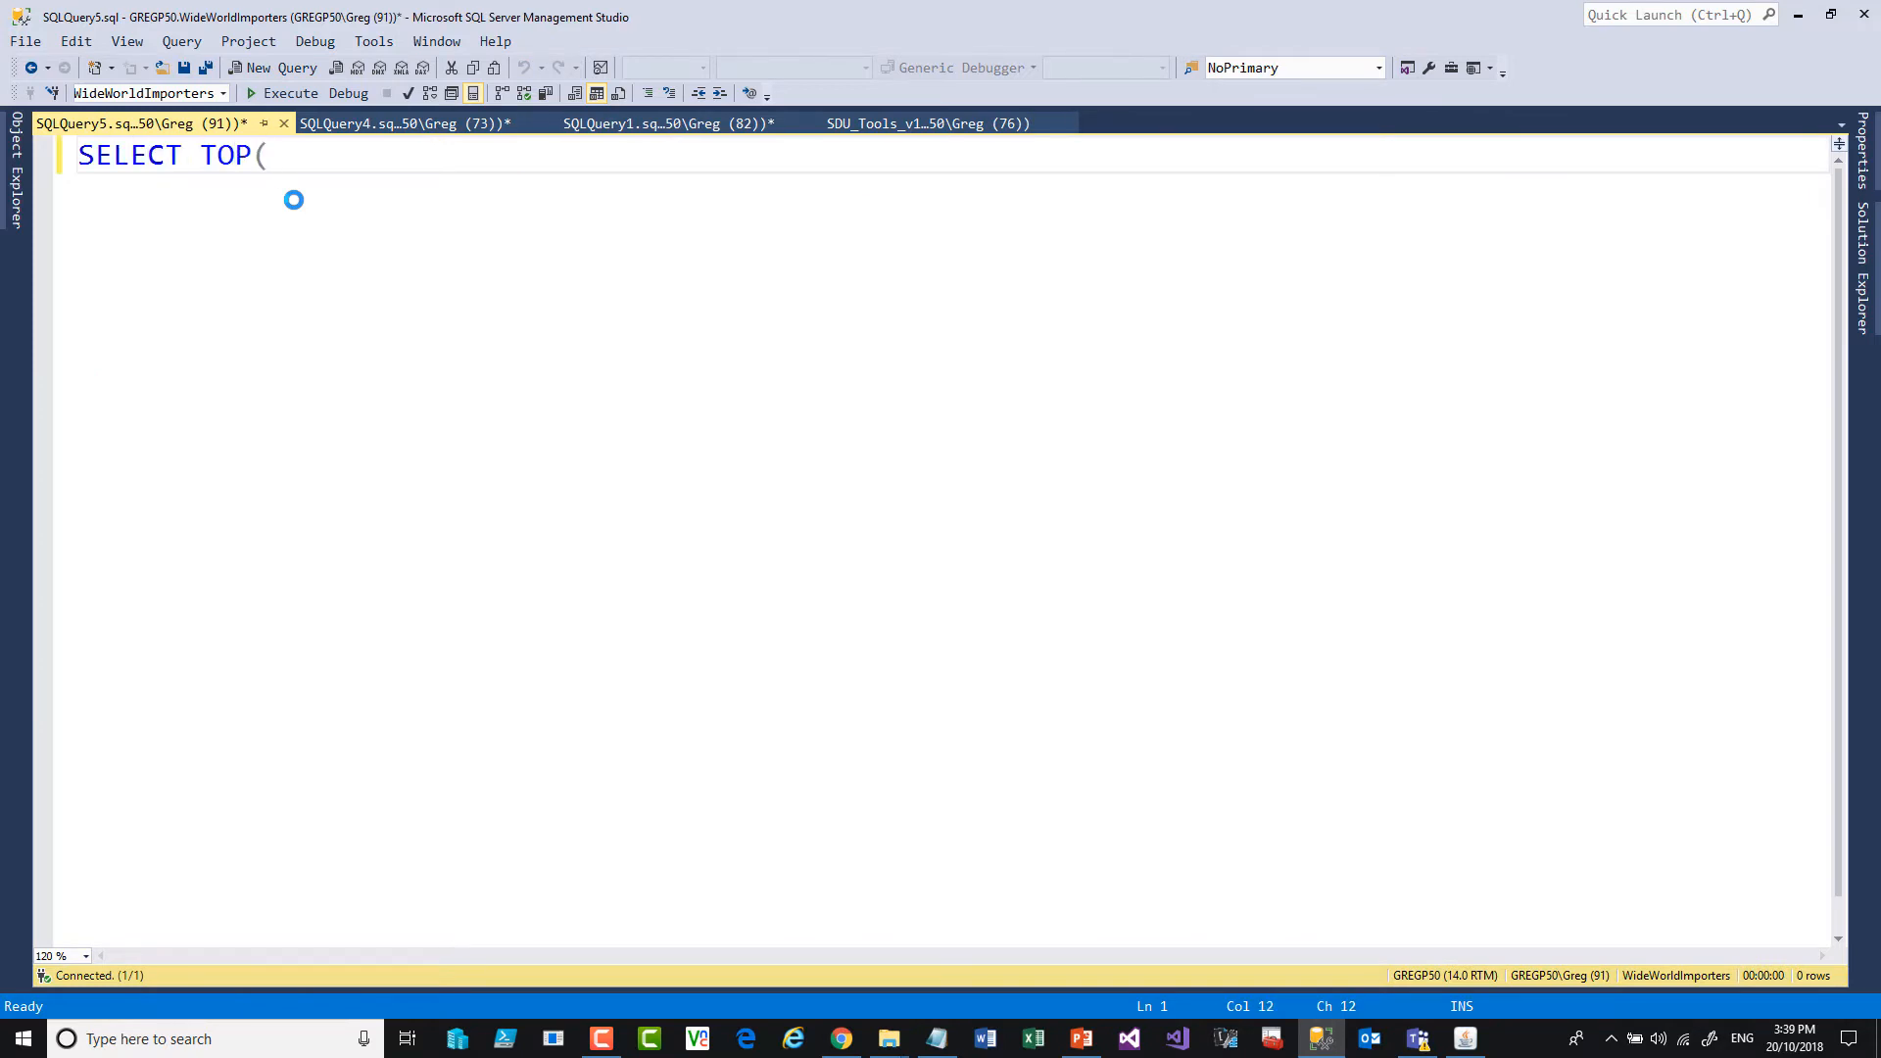
type("100) * FRE")
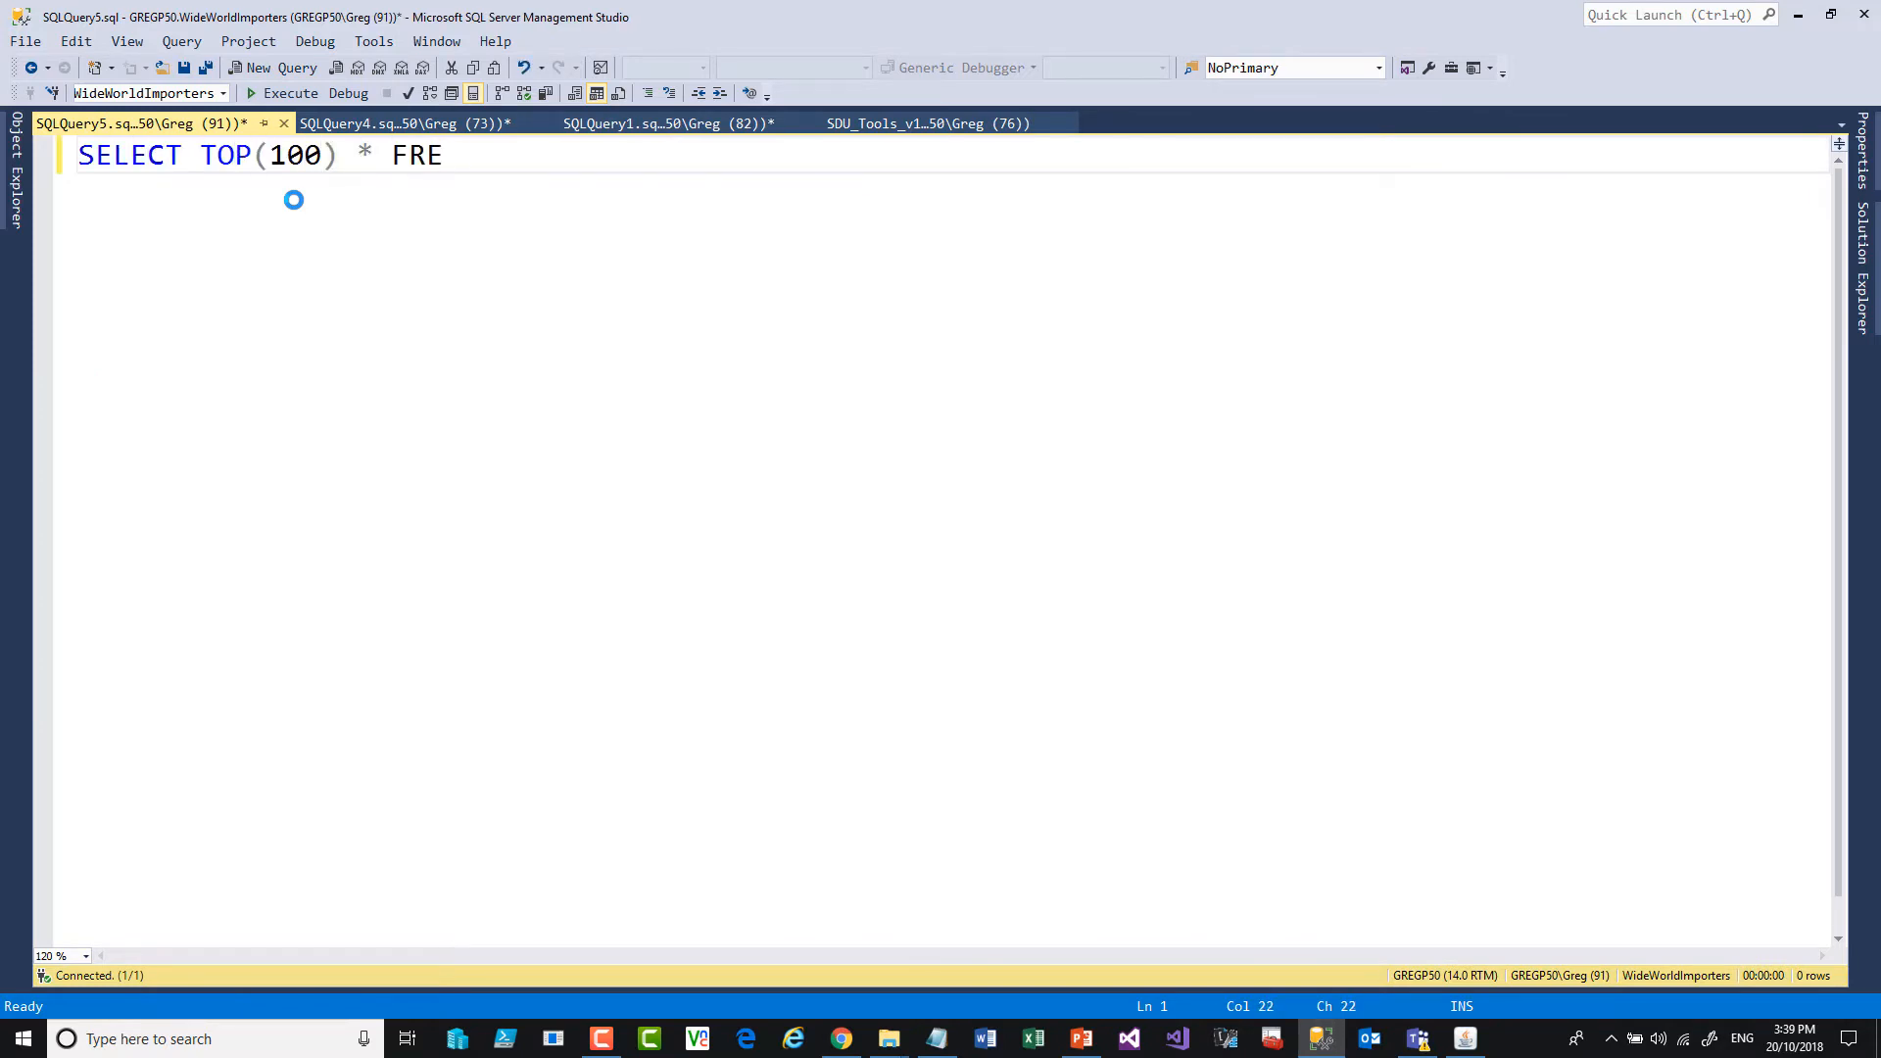
type("OM [Sales].[Sales_Unpivoted")
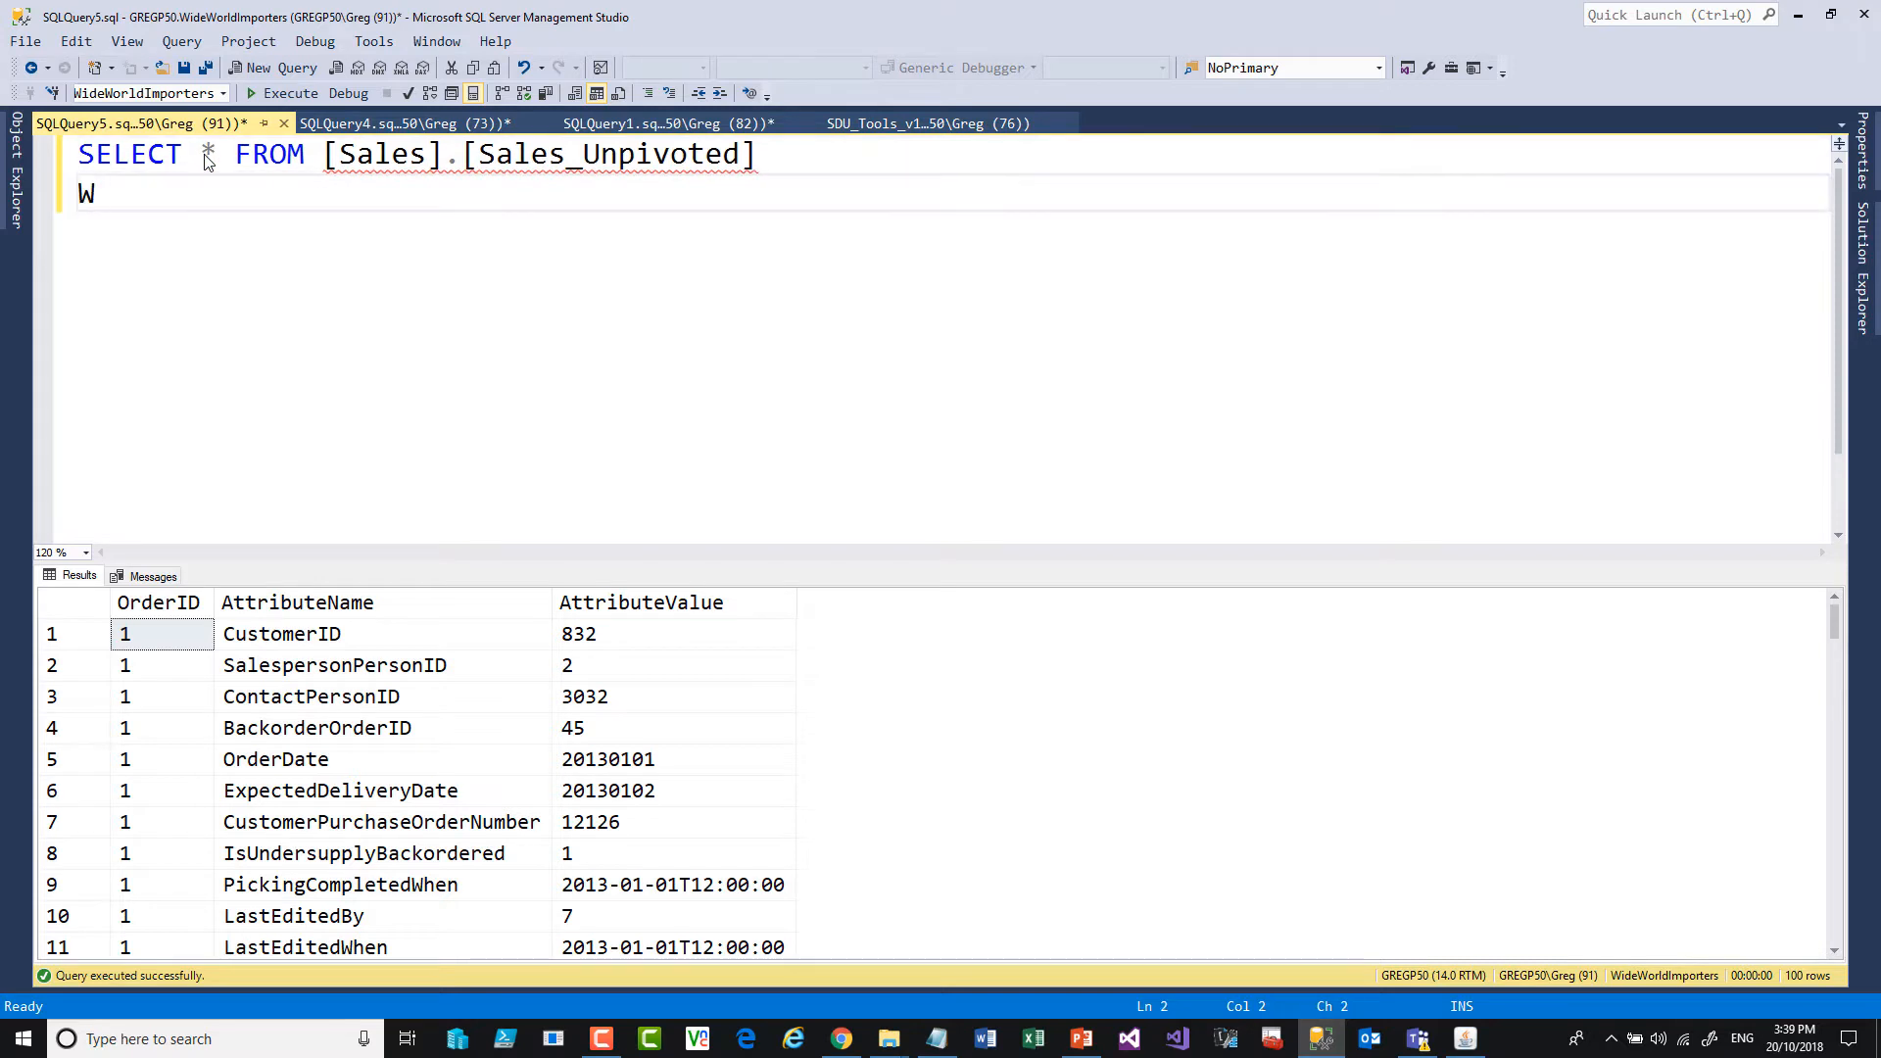
type("HERE OrderID =")
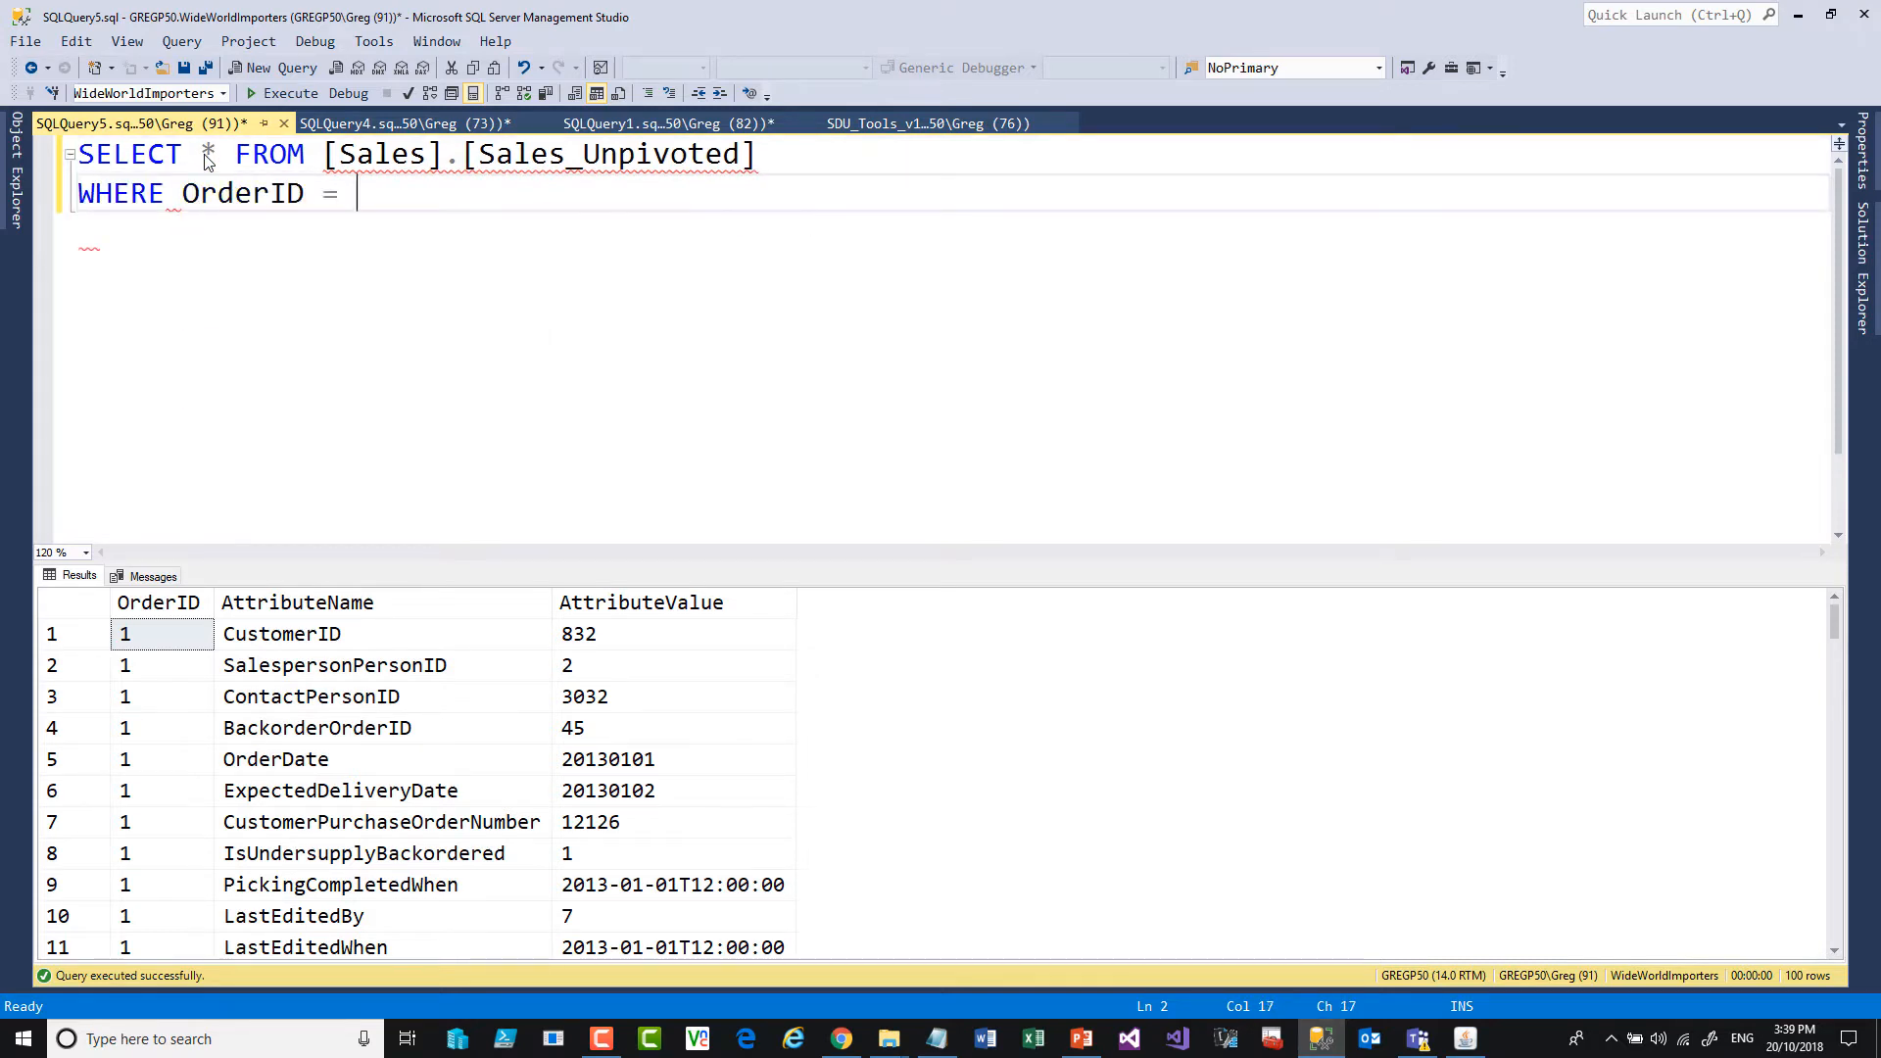
type("14")
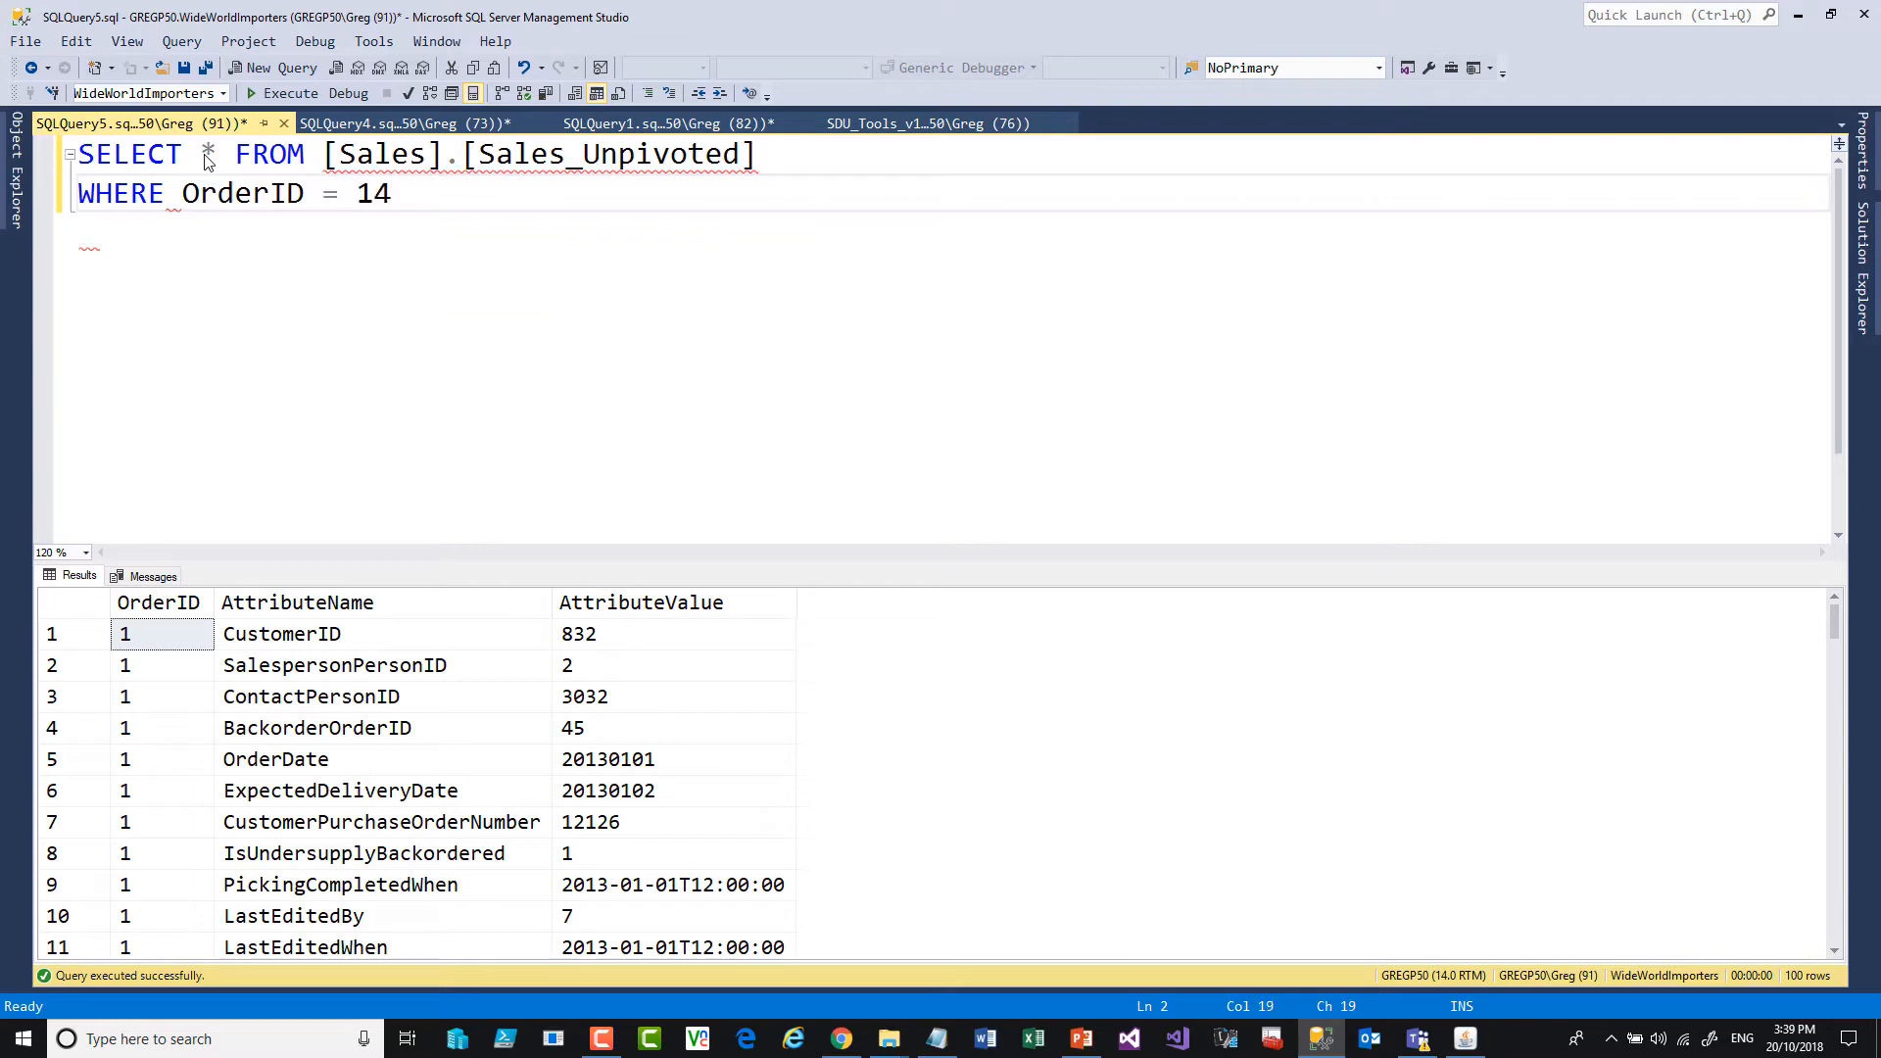
left_click(289, 94)
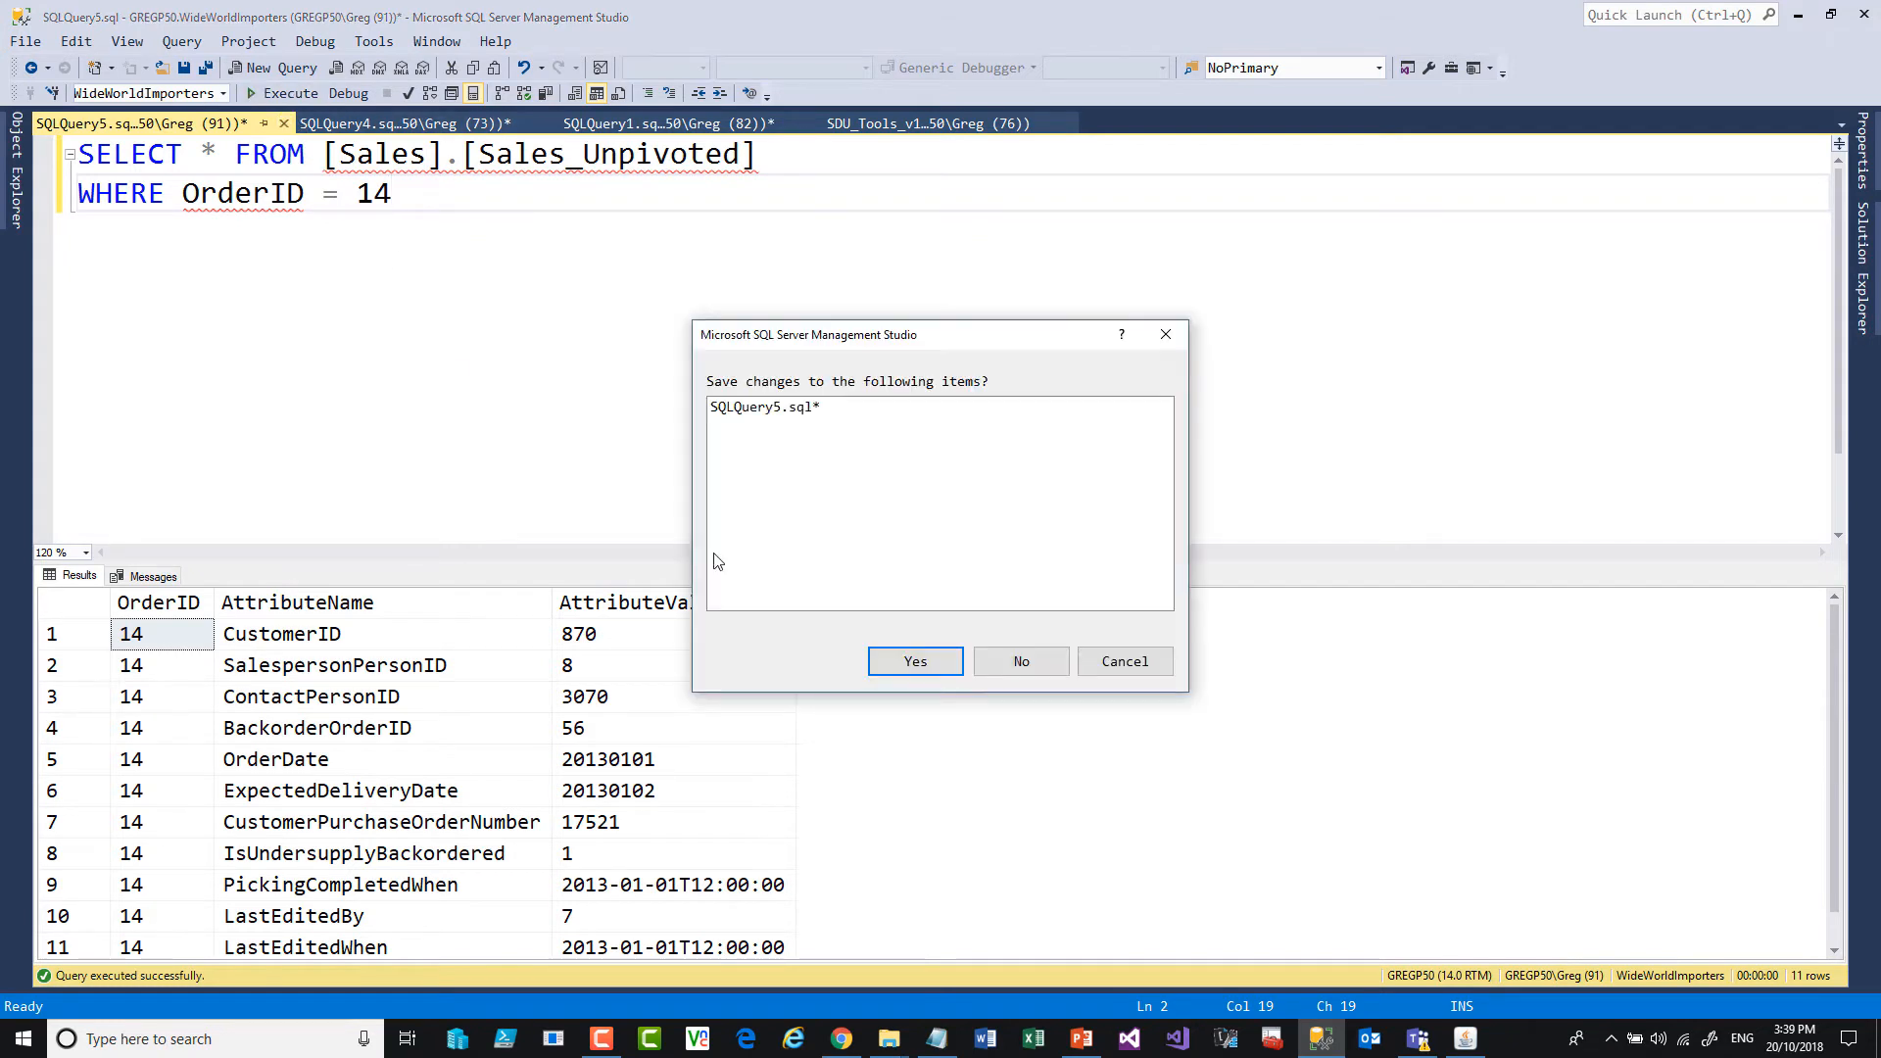
Close SQLQuery5 and SQLQuery4 without saving, dropping the Sales_Unpivoted view in between.
left_click(1021, 661)
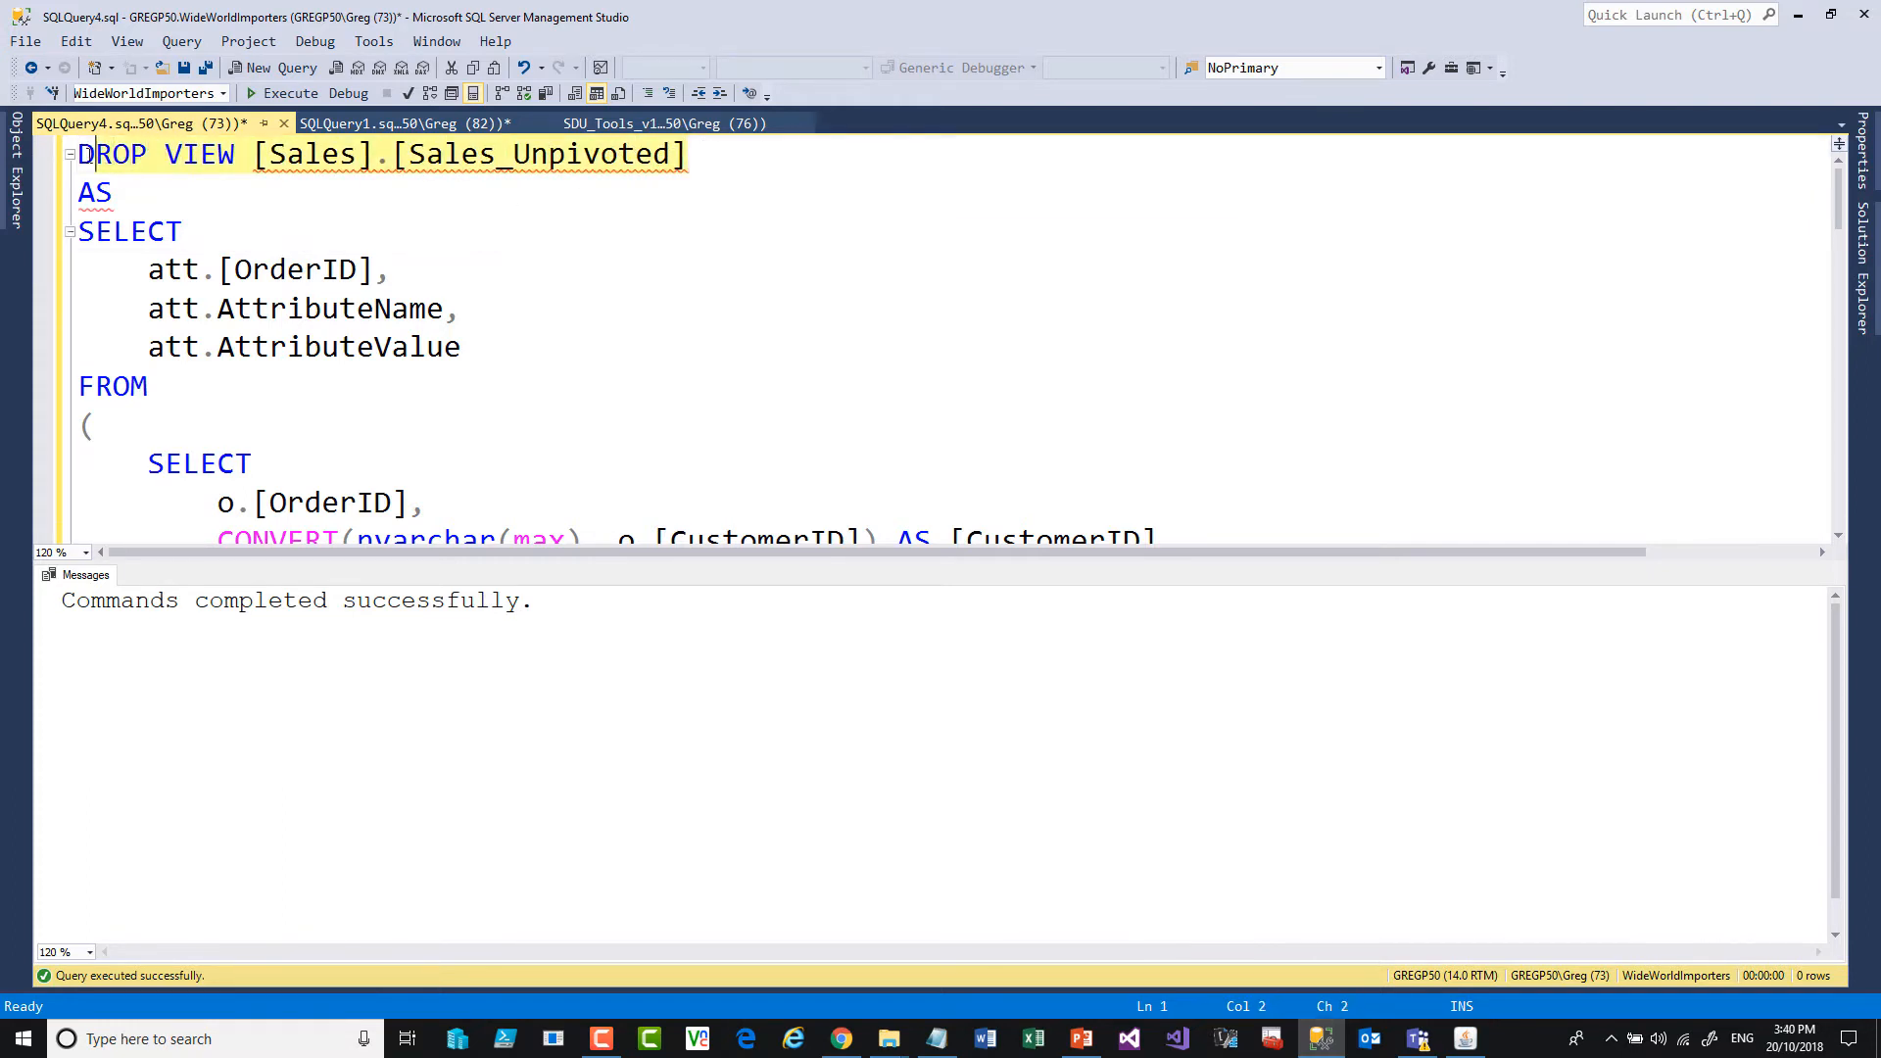
left_click(389, 268)
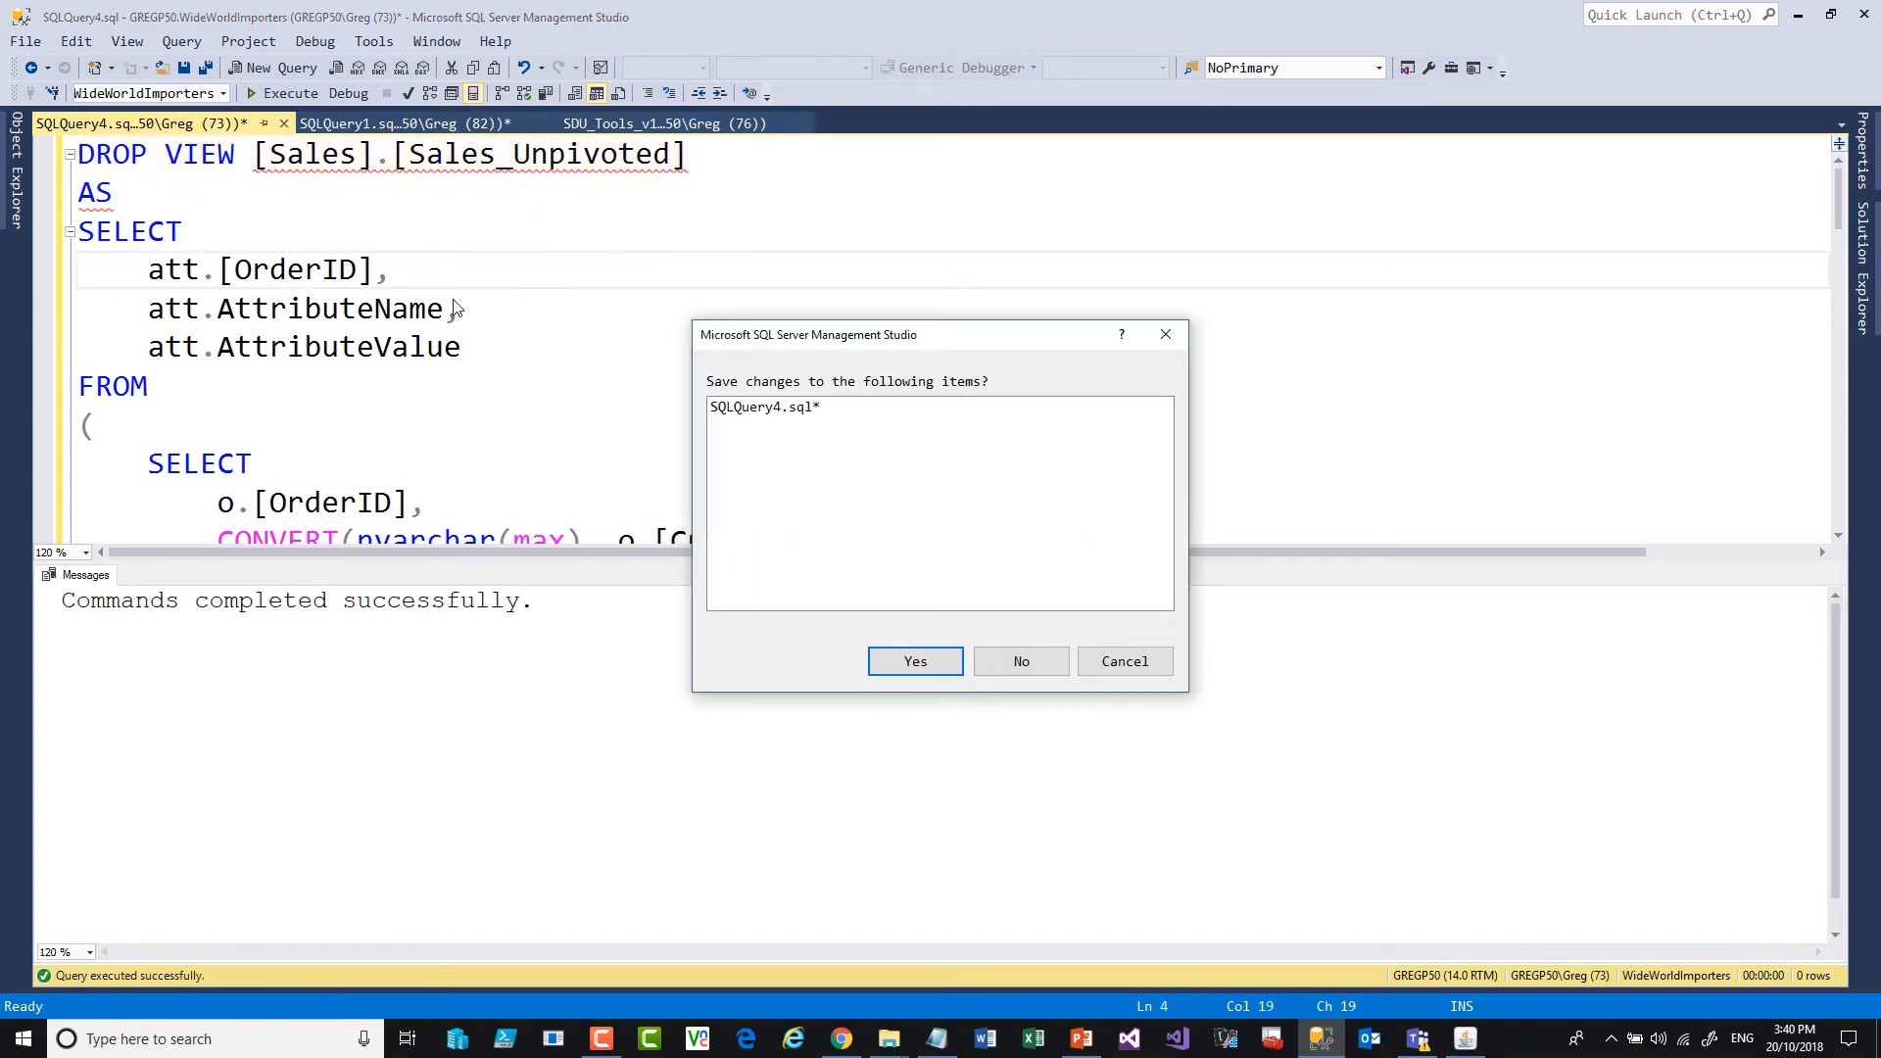
left_click(1019, 661)
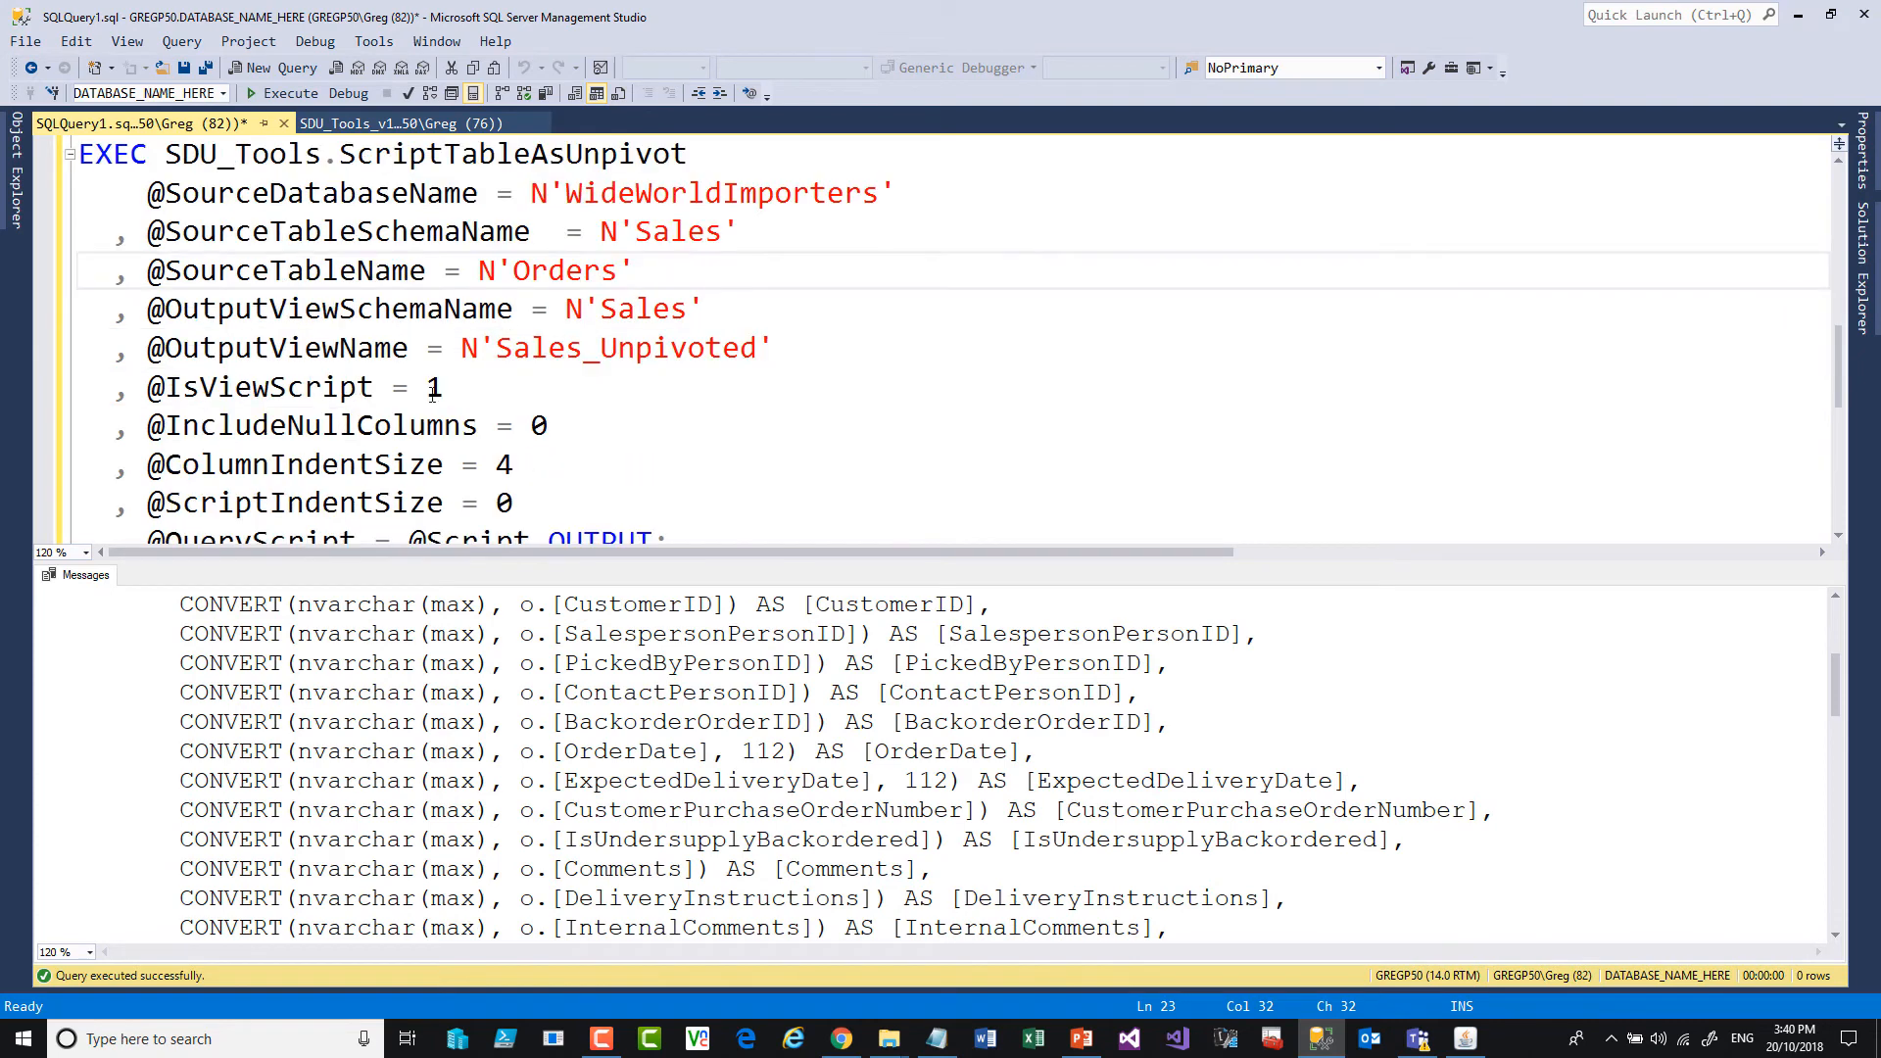
type("0")
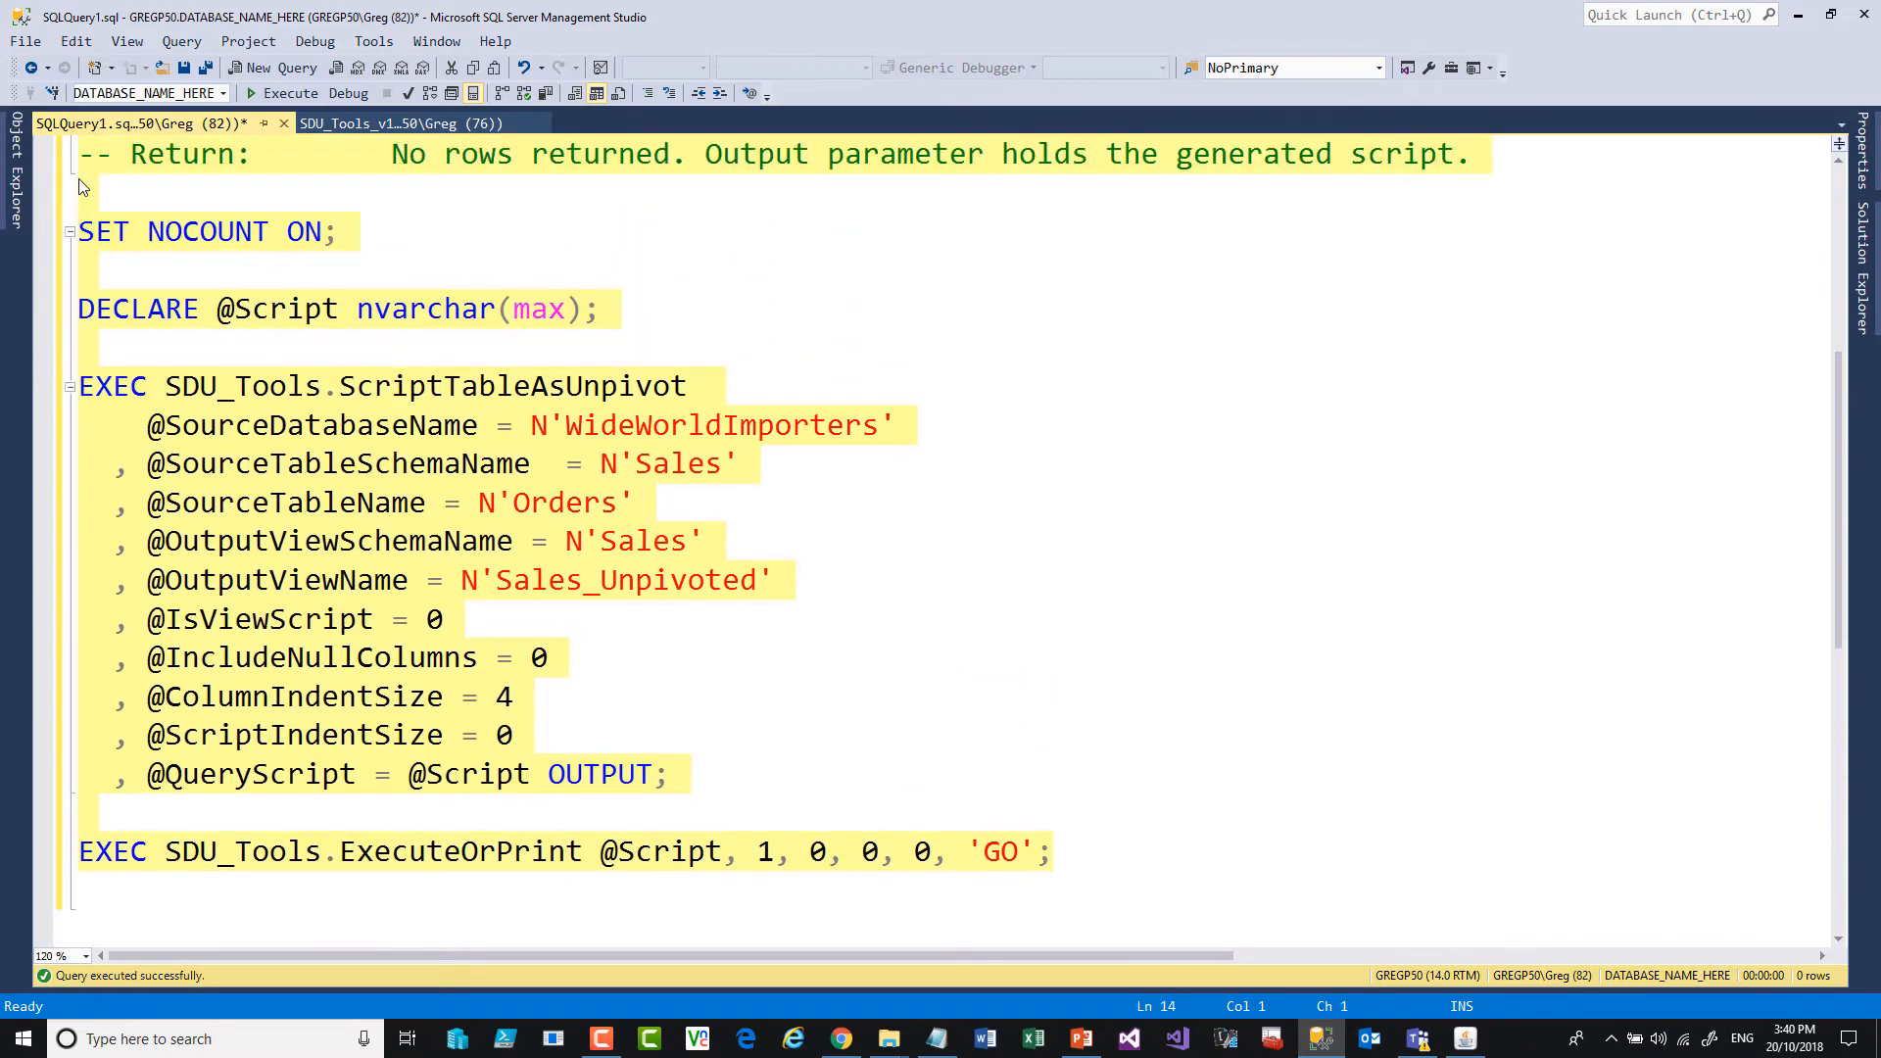
left_click(290, 94)
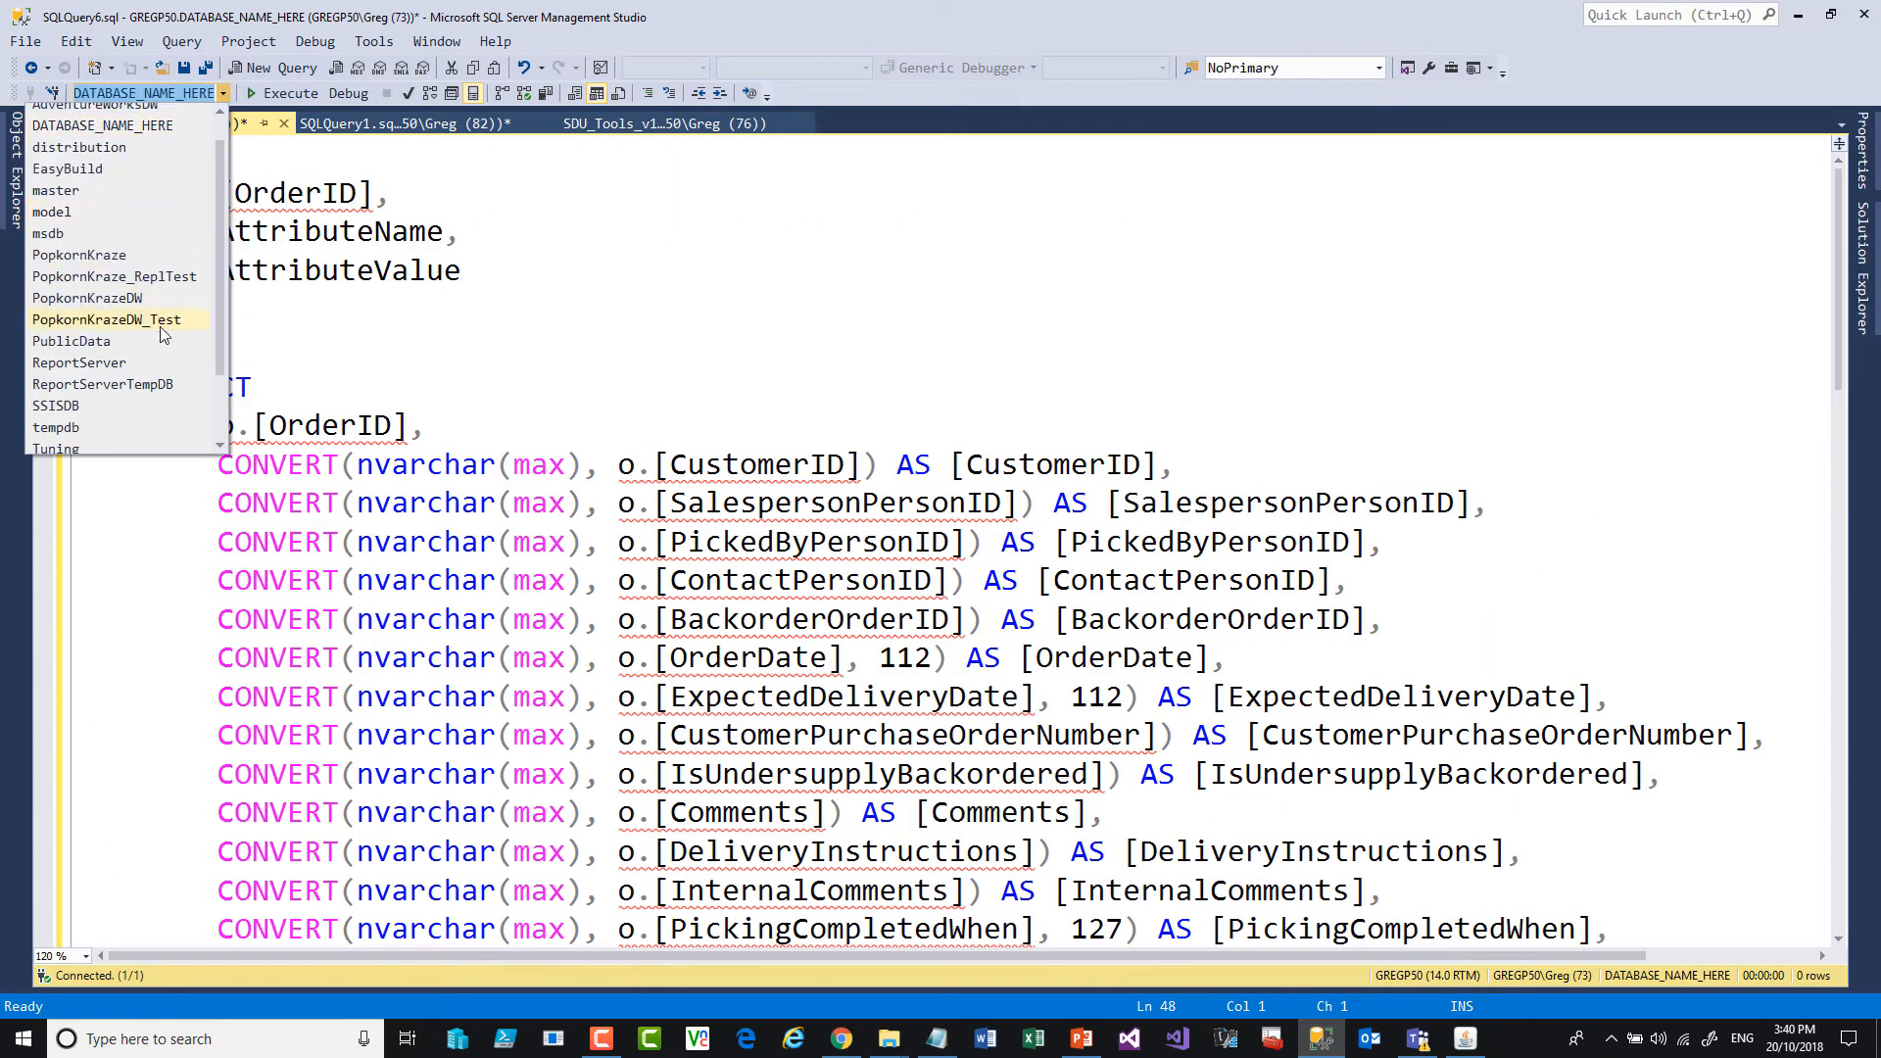
left_click(144, 94)
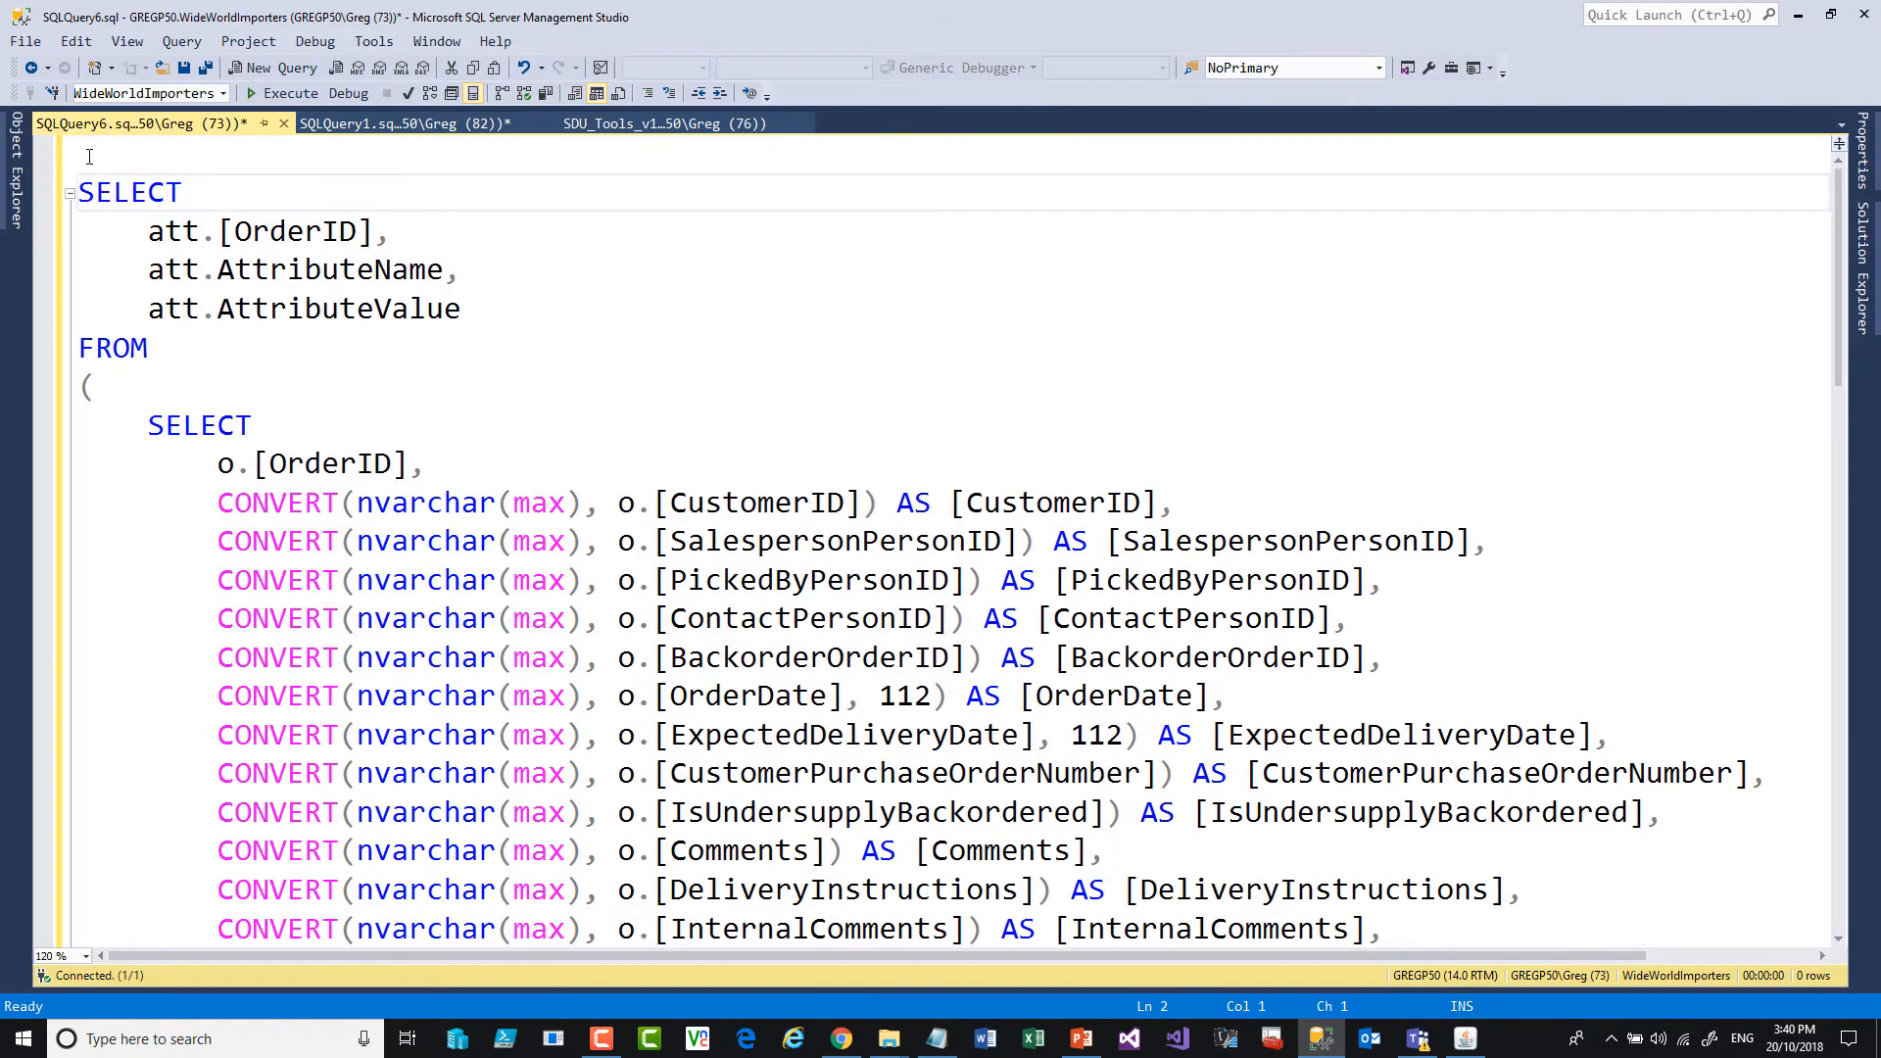
type("DECL")
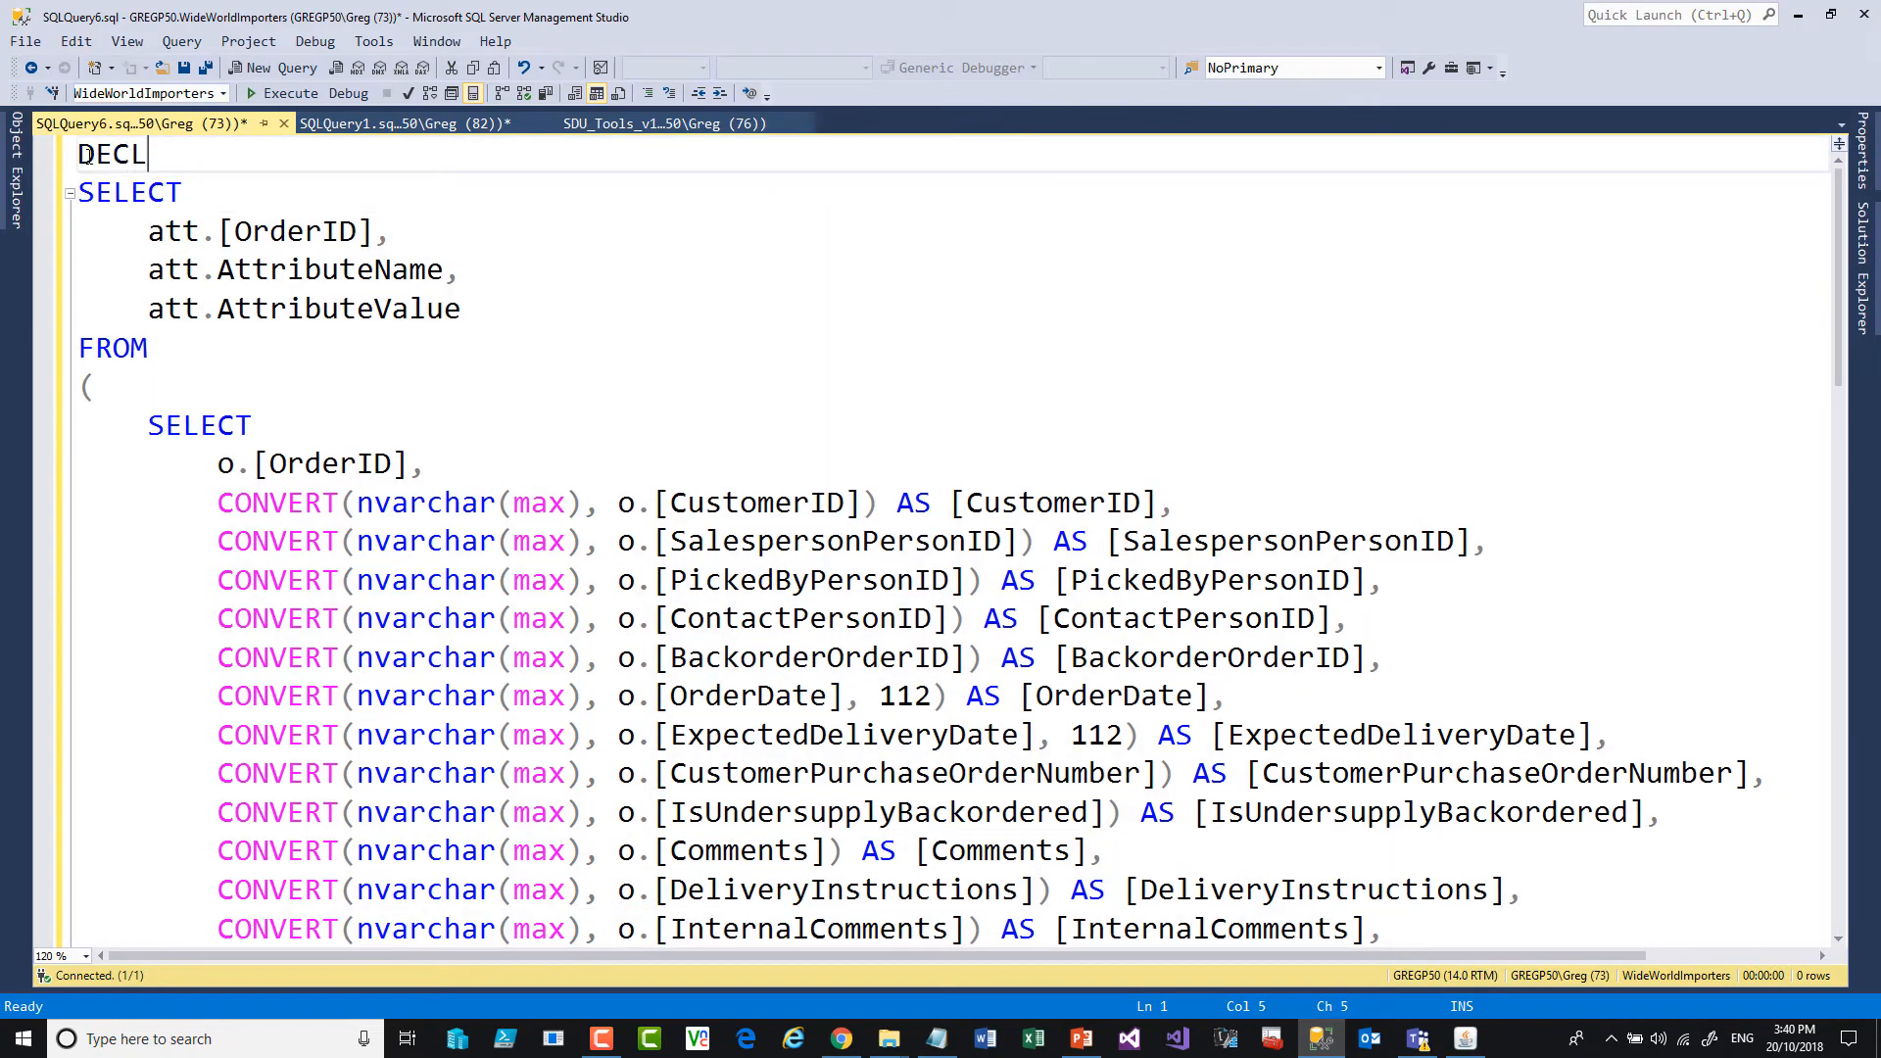
type("ARE @OrderID")
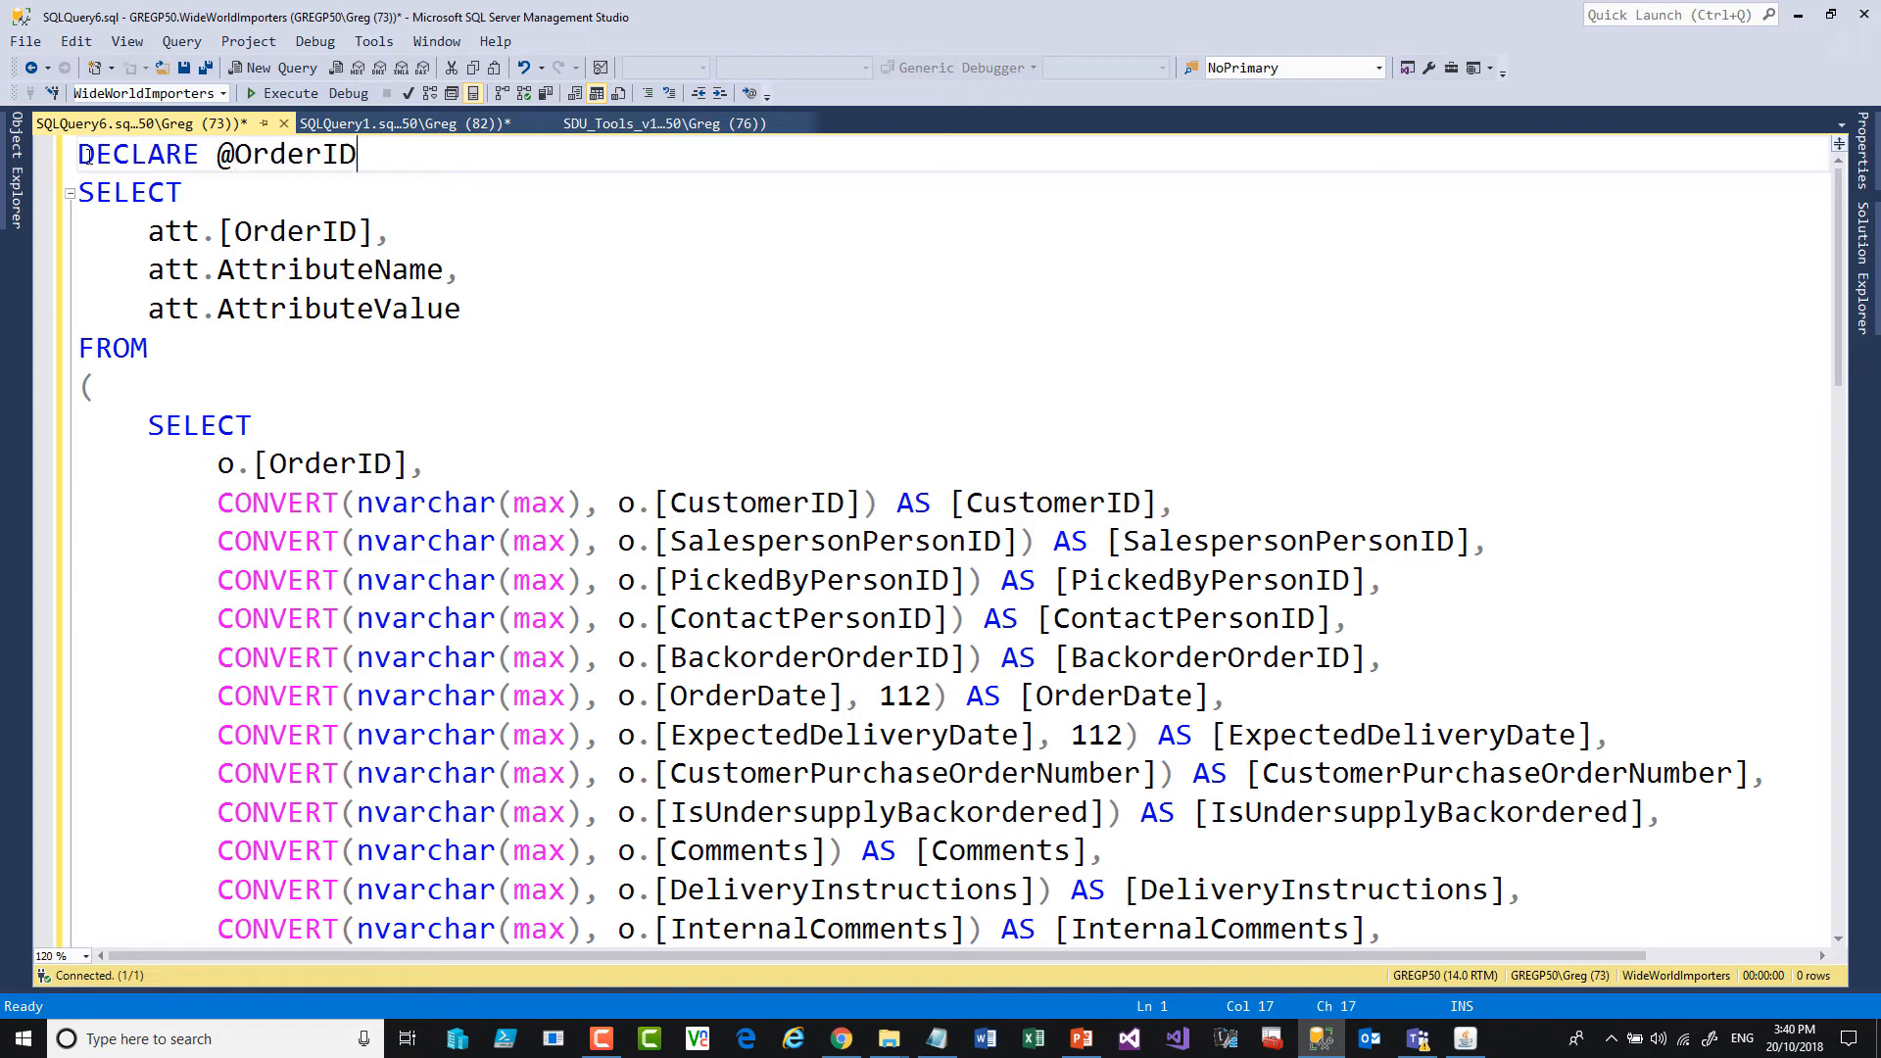
type("int = 14;")
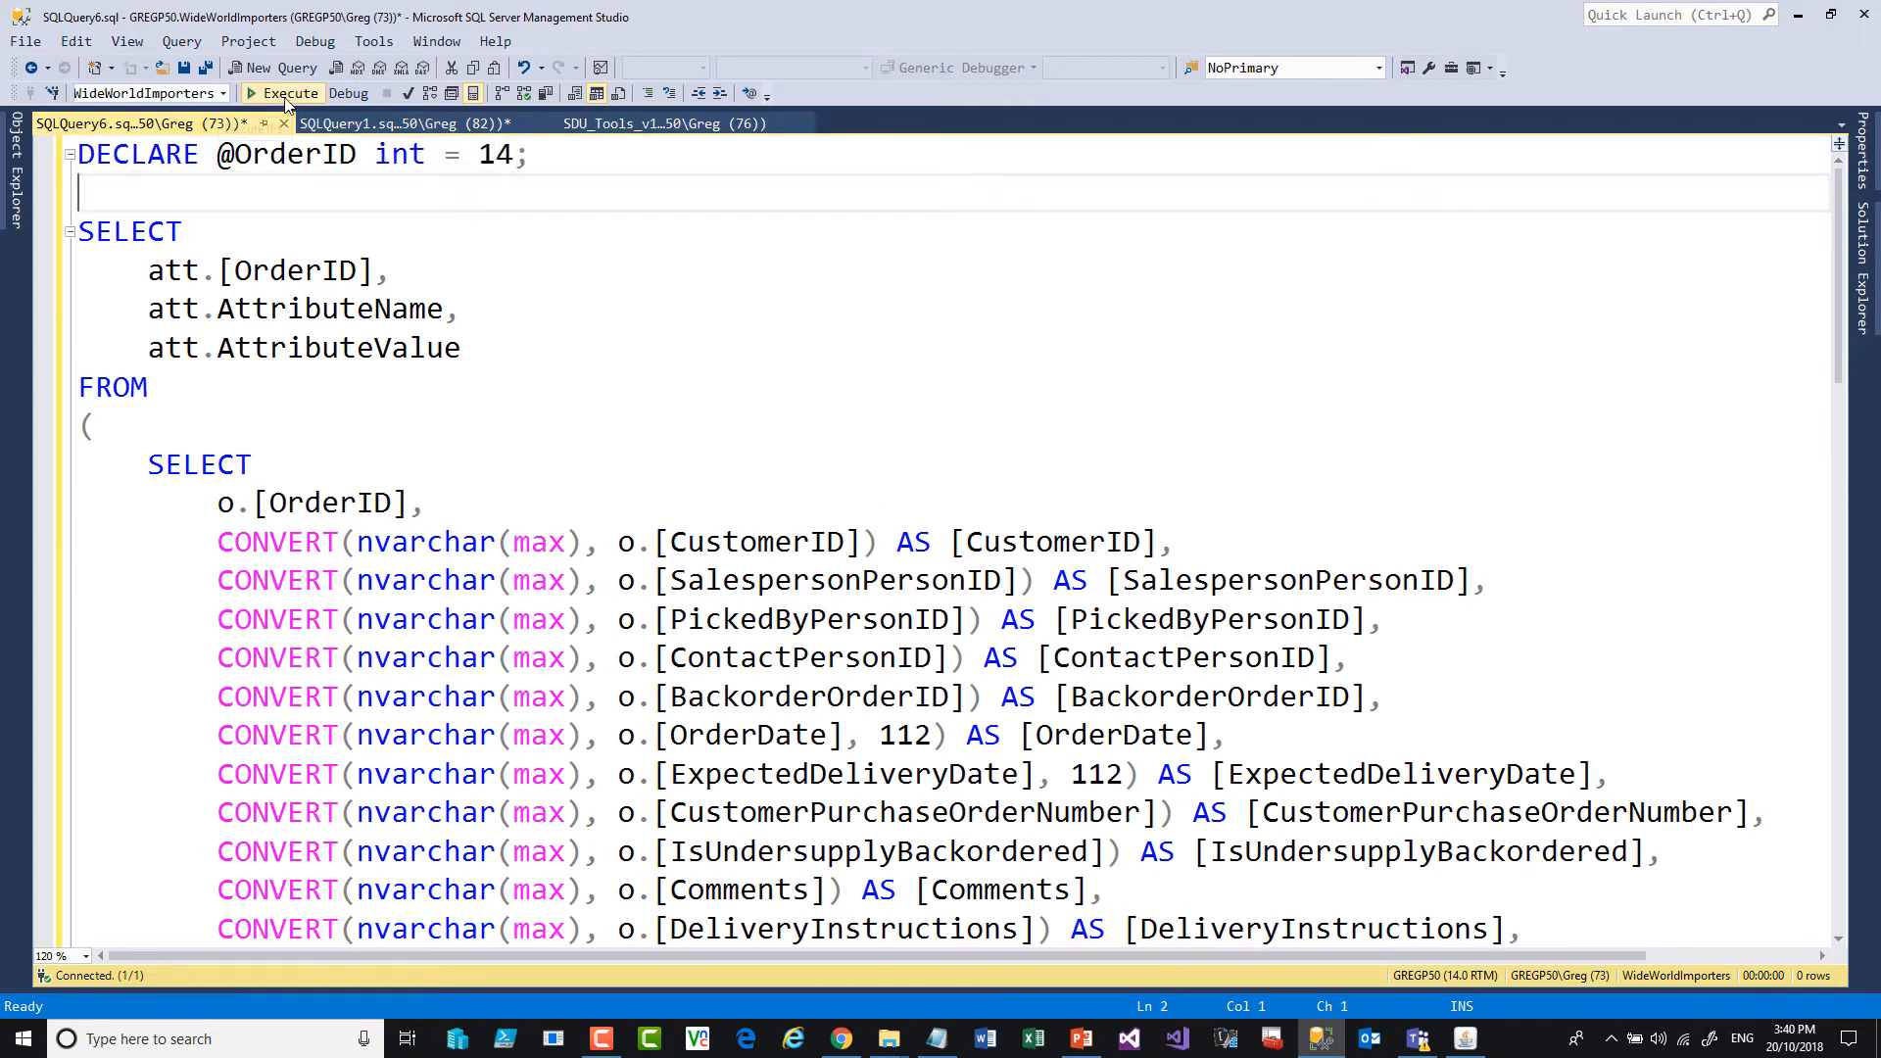
Run the order 14 query, inspect its LastEditedWhen value, and return to SQLQuery1.
left_click(284, 94)
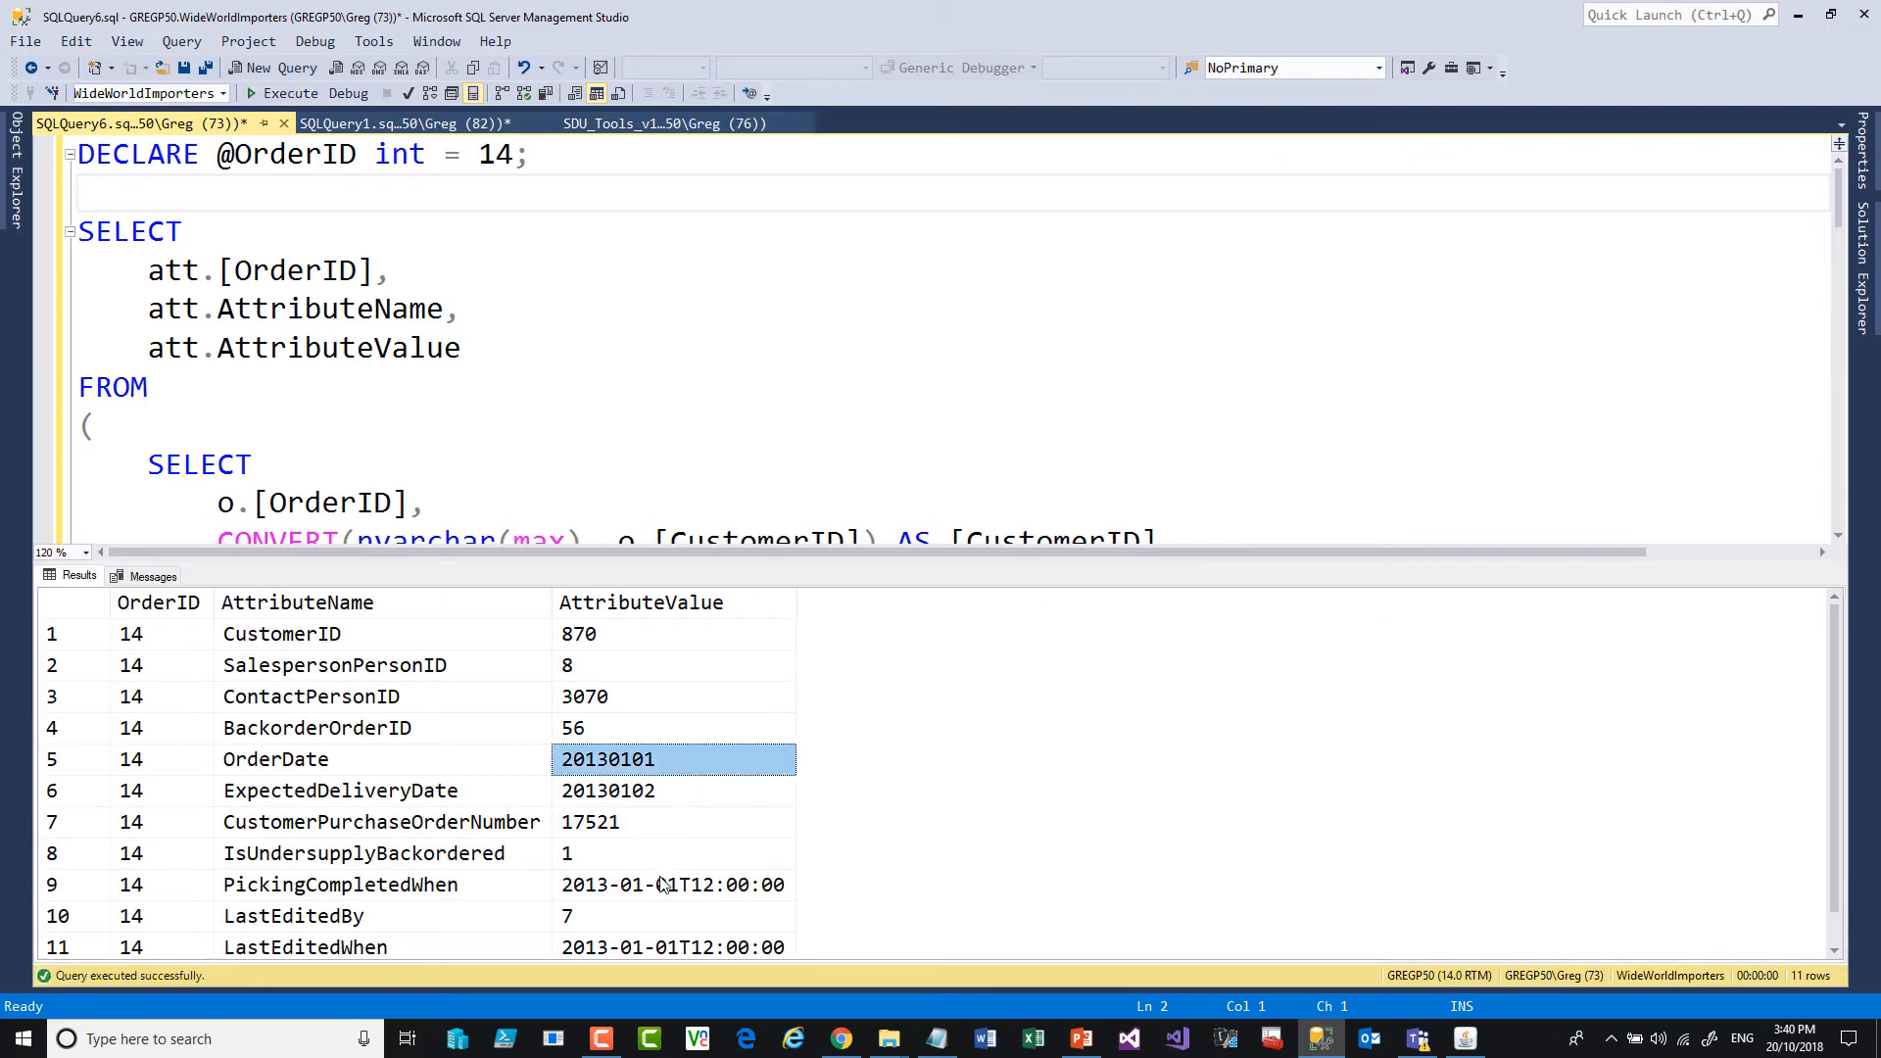
left_click(672, 946)
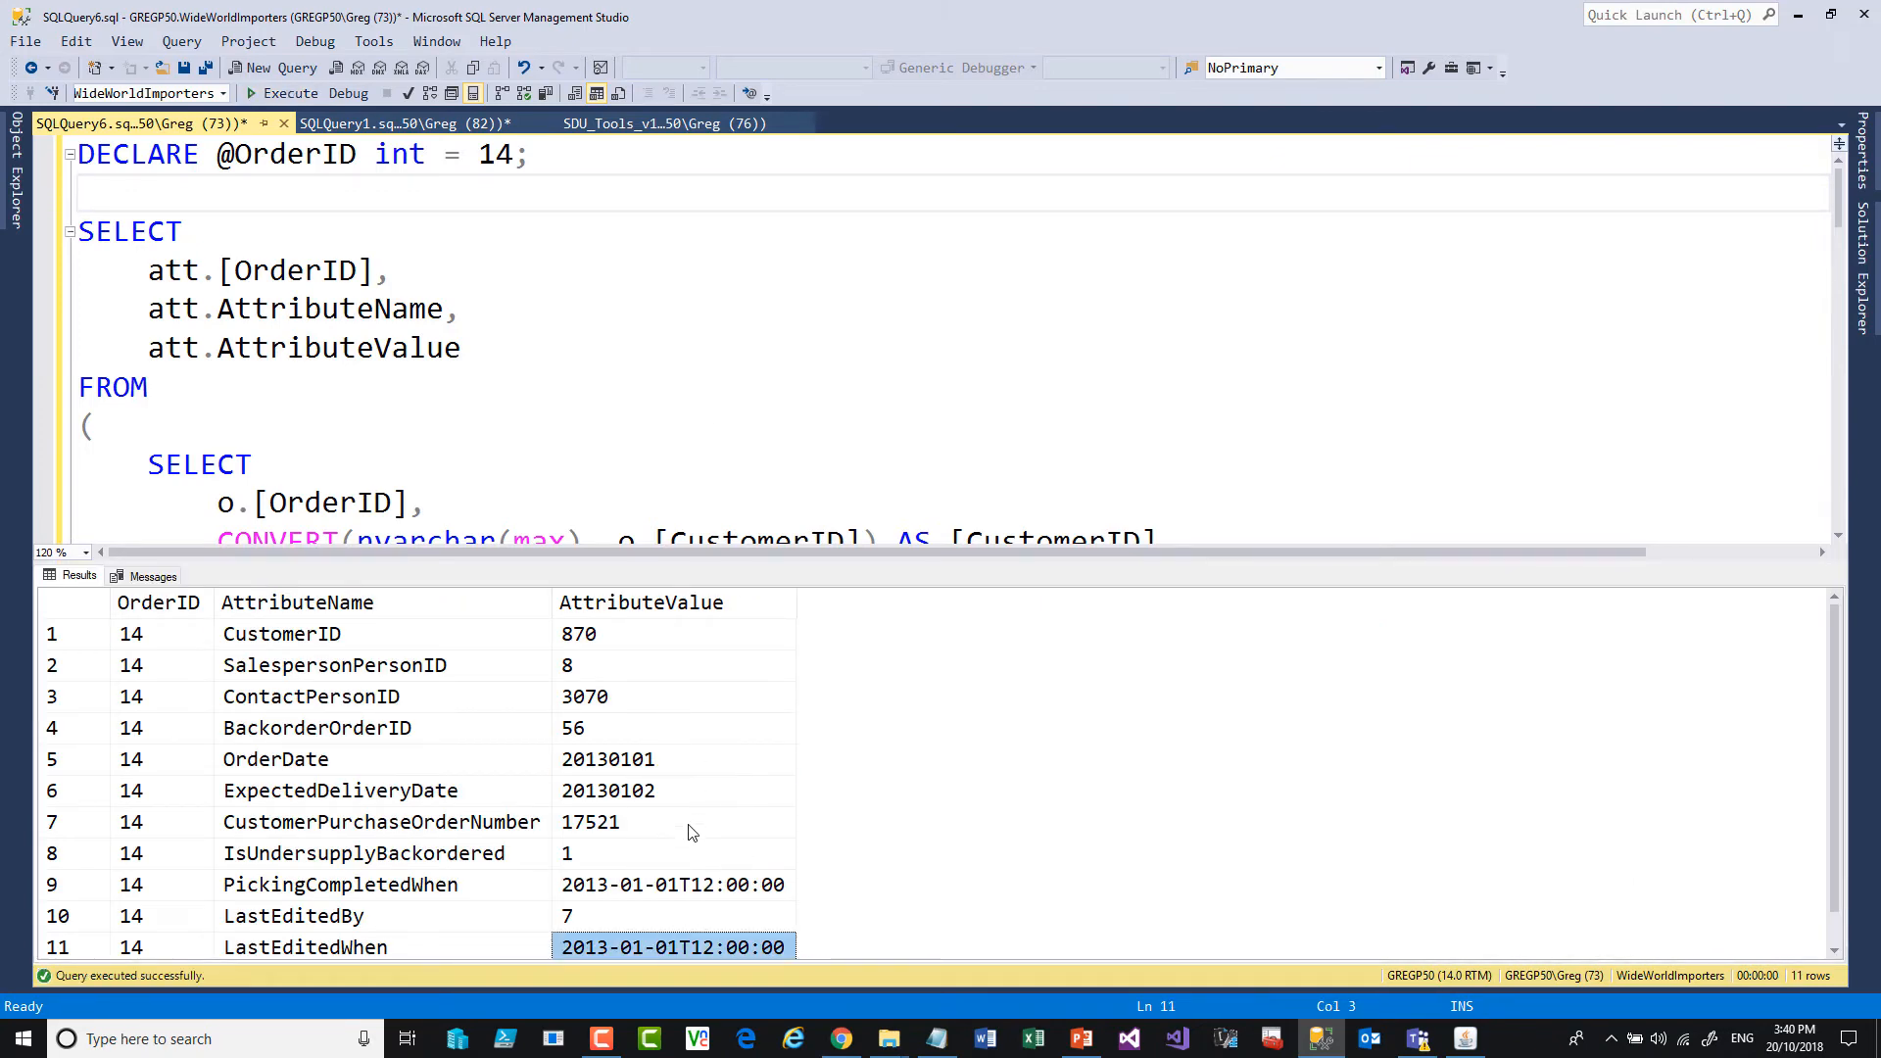
left_click(413, 123)
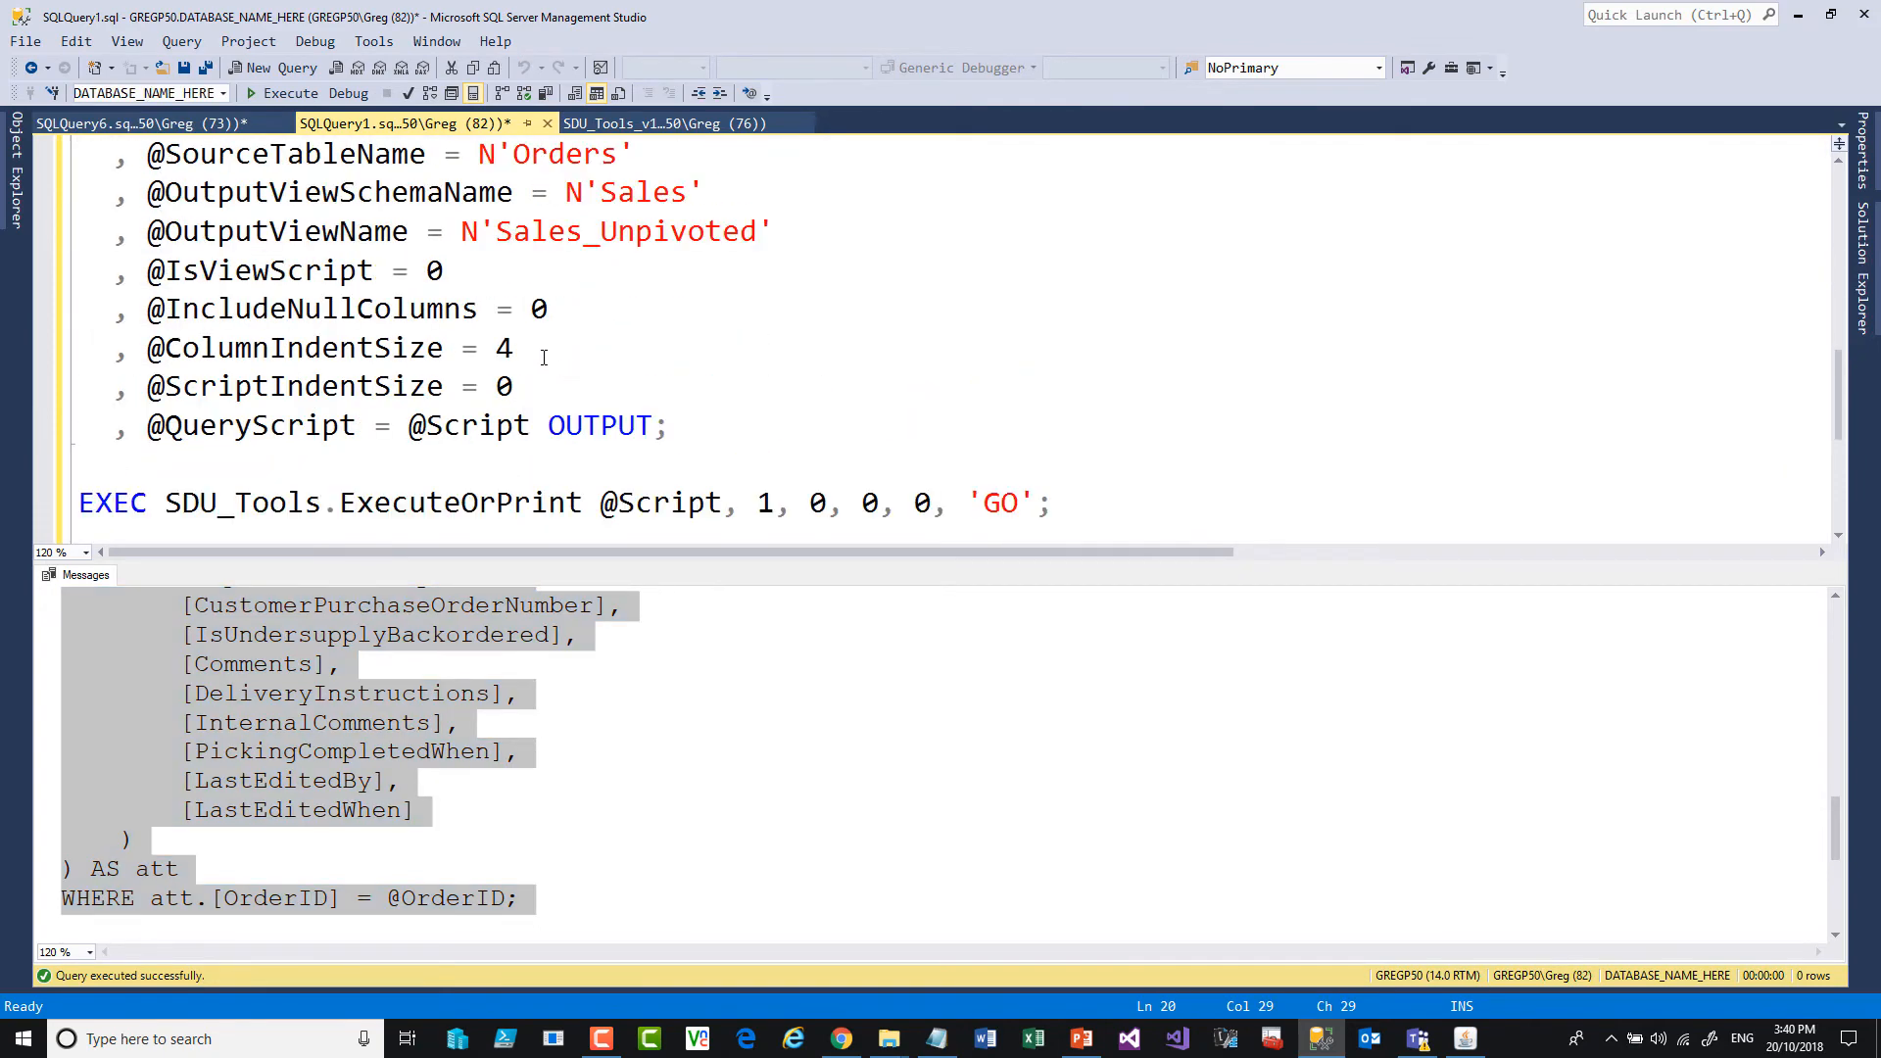
double_click(538, 308)
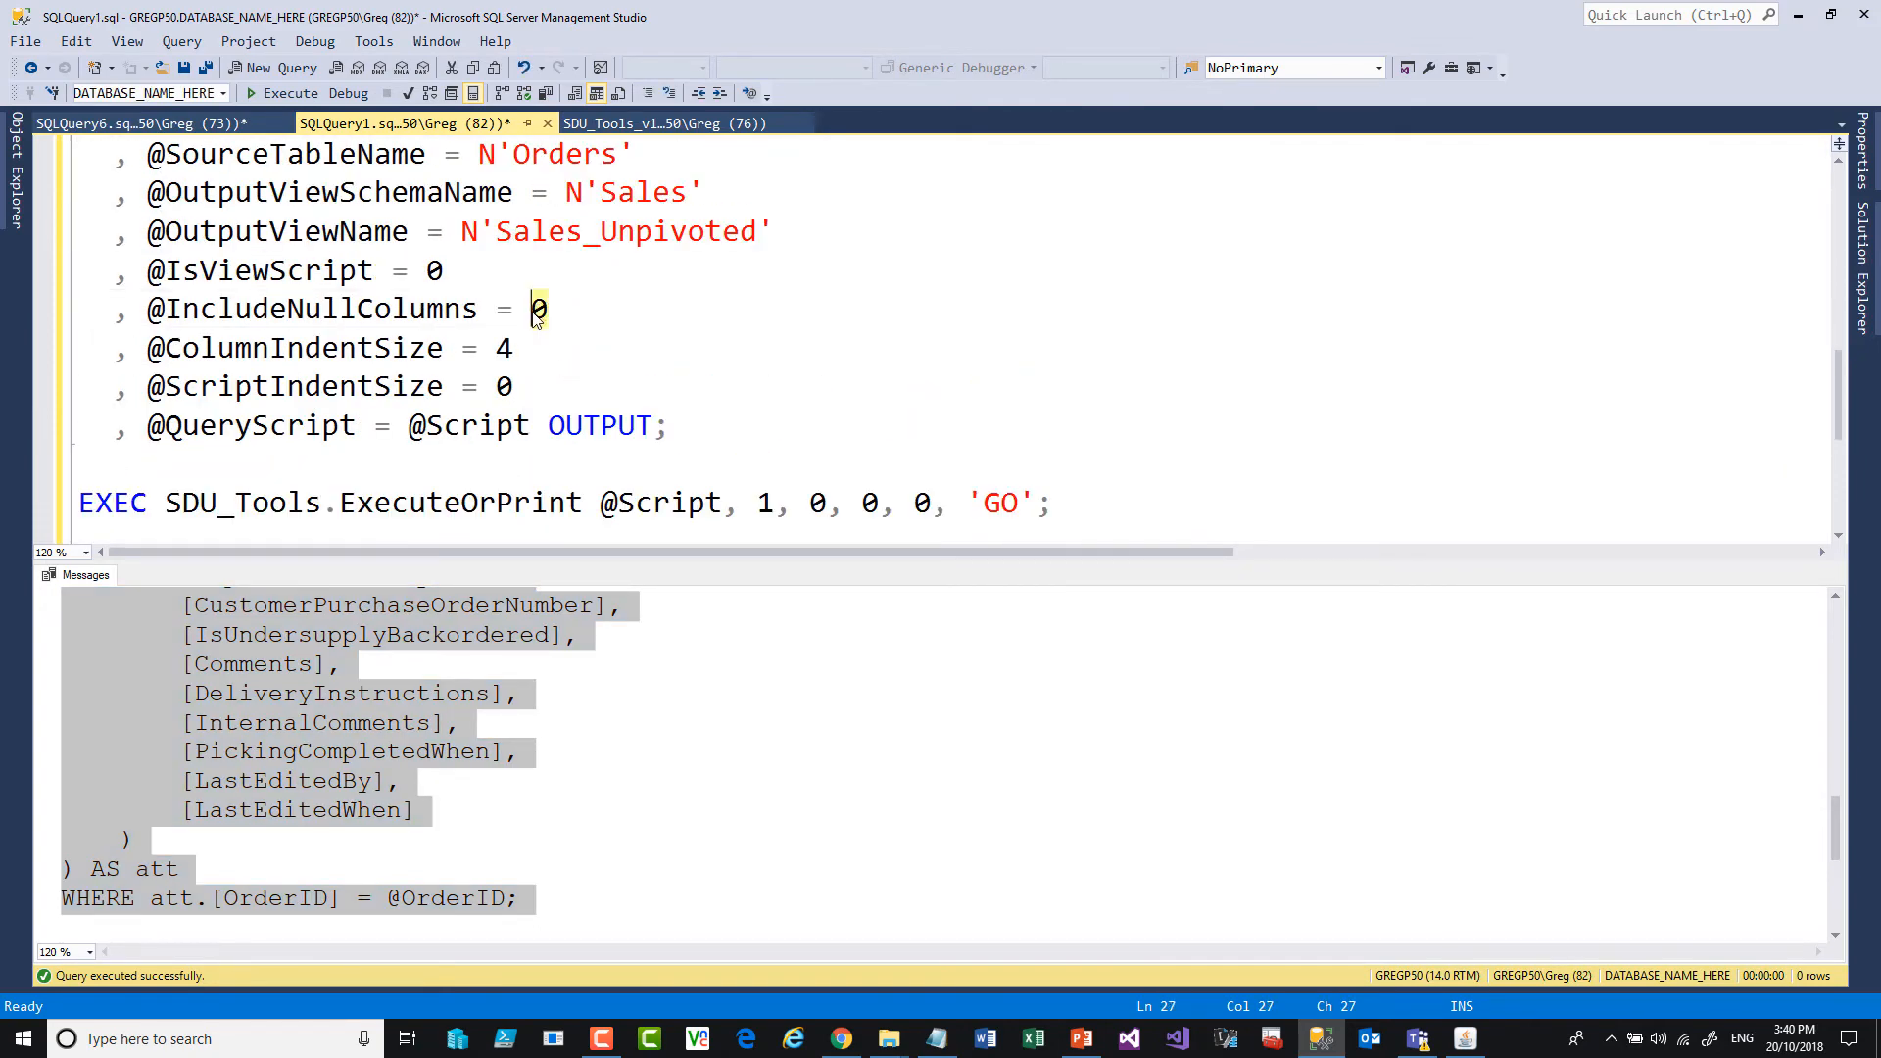
type("1")
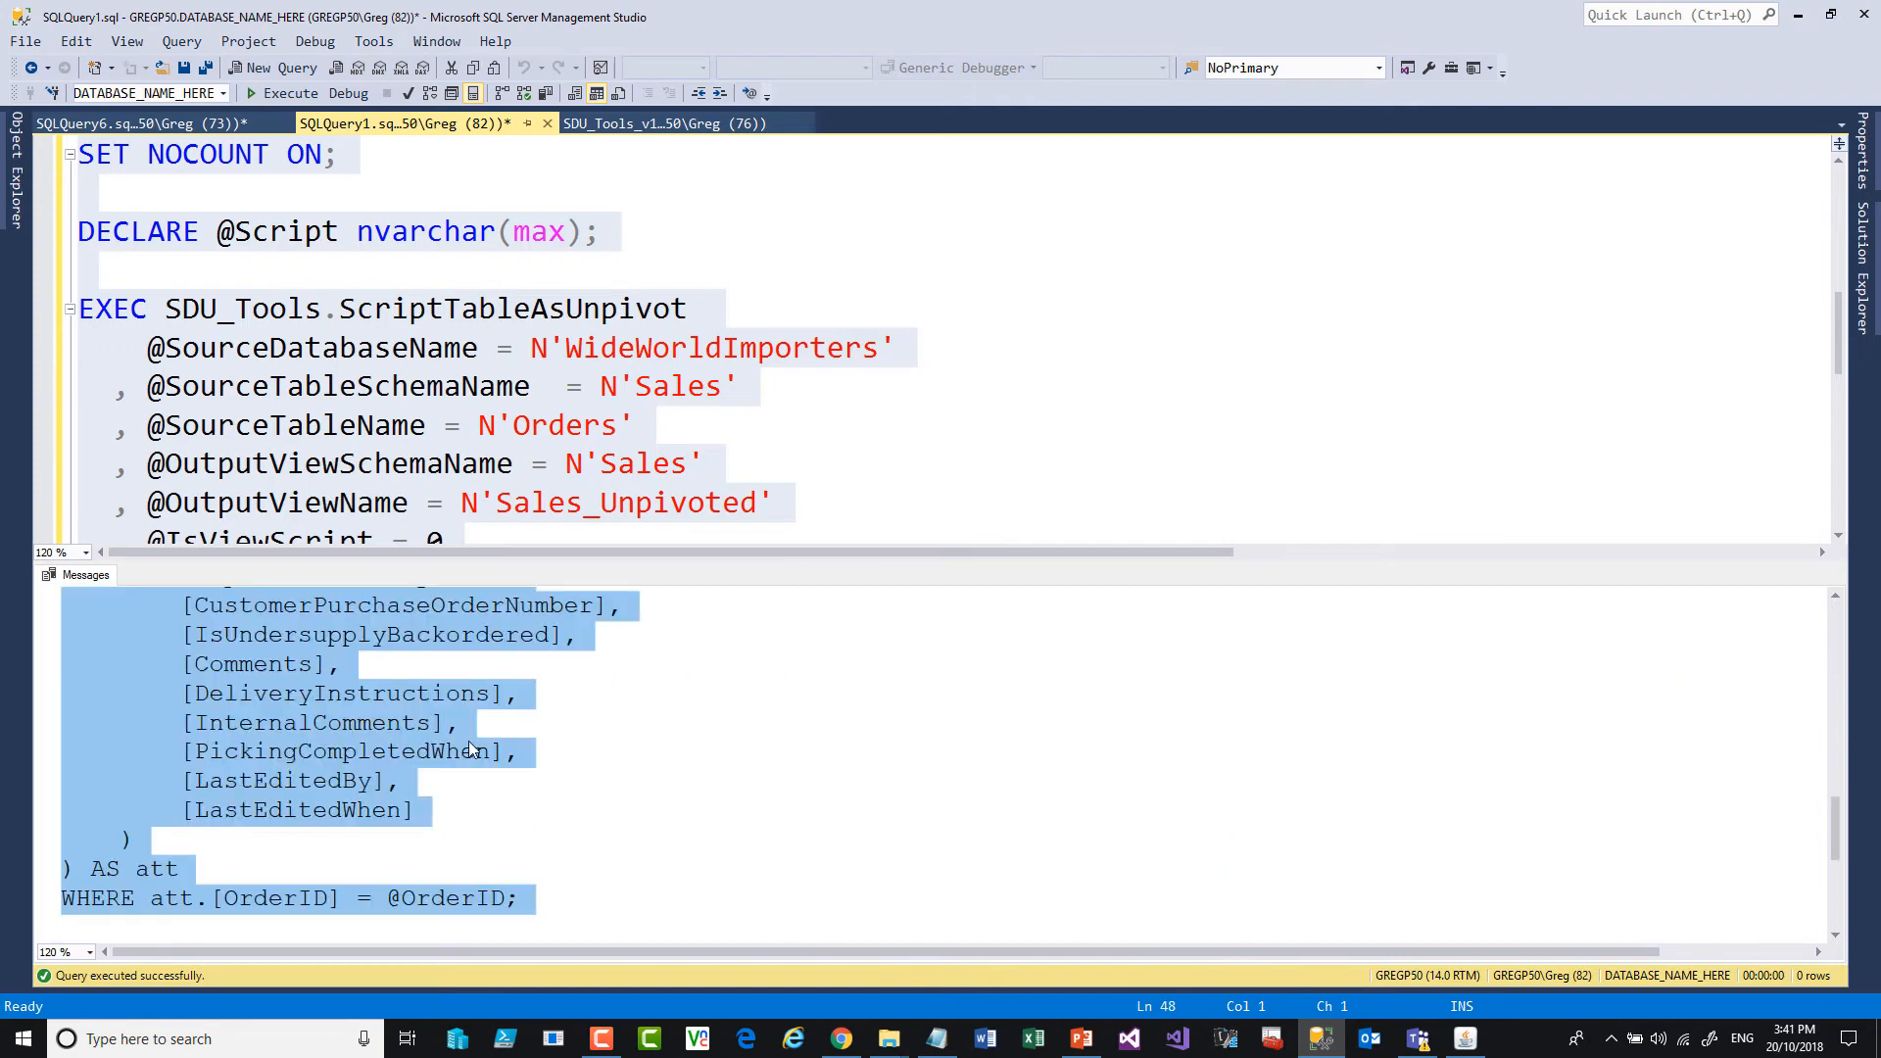
mouse_move(155, 154)
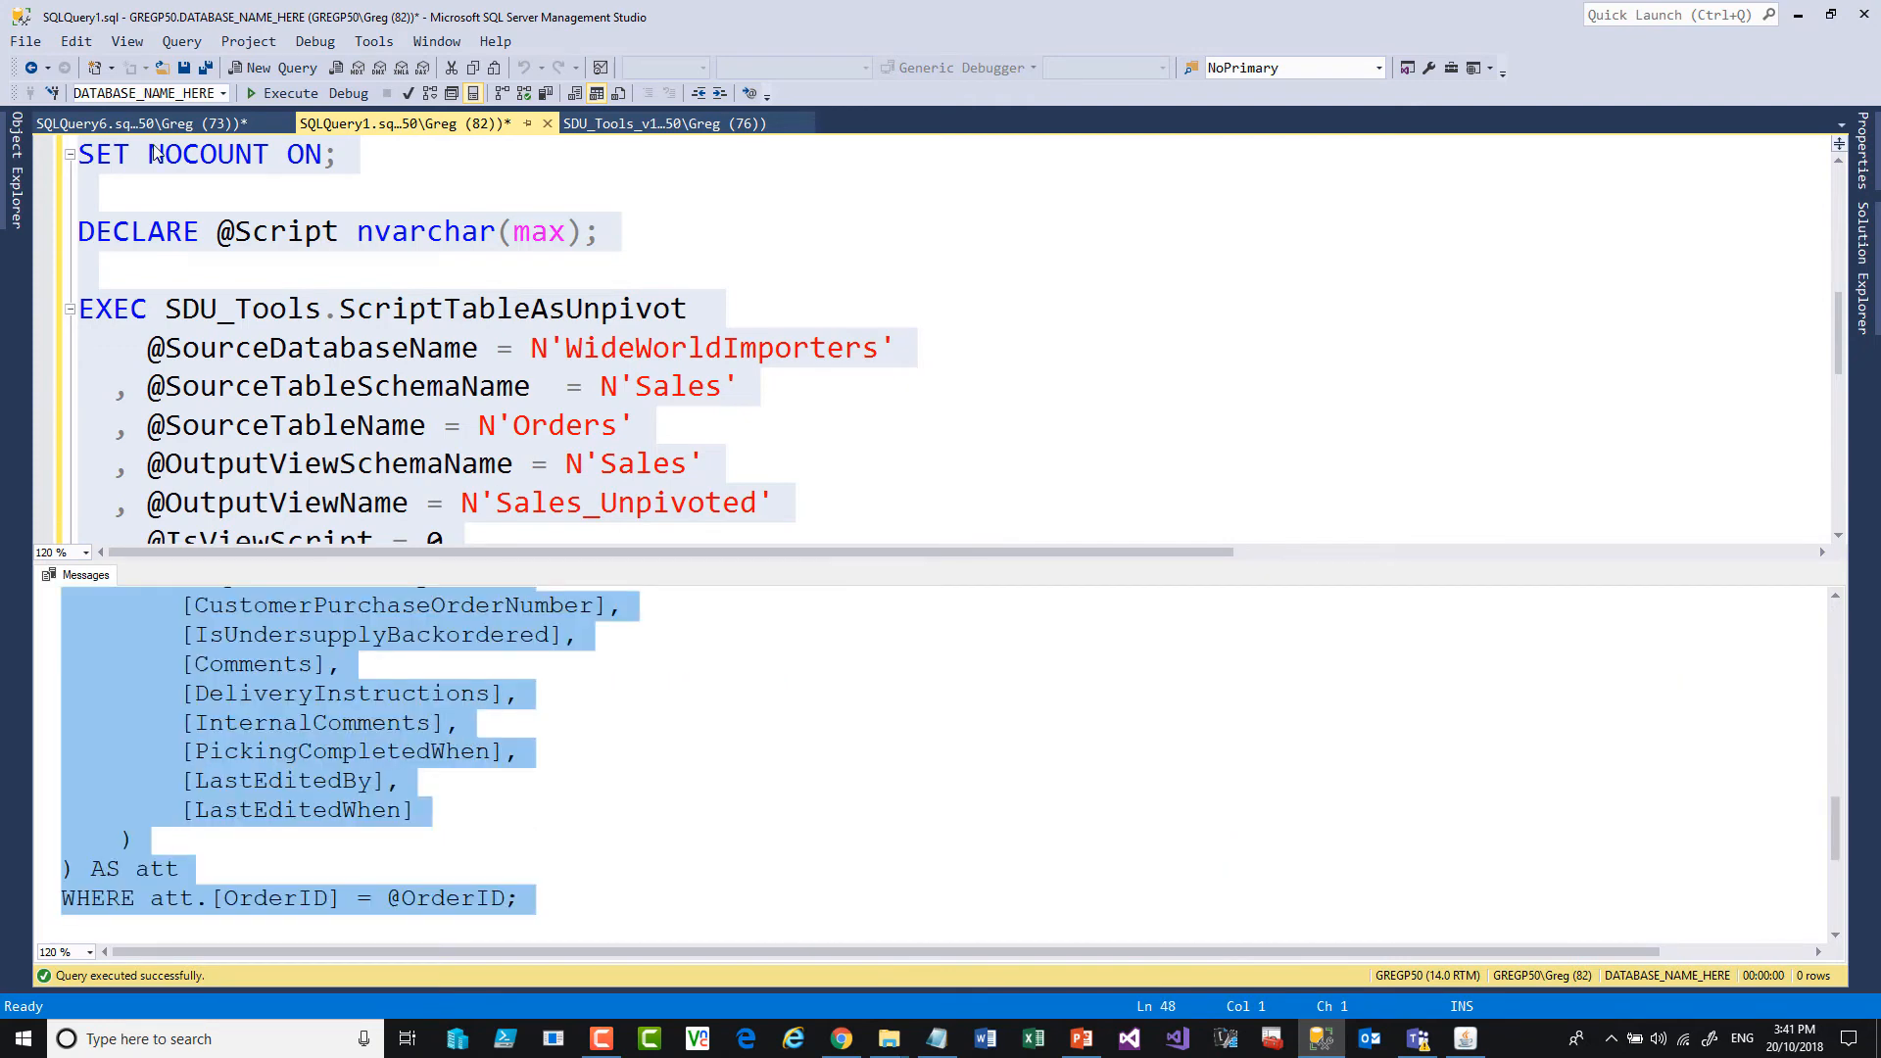
left_click(132, 123)
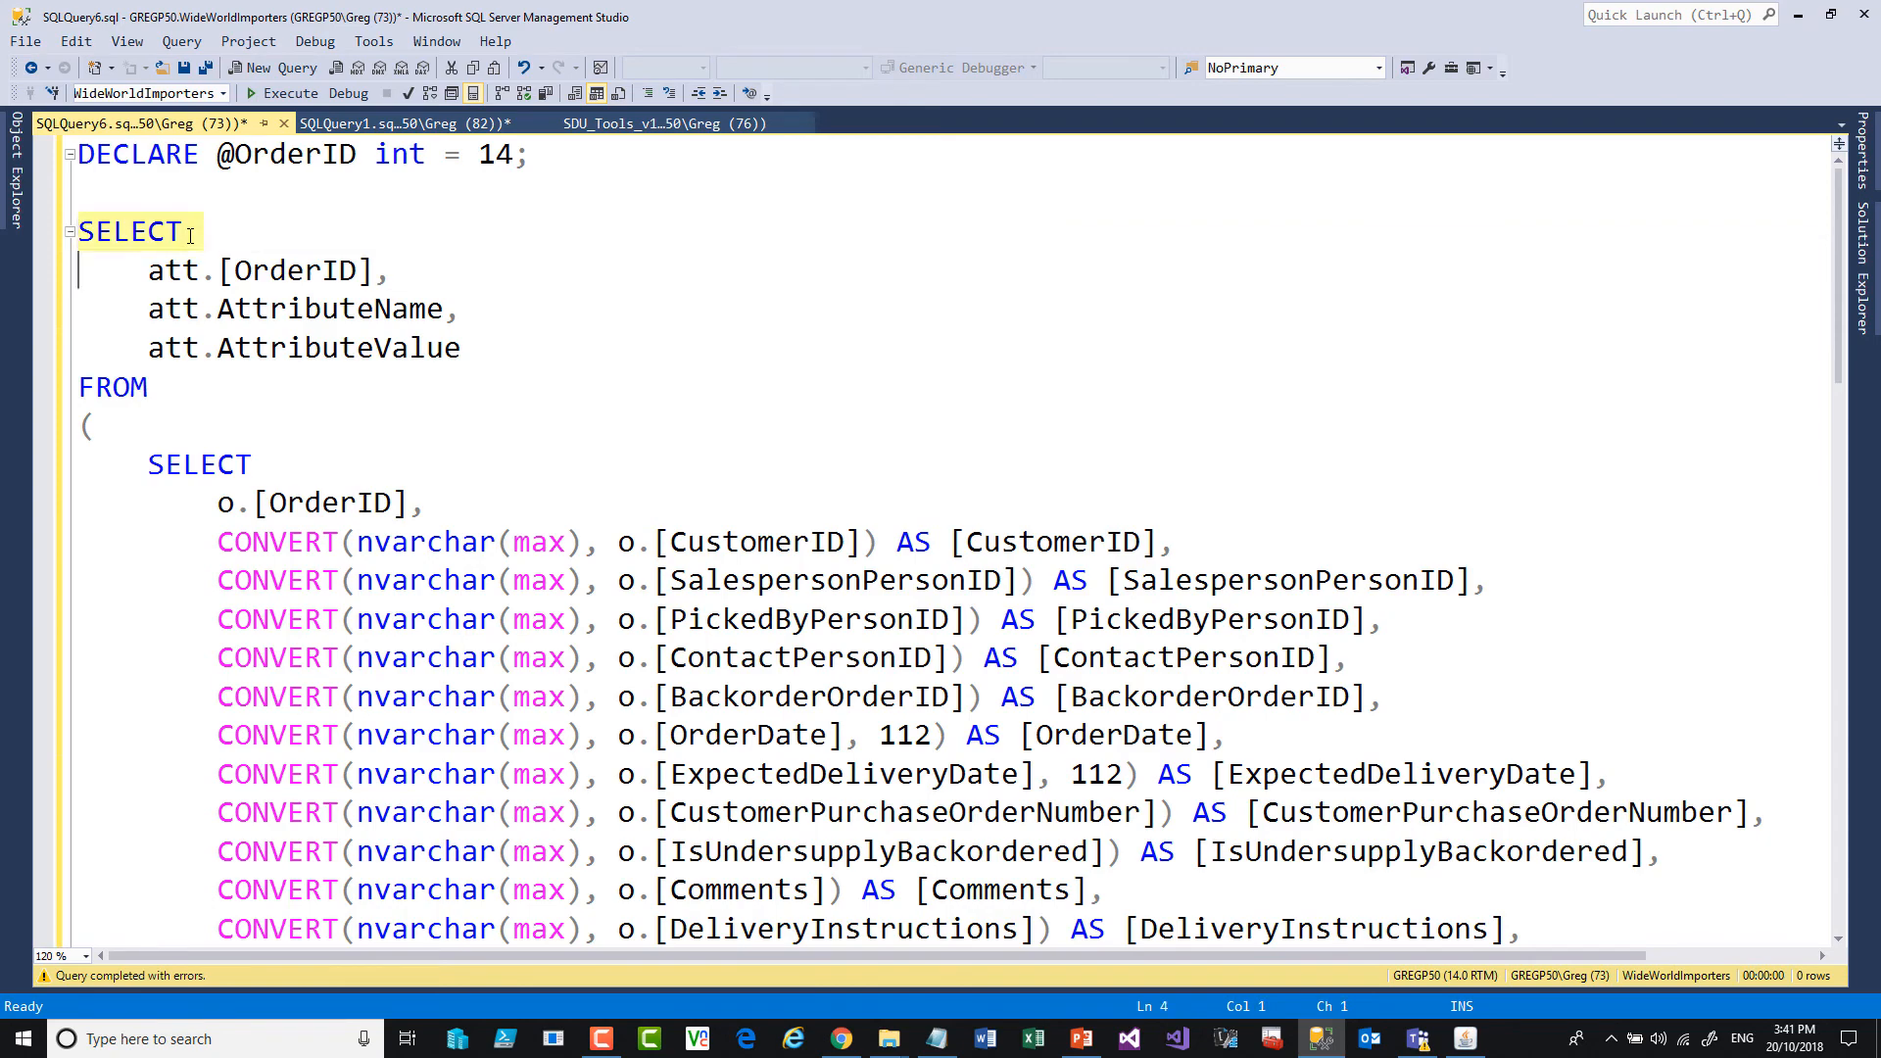
Run the null-aware order 14 query and inspect the NULL PickedByPersonID and Comments values.
scroll("down", 3)
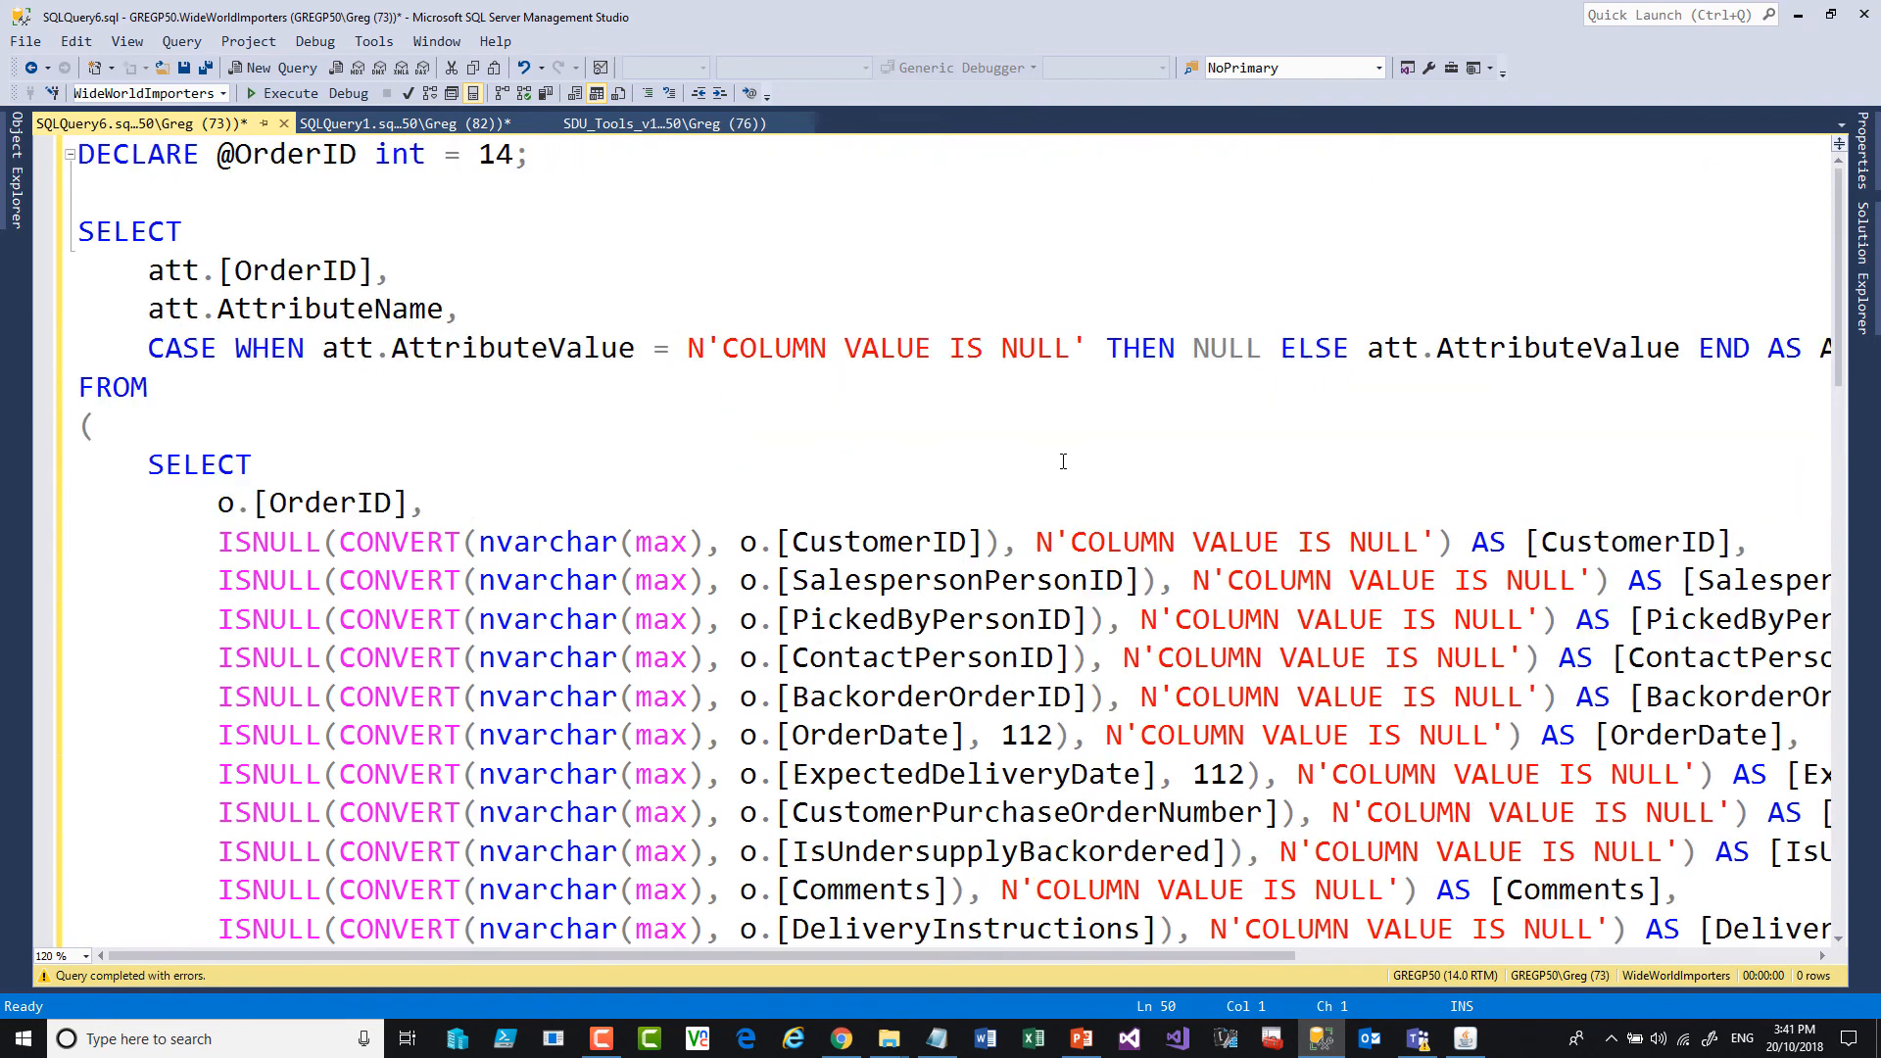
left_click(281, 92)
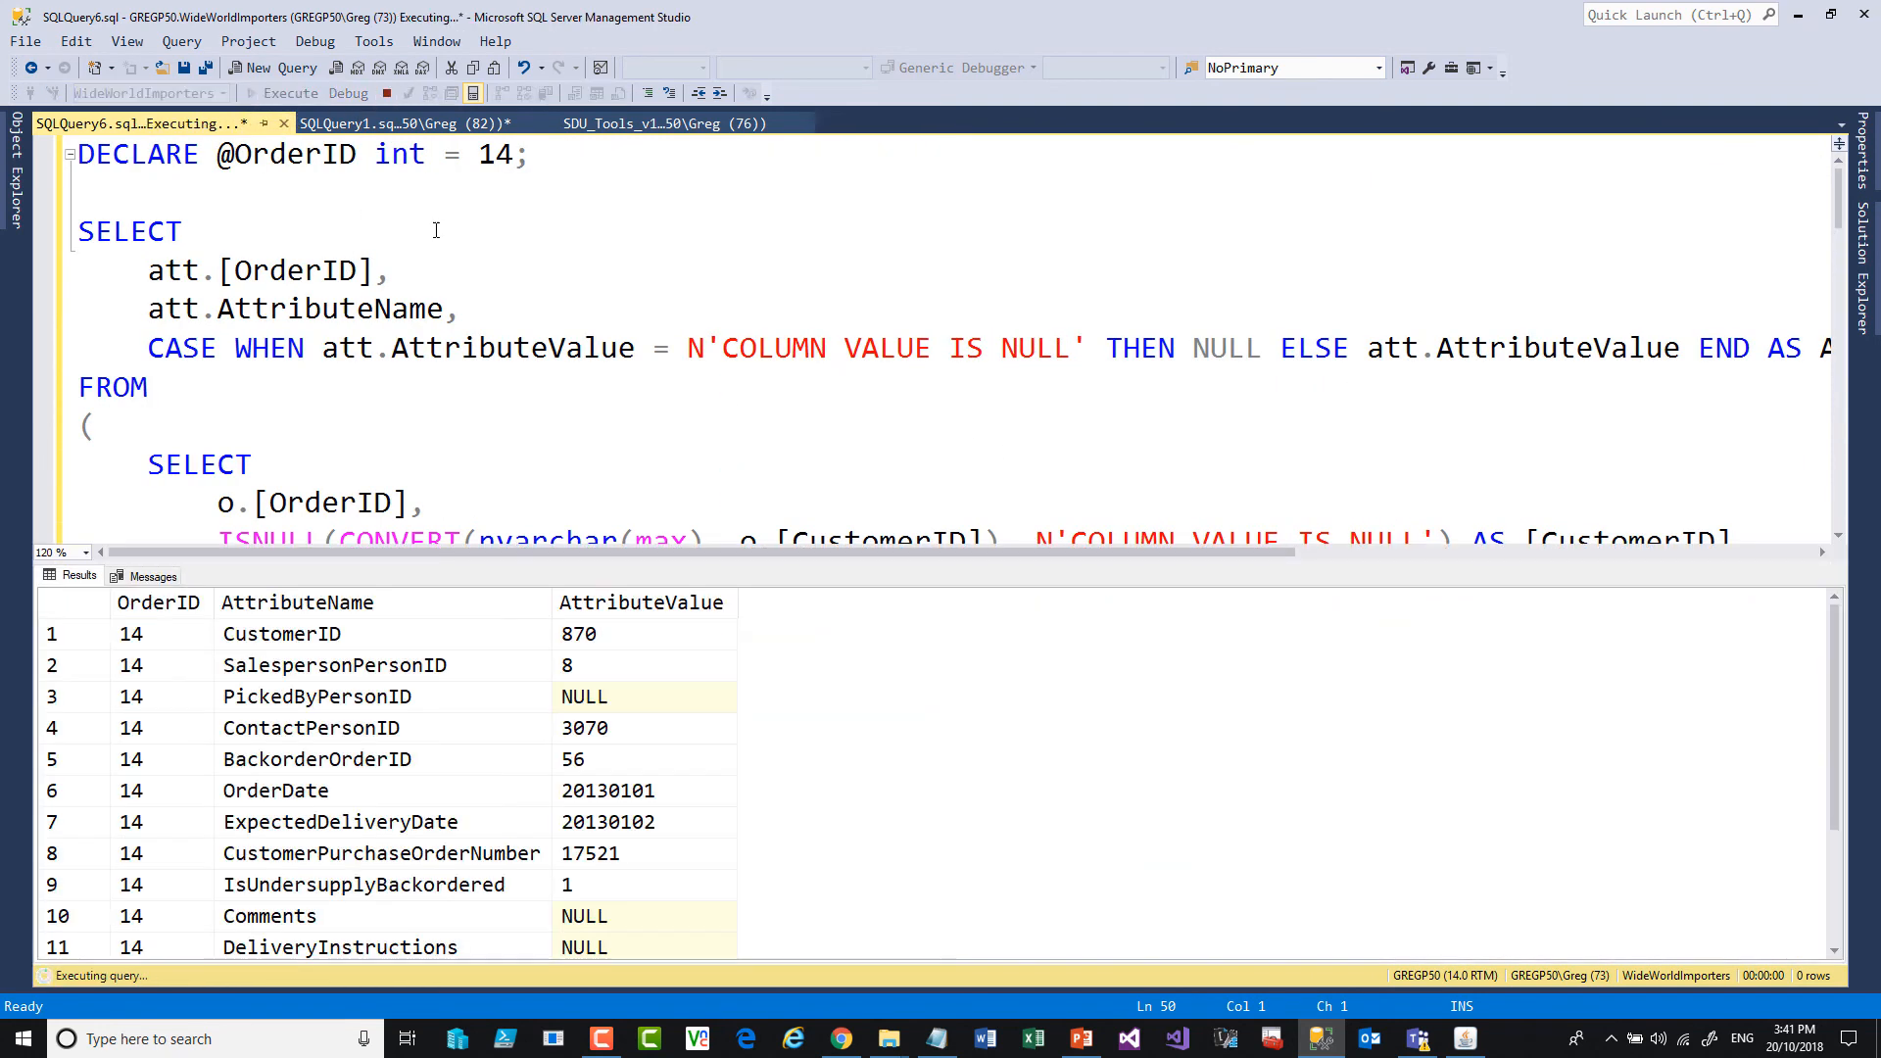
left_click(645, 696)
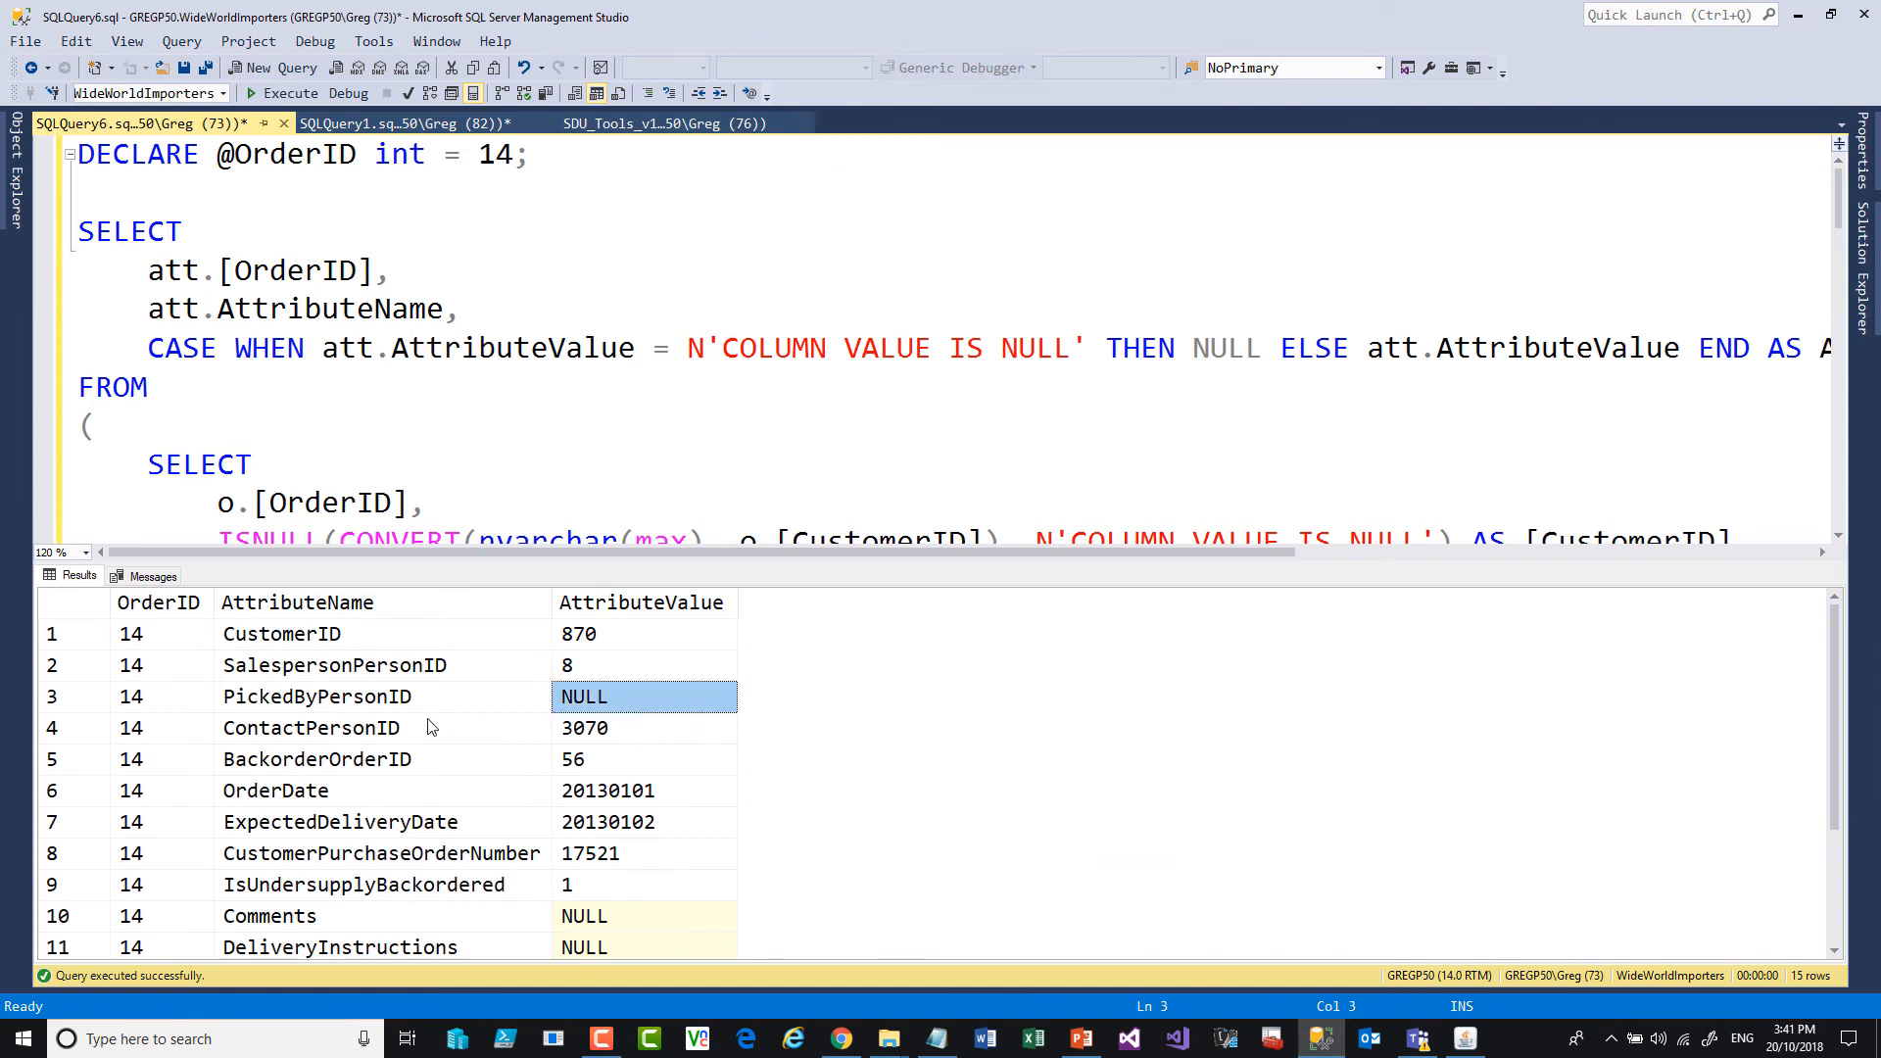
mouse_move(408, 717)
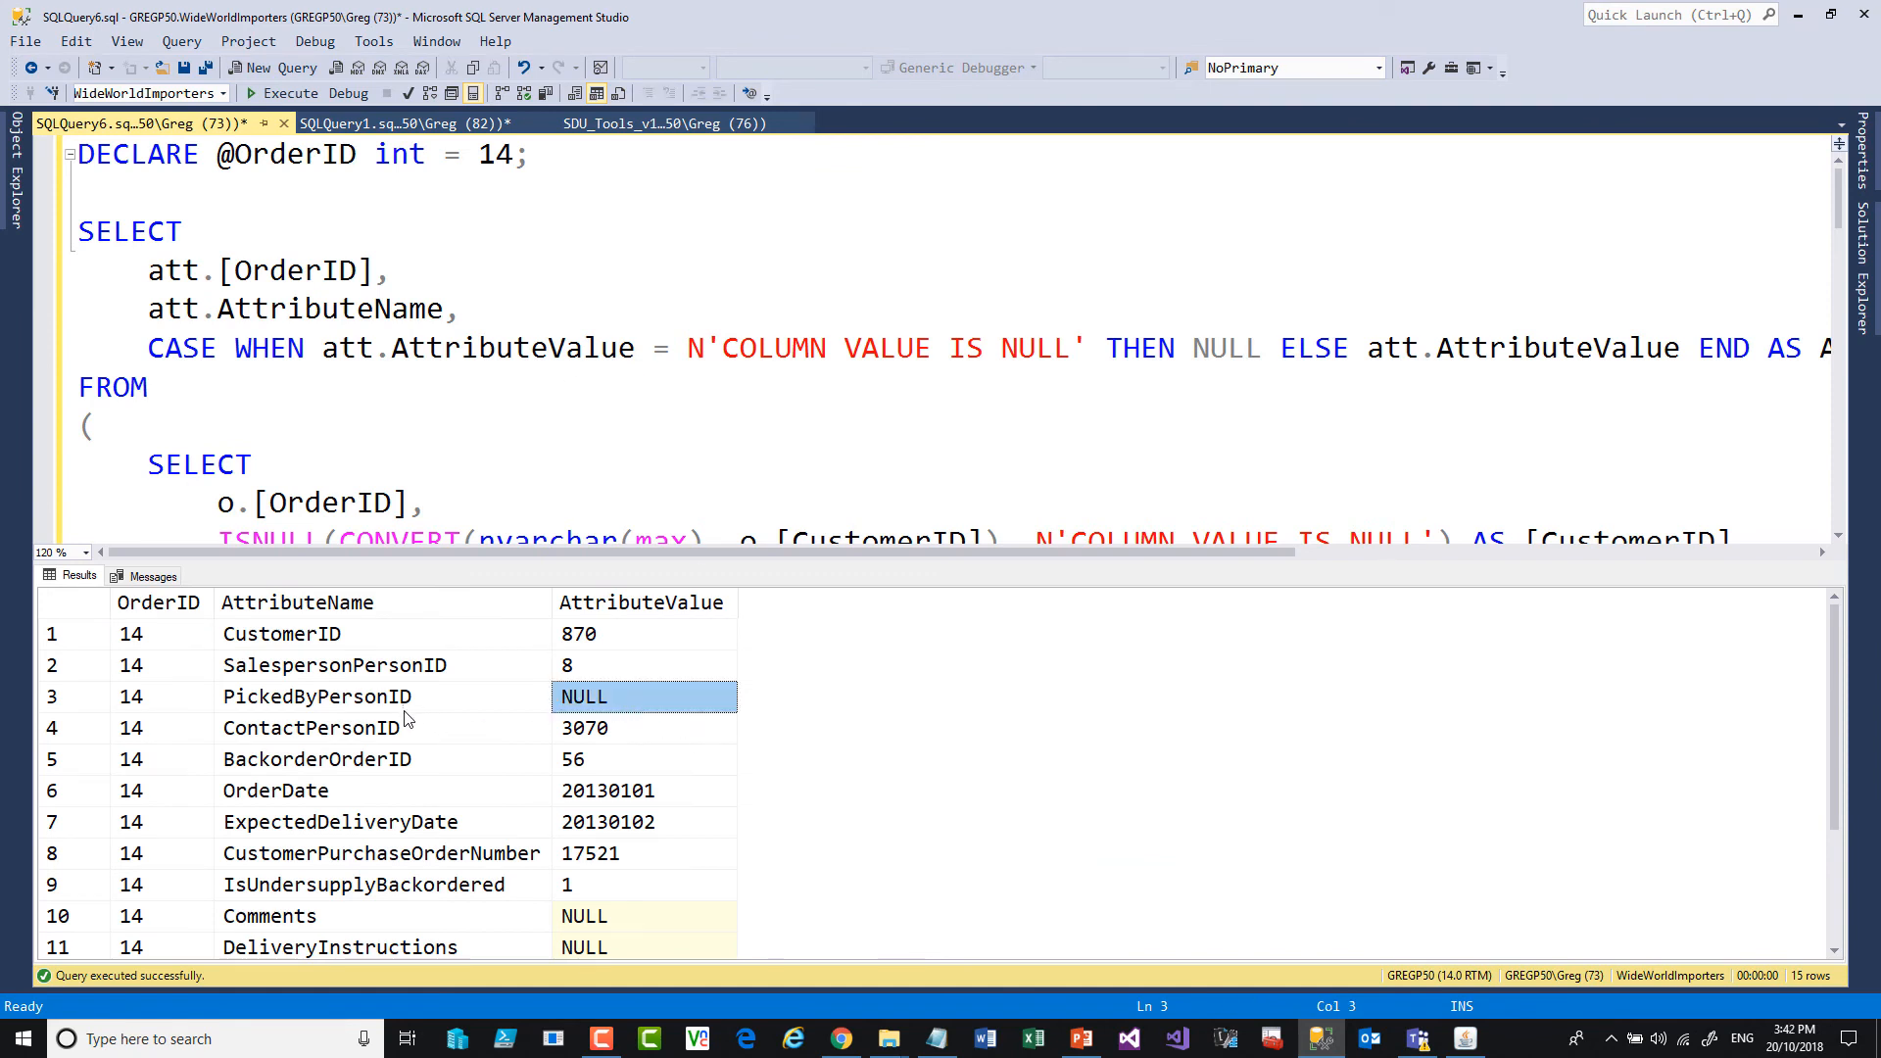
mouse_move(705, 841)
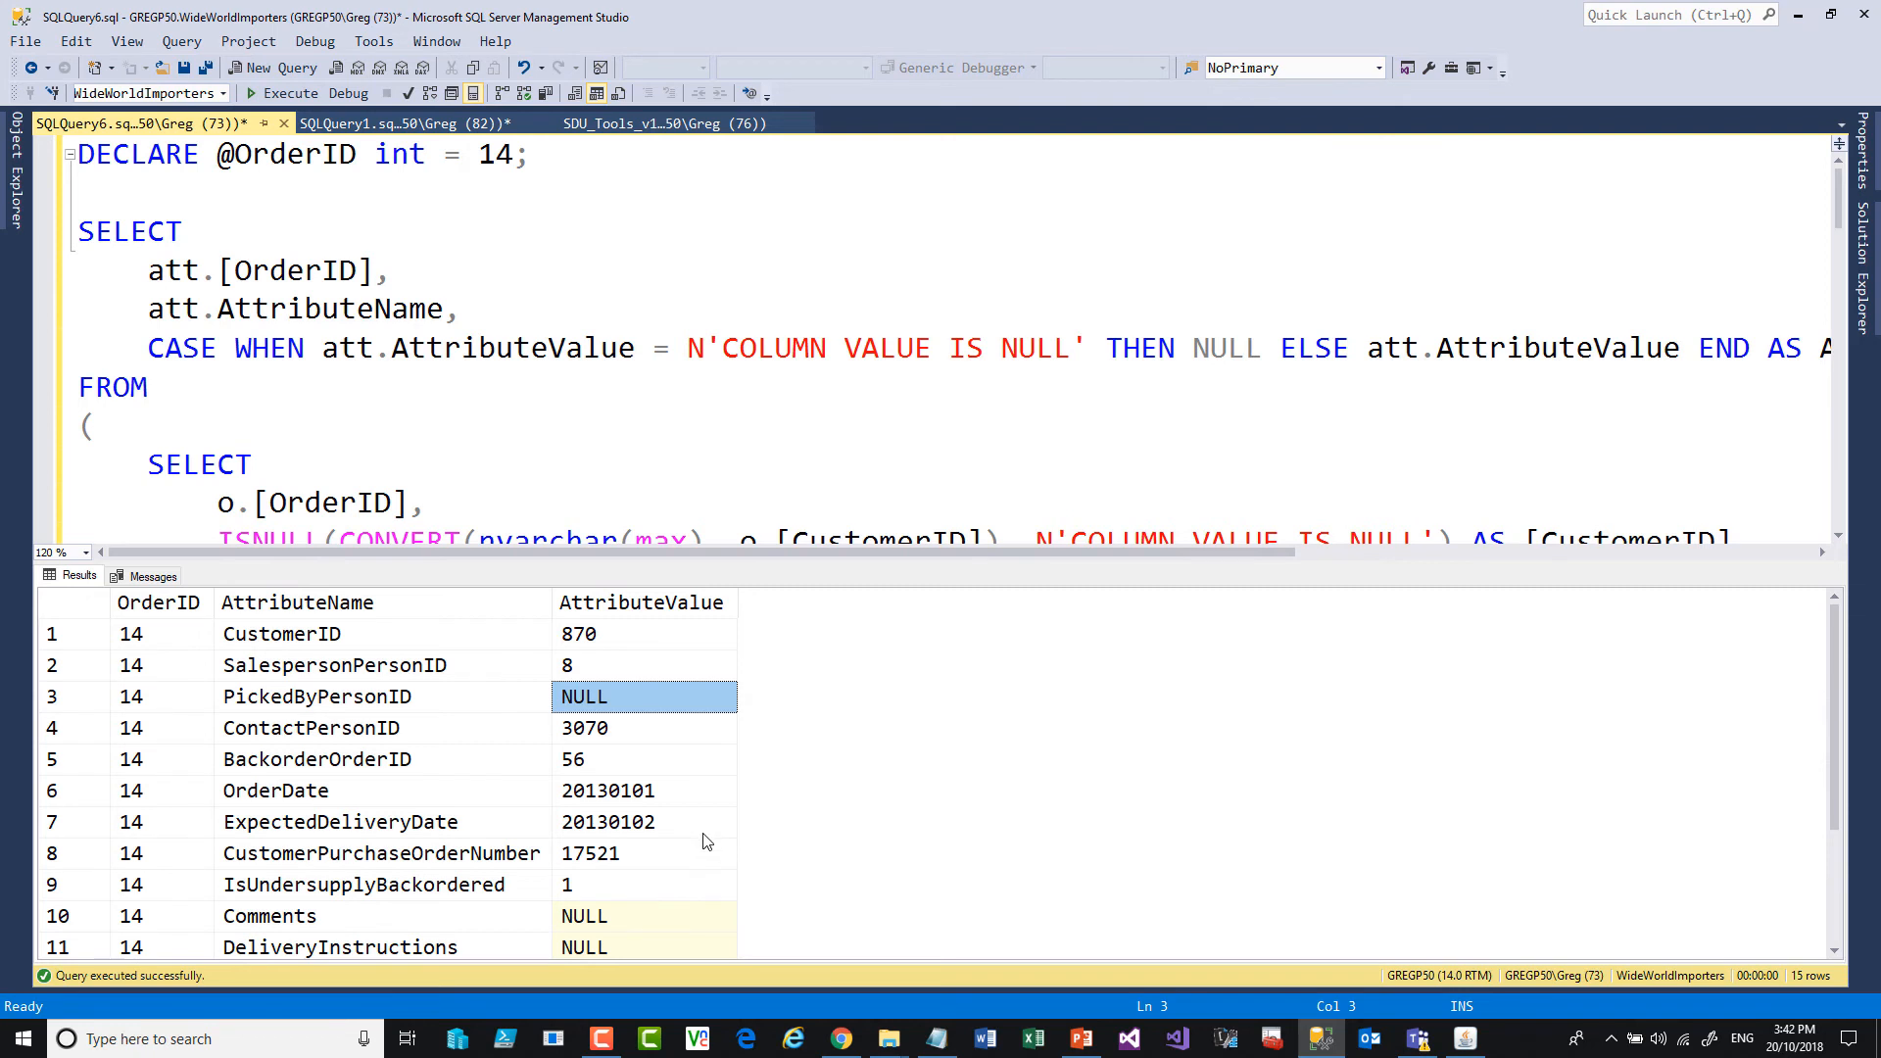
left_click(645, 915)
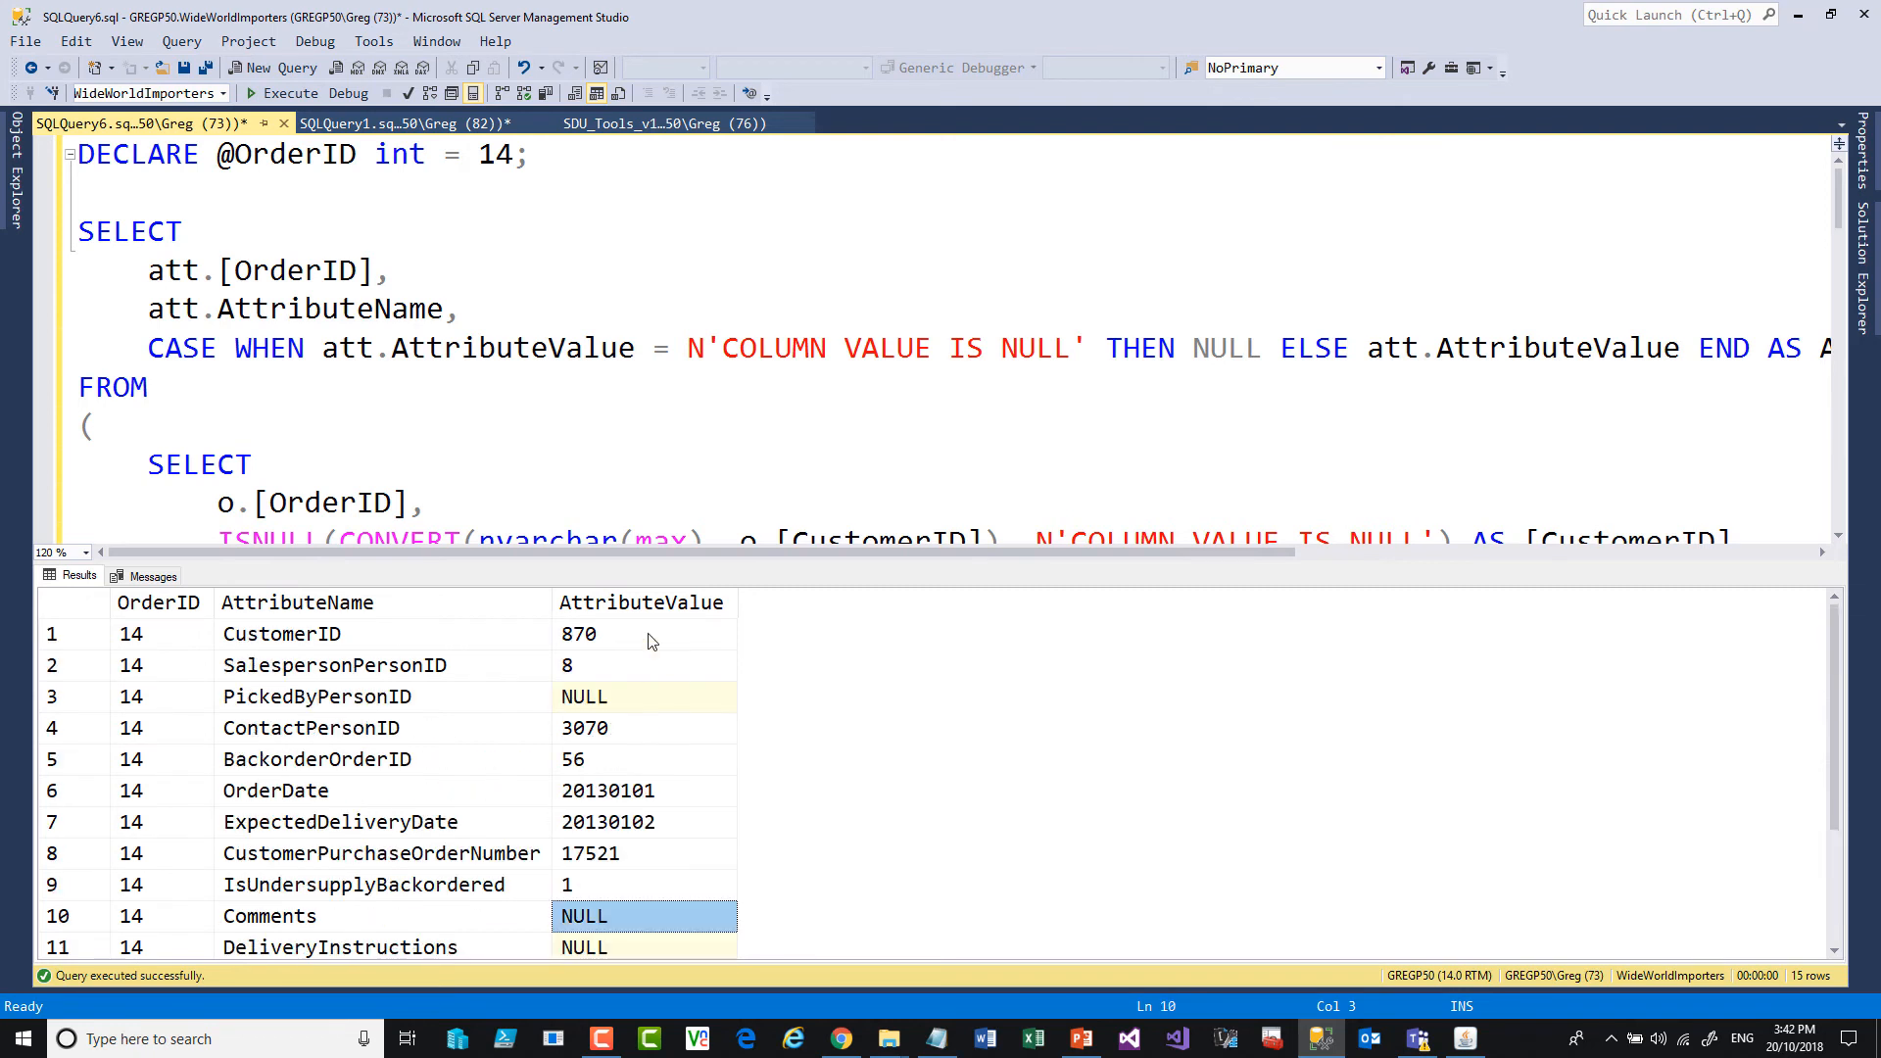